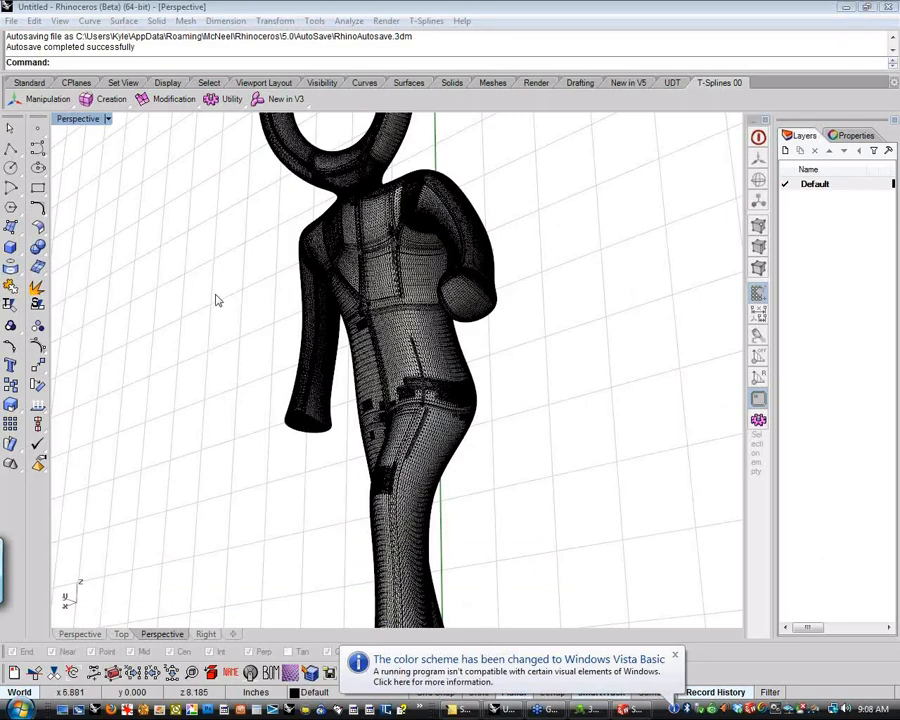
mouse_move(224, 288)
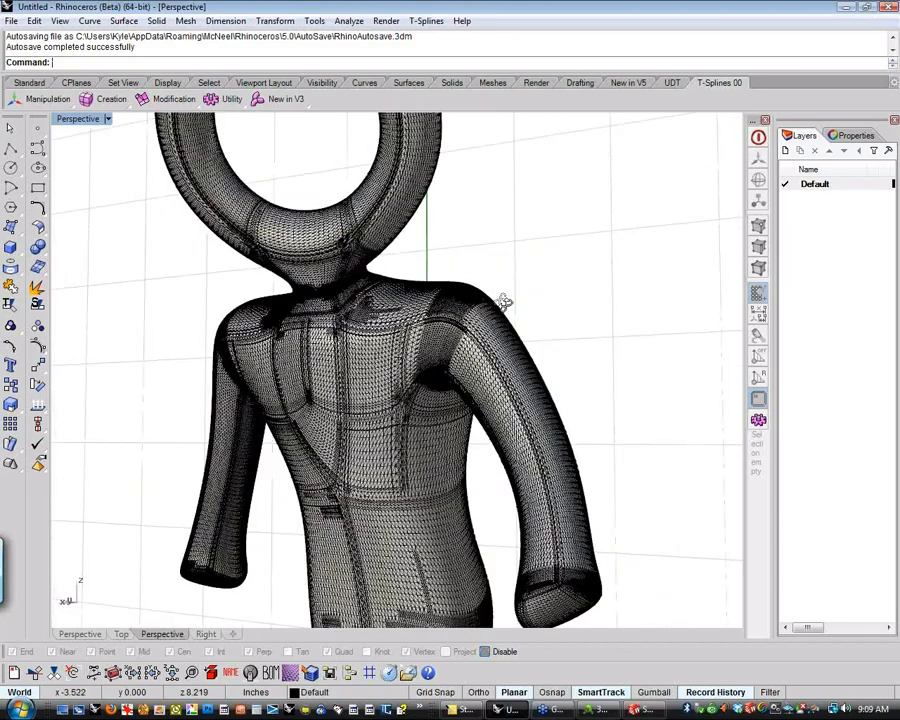
- In 3D-Coat, import TorusHead.obj with Import for AUTOPO and accept the settings with Ok
left_click_drag(500, 300, 540, 365)
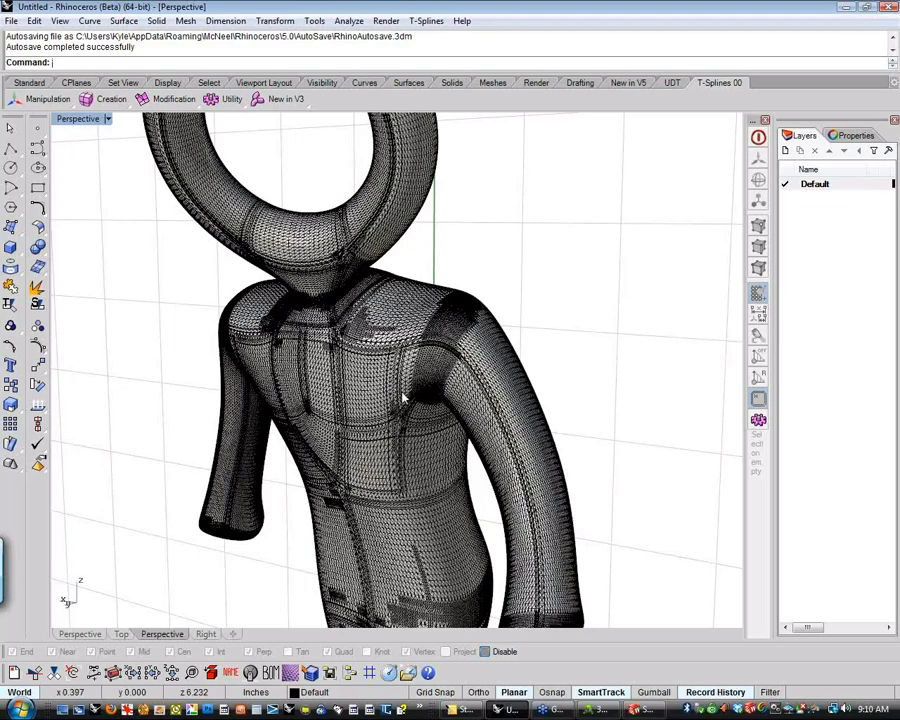
mouse_move(185, 411)
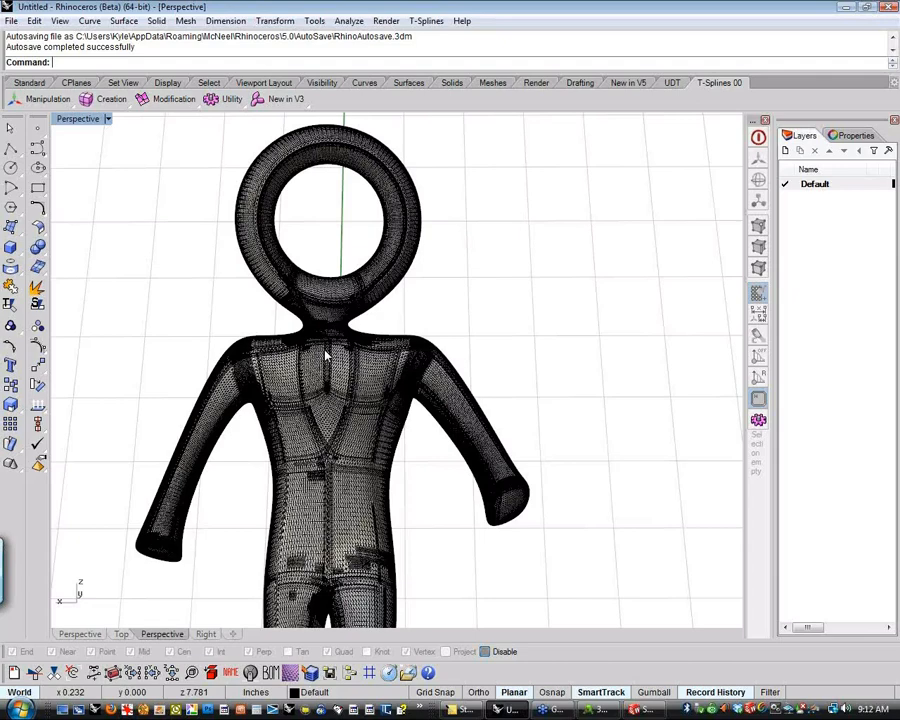
mouse_move(450, 352)
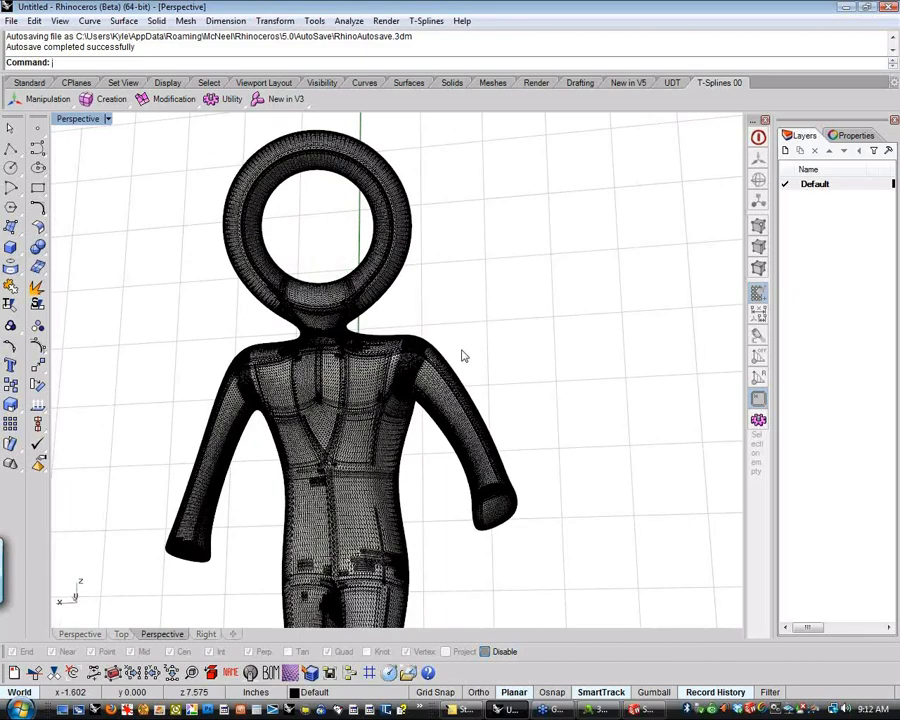
mouse_move(448, 378)
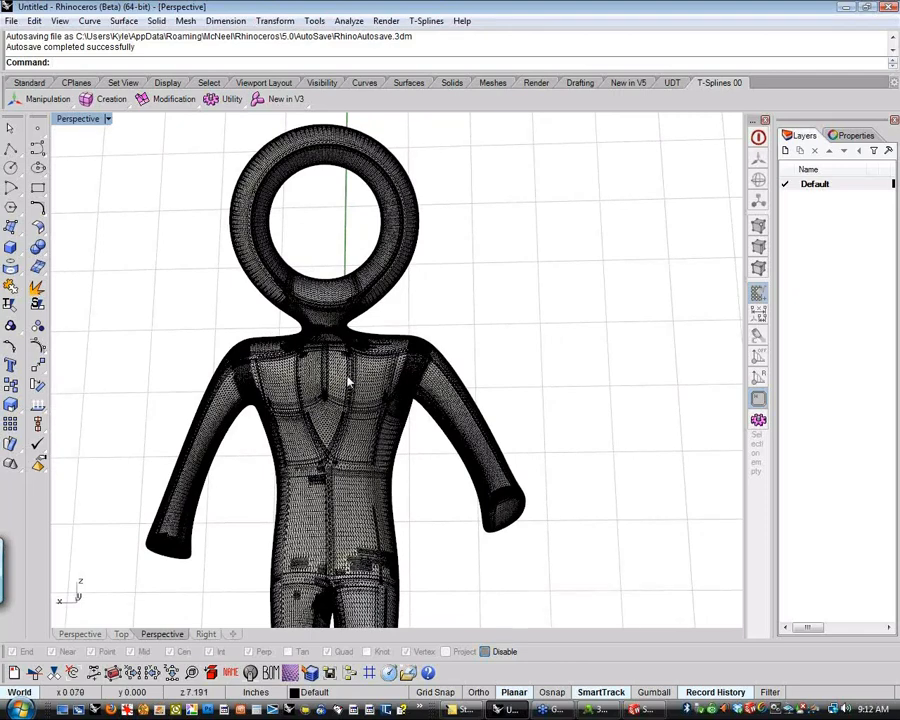
mouse_move(255, 369)
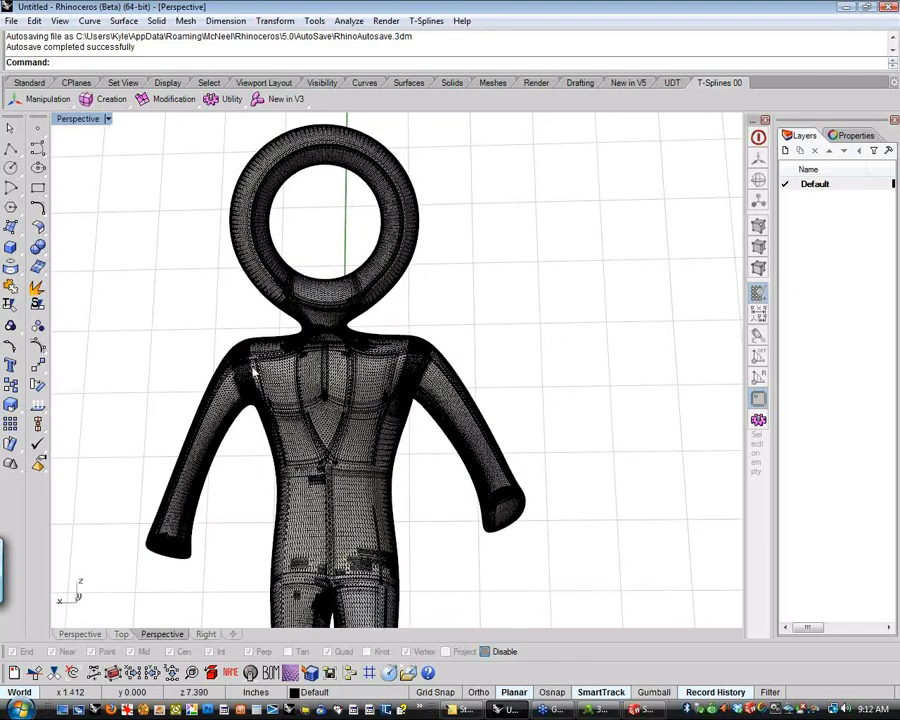
mouse_move(308, 413)
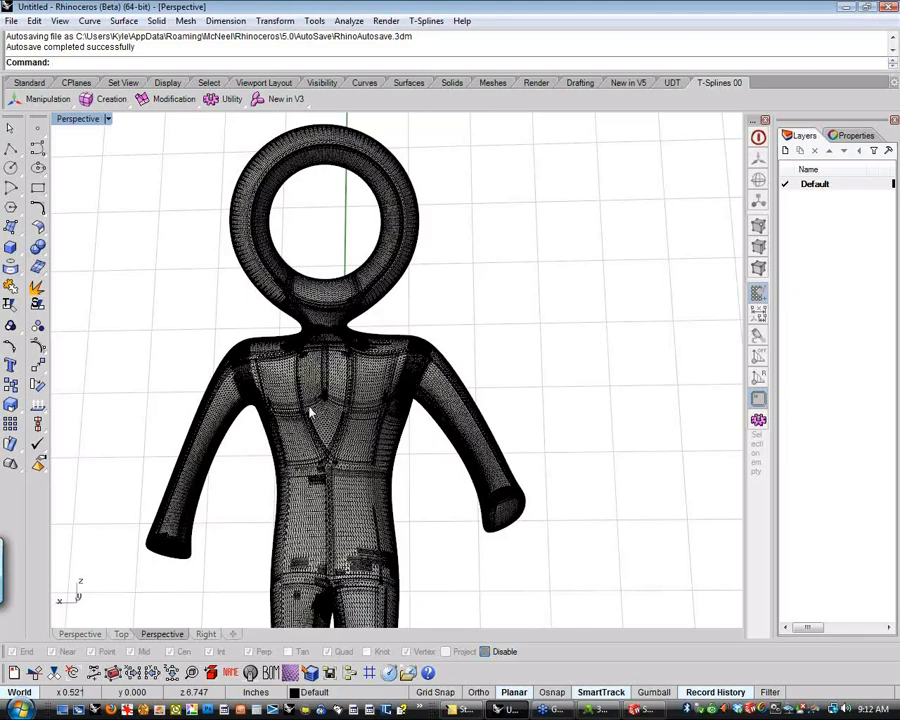
mouse_move(337, 413)
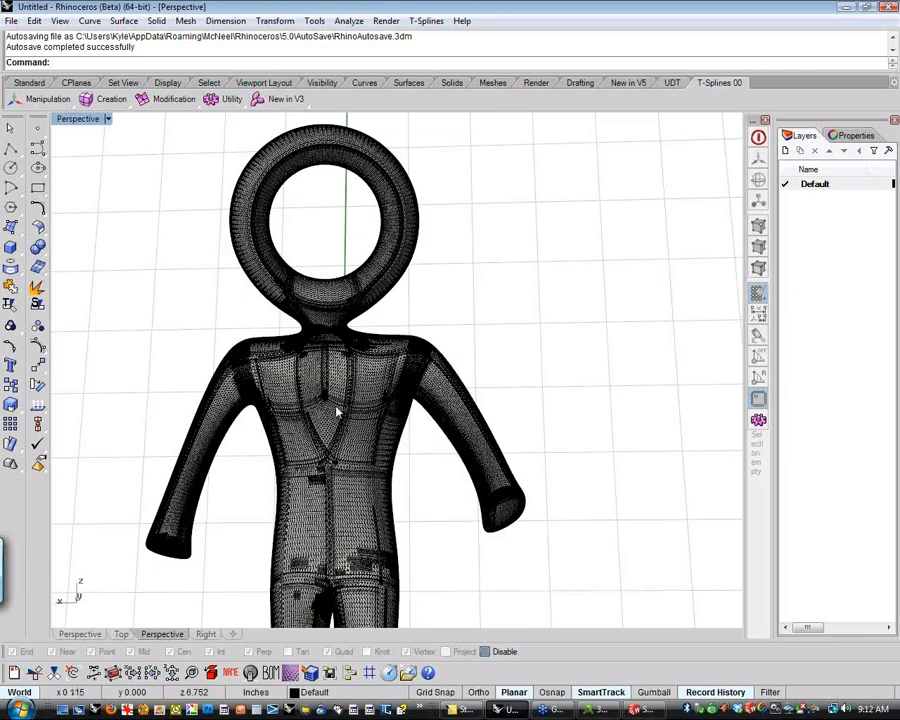
mouse_move(370, 401)
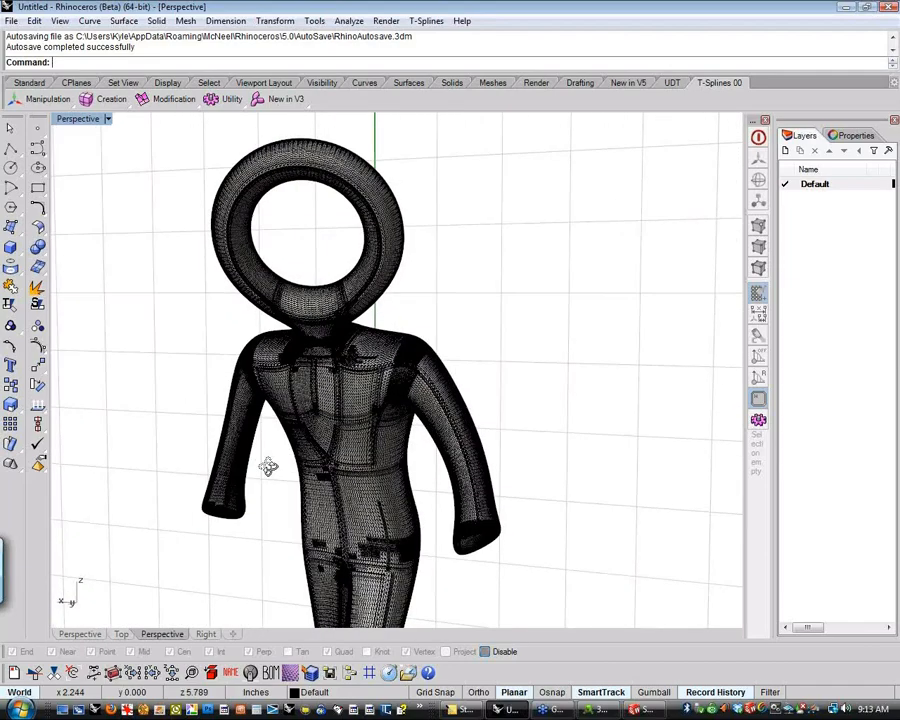
left_click_drag(268, 467, 210, 530)
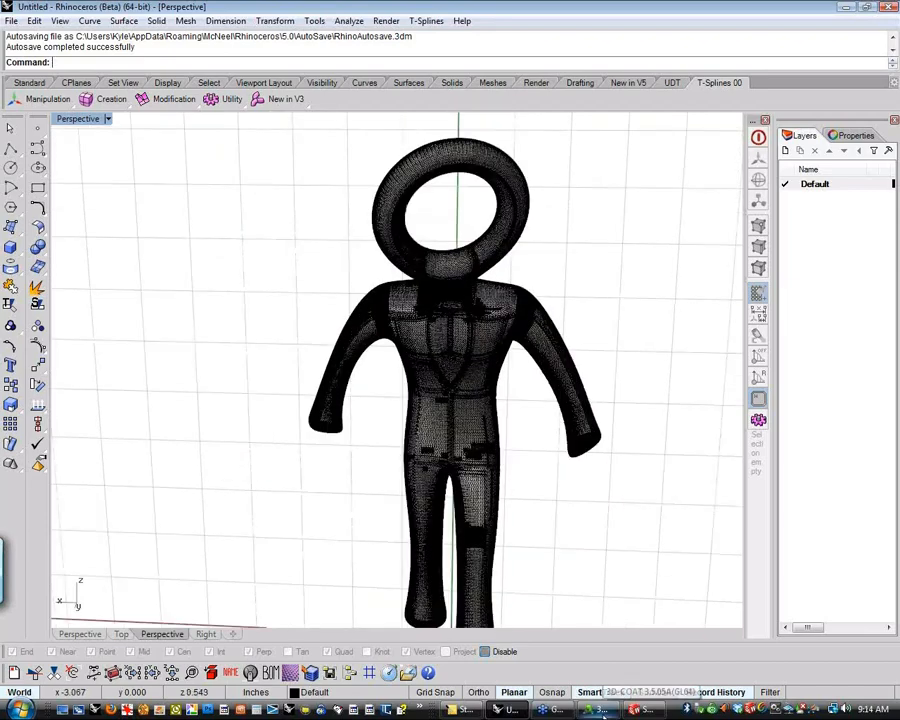
left_click(597, 709)
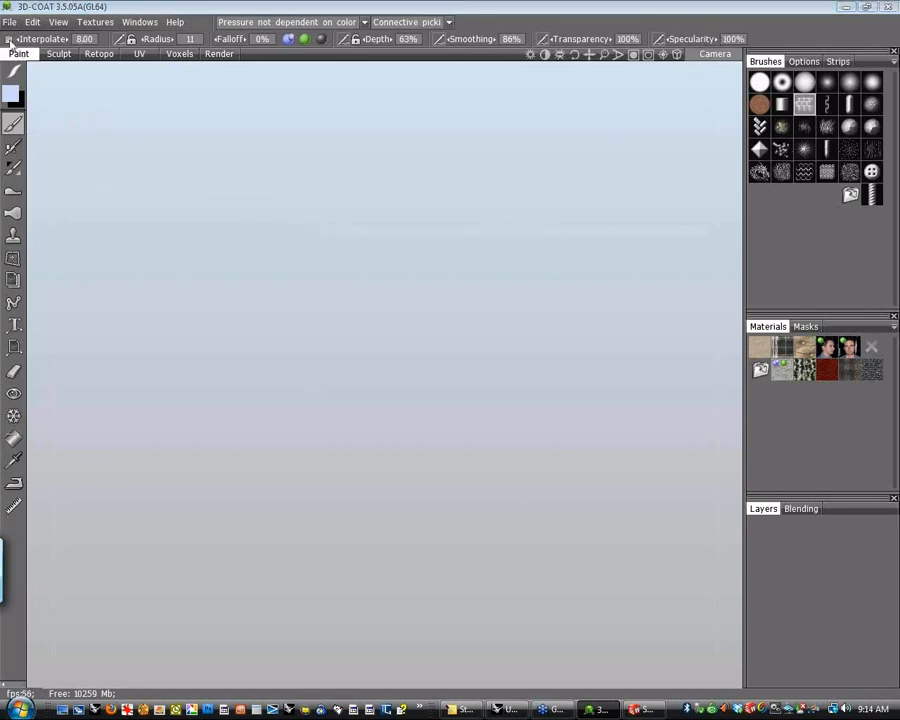
left_click(9, 21)
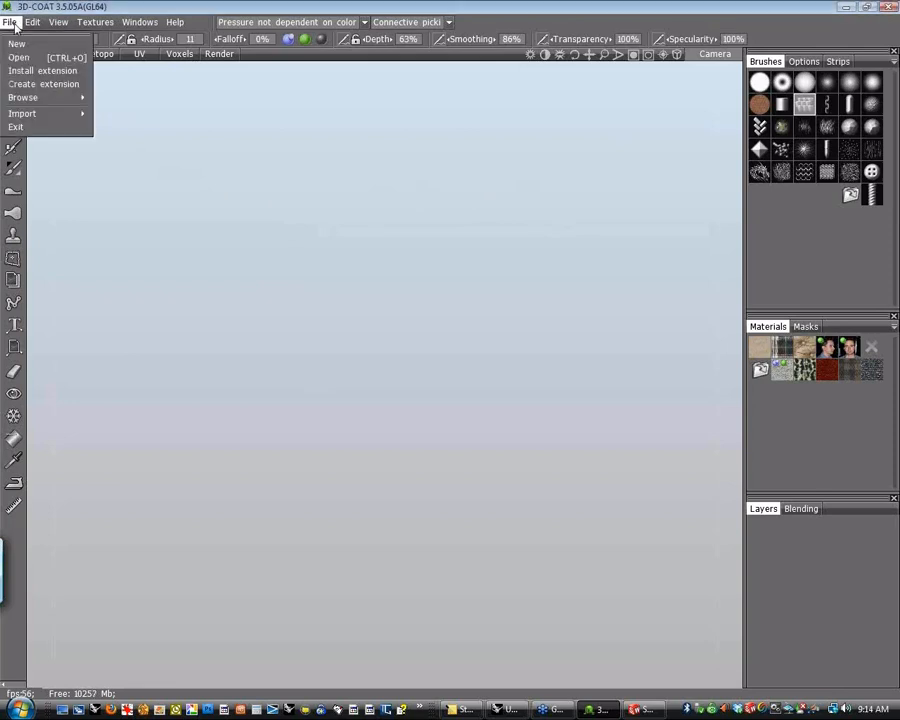
left_click(22, 113)
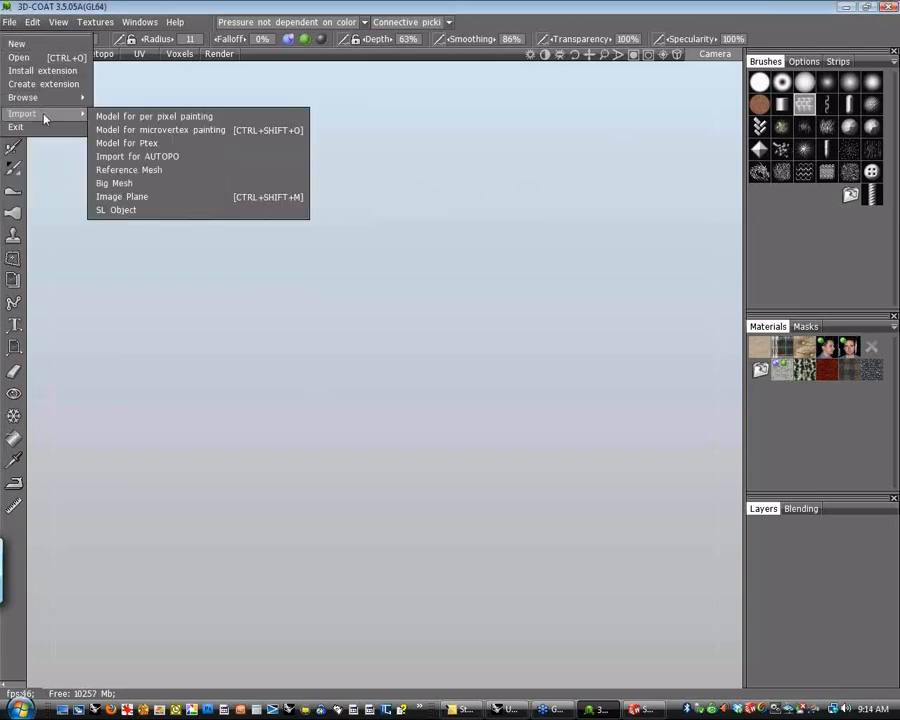
mouse_move(155, 130)
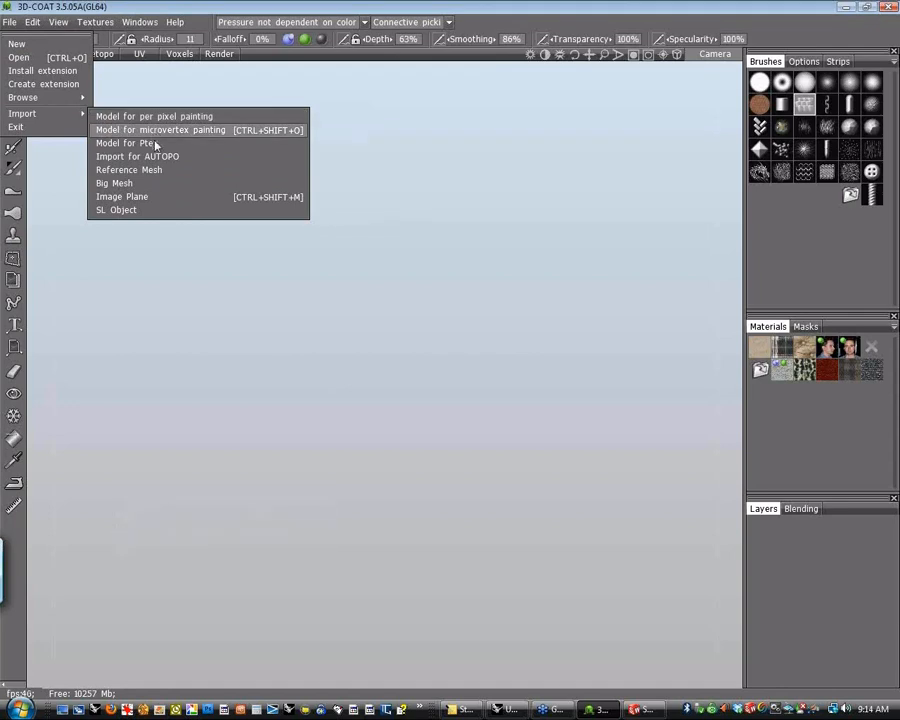
left_click(137, 156)
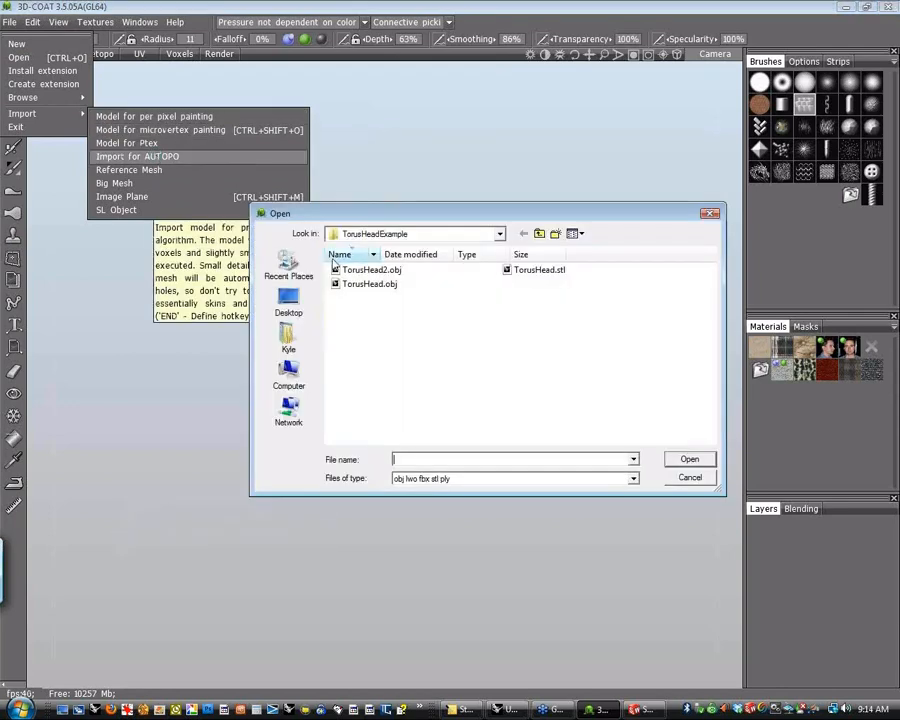
left_click(540, 270)
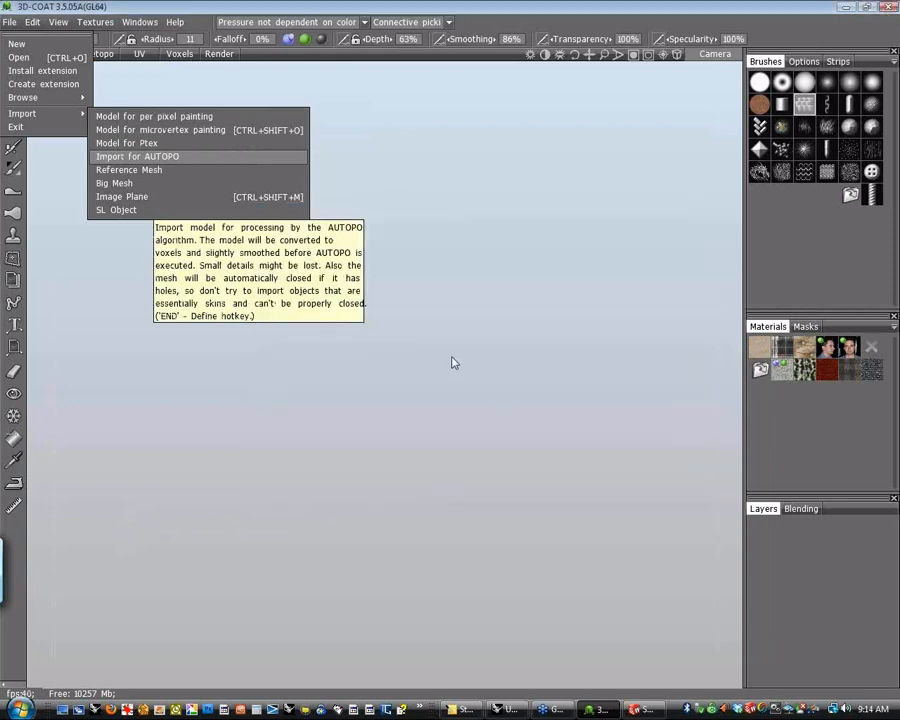
left_click(137, 156)
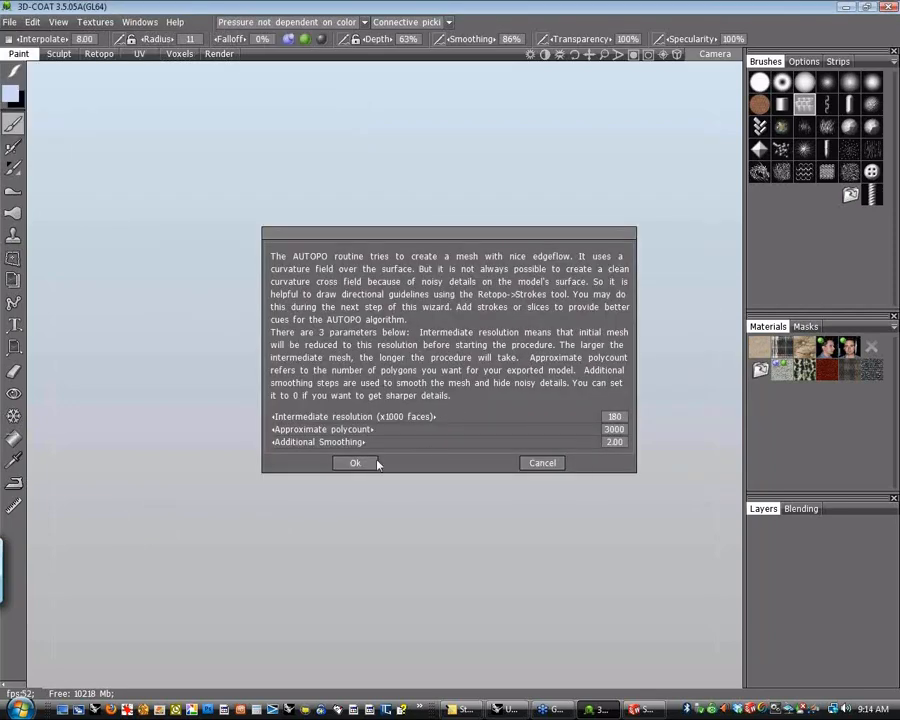
left_click(355, 462)
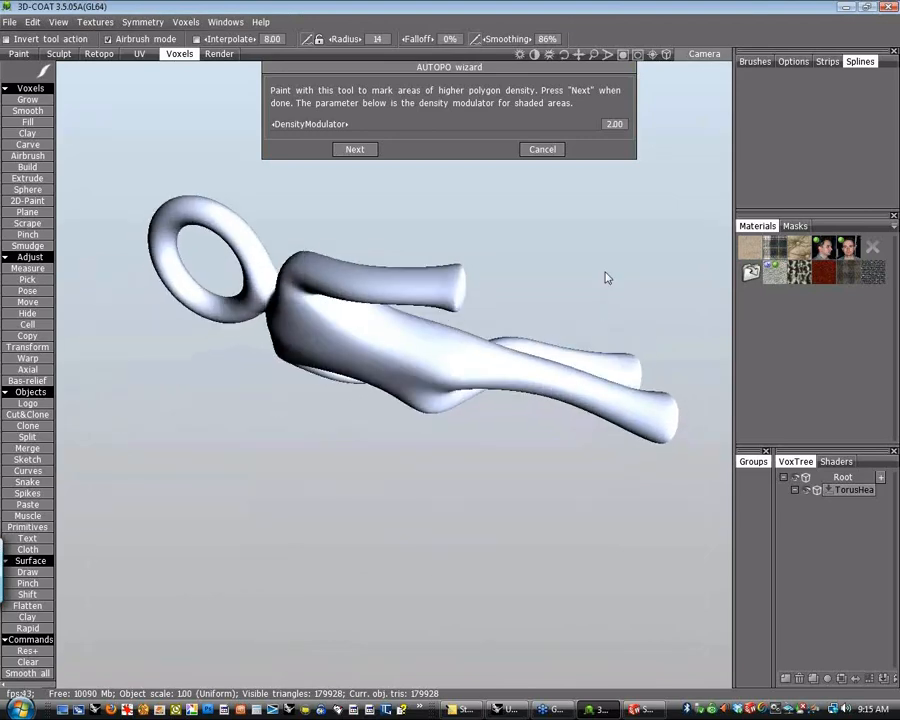
- Leave density painting empty and advance the AUTOPO wizard to the stroke step
left_click_drag(605, 277, 583, 527)
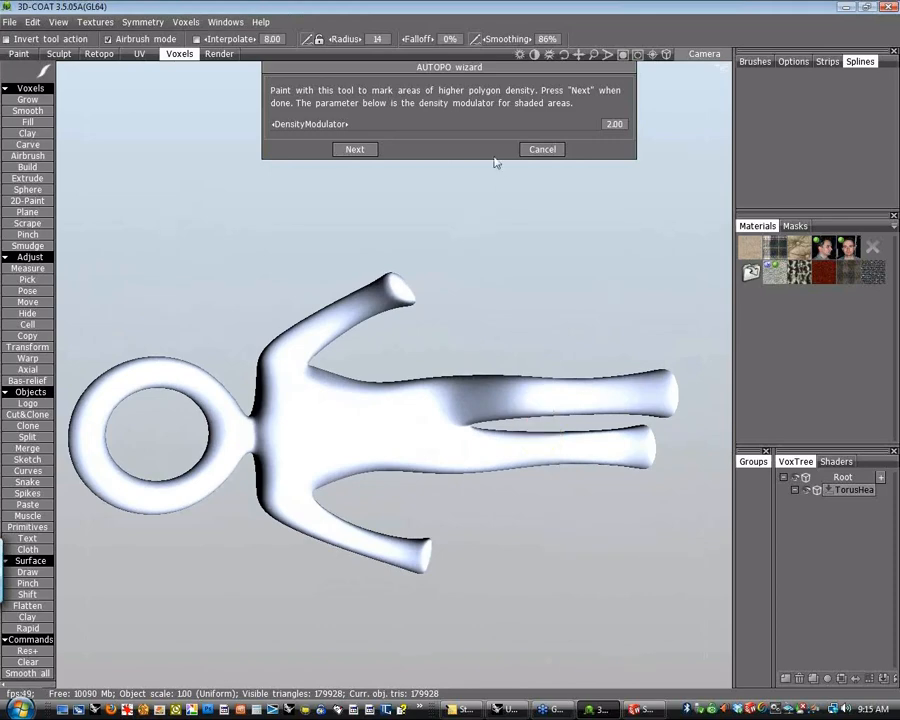
mouse_move(455, 117)
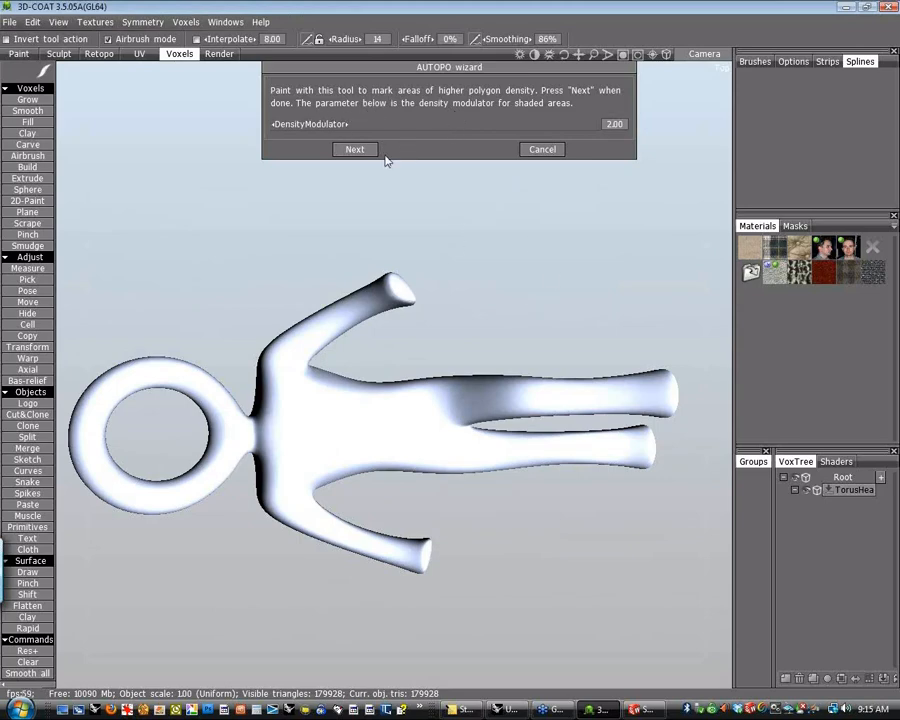
mouse_move(471, 285)
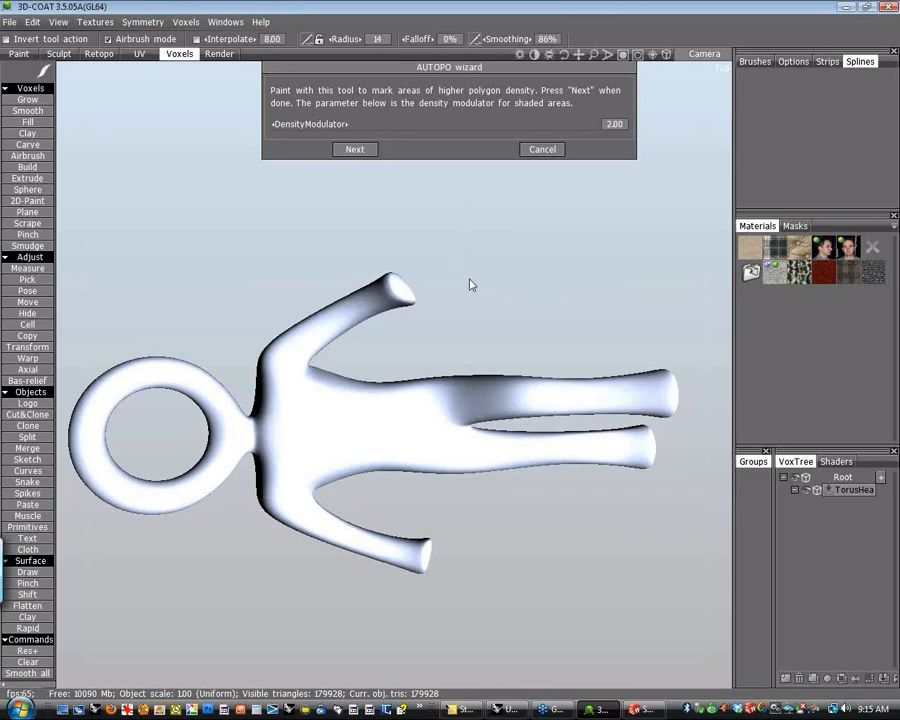
mouse_move(510, 308)
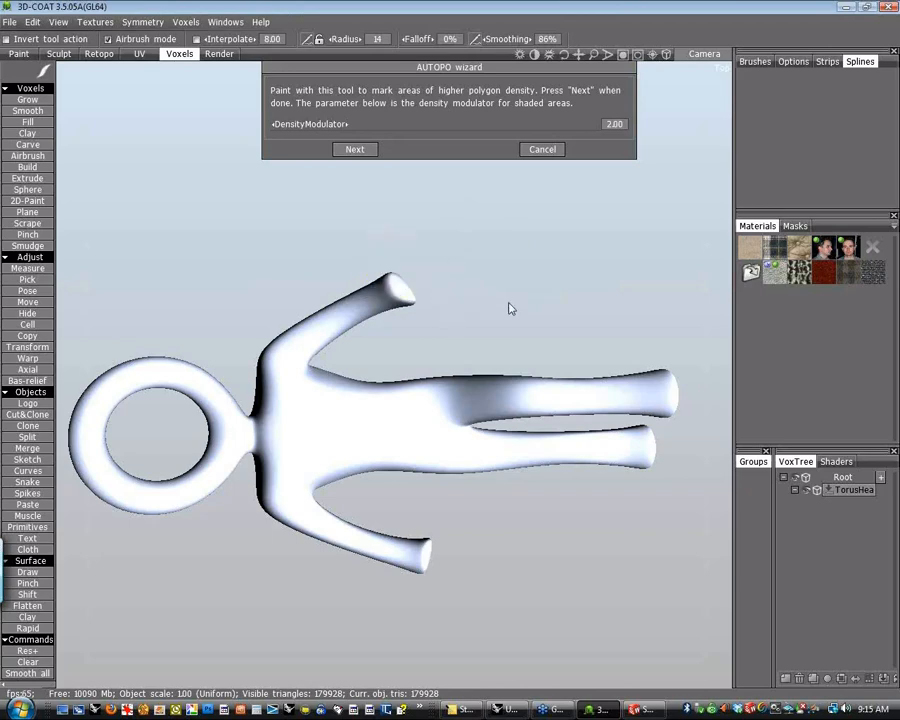
mouse_move(502, 270)
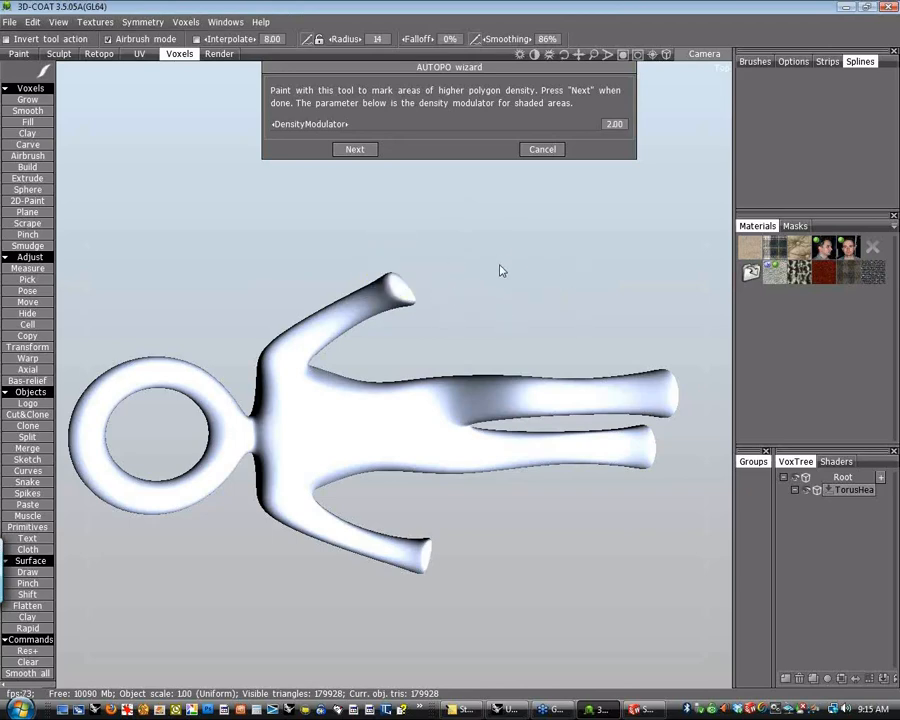
mouse_move(483, 264)
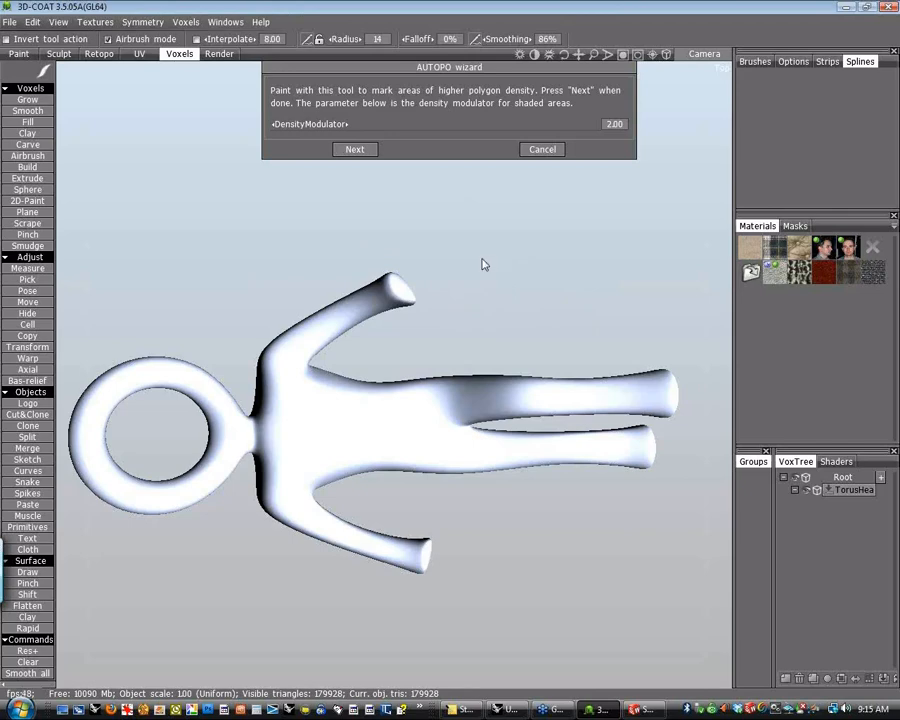
mouse_move(473, 292)
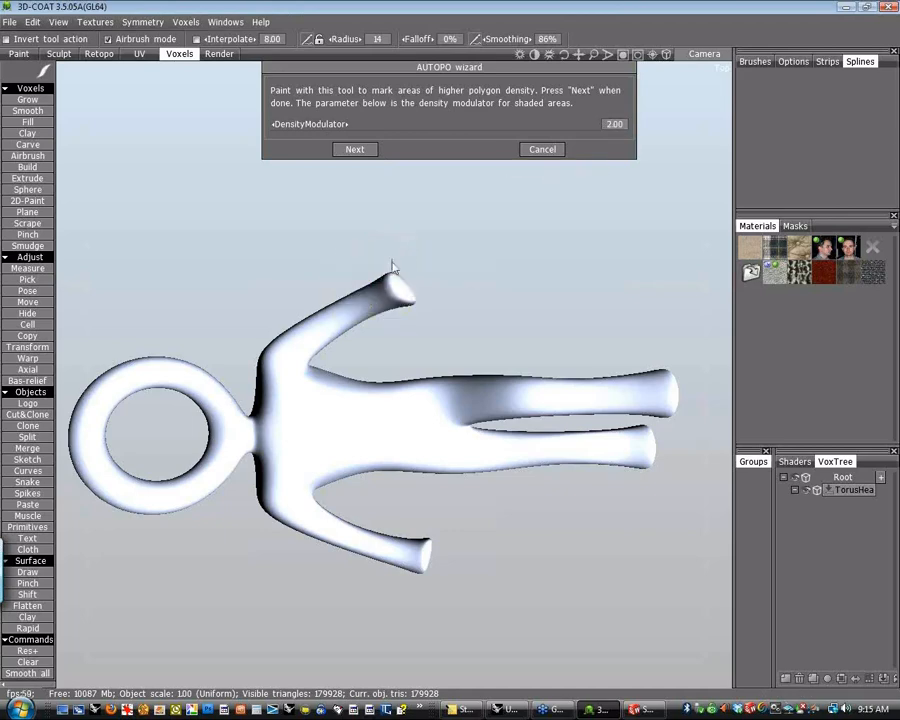
mouse_move(443, 212)
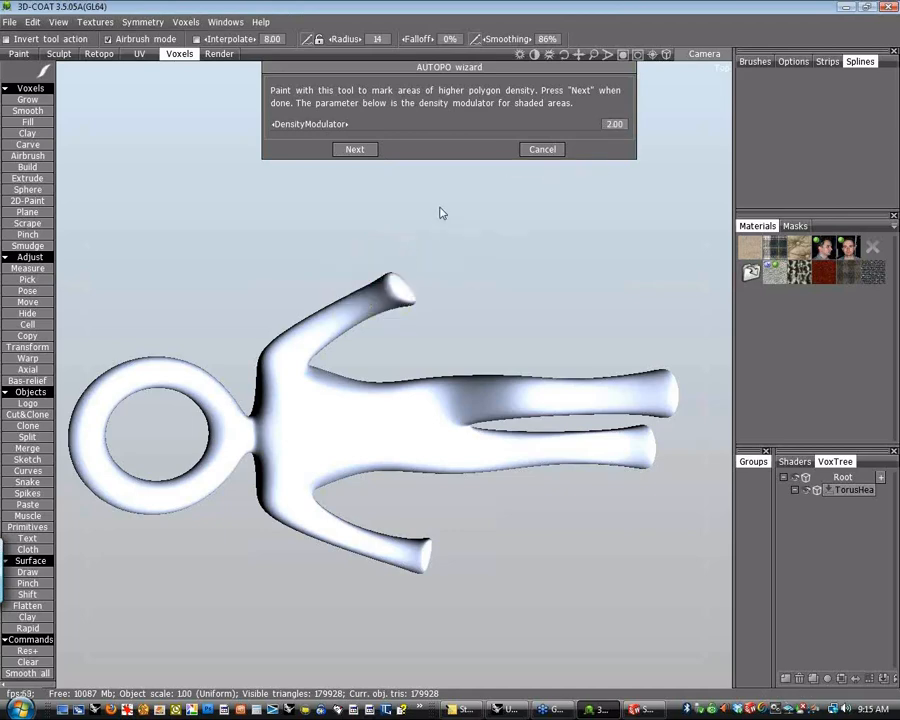
mouse_move(509, 278)
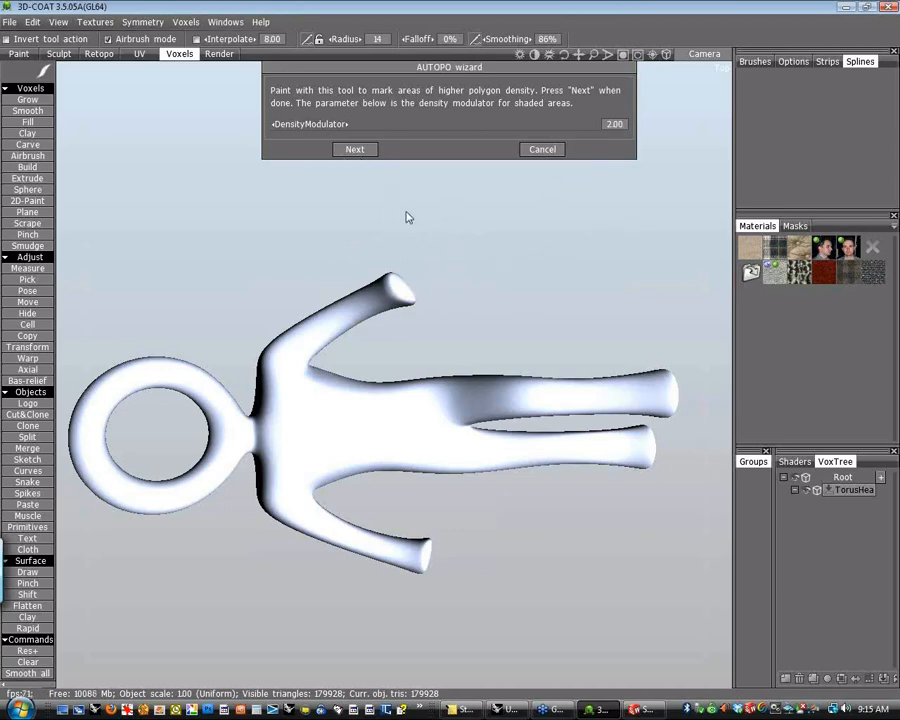
left_click(354, 149)
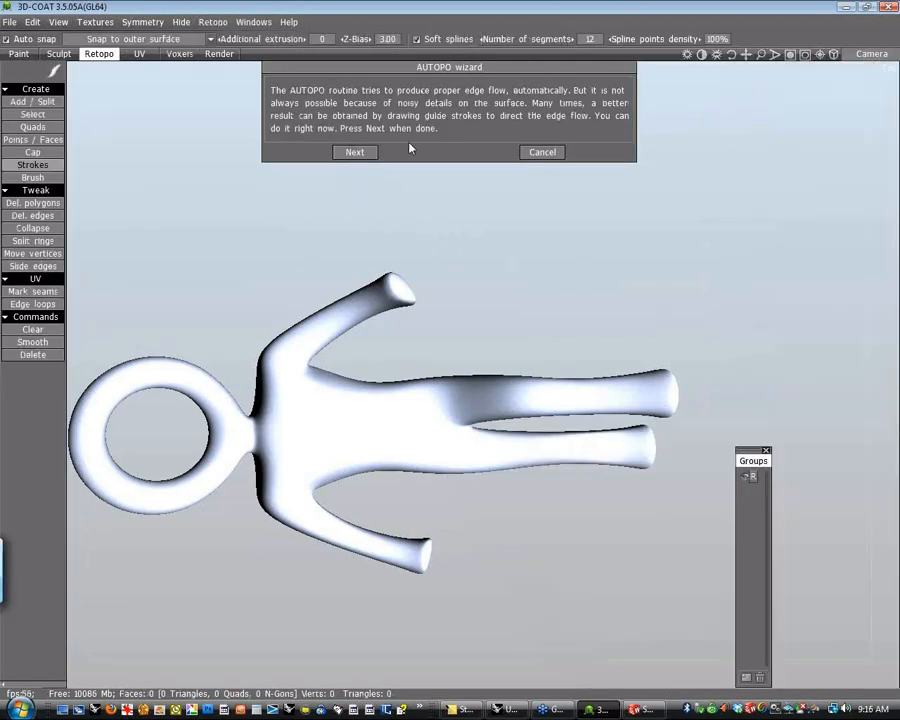
mouse_move(766, 471)
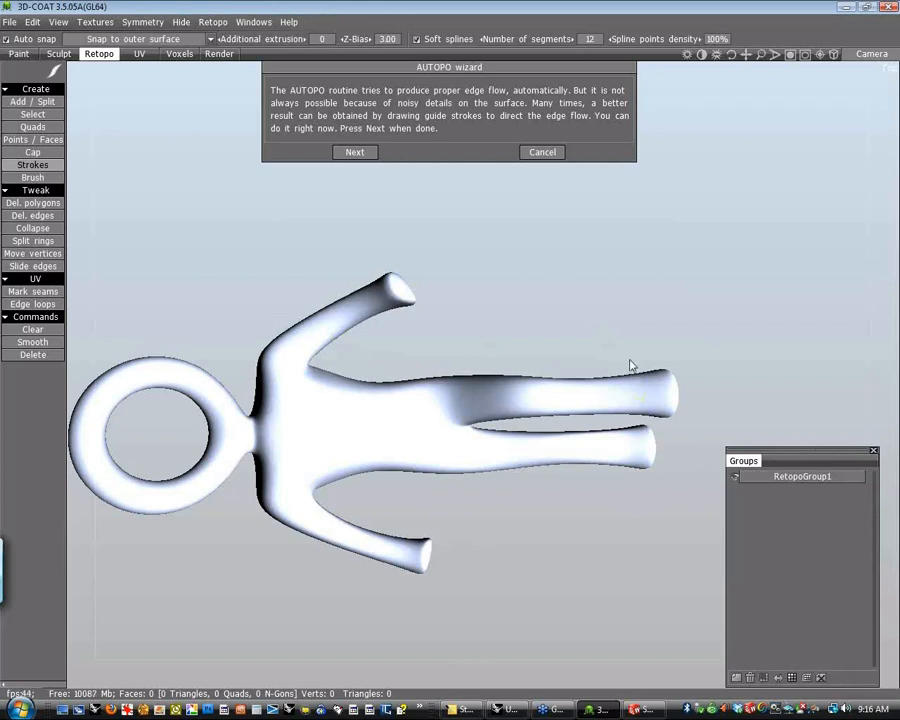
- Draw three guide strokes across the figure's lower limbs
left_click(354, 151)
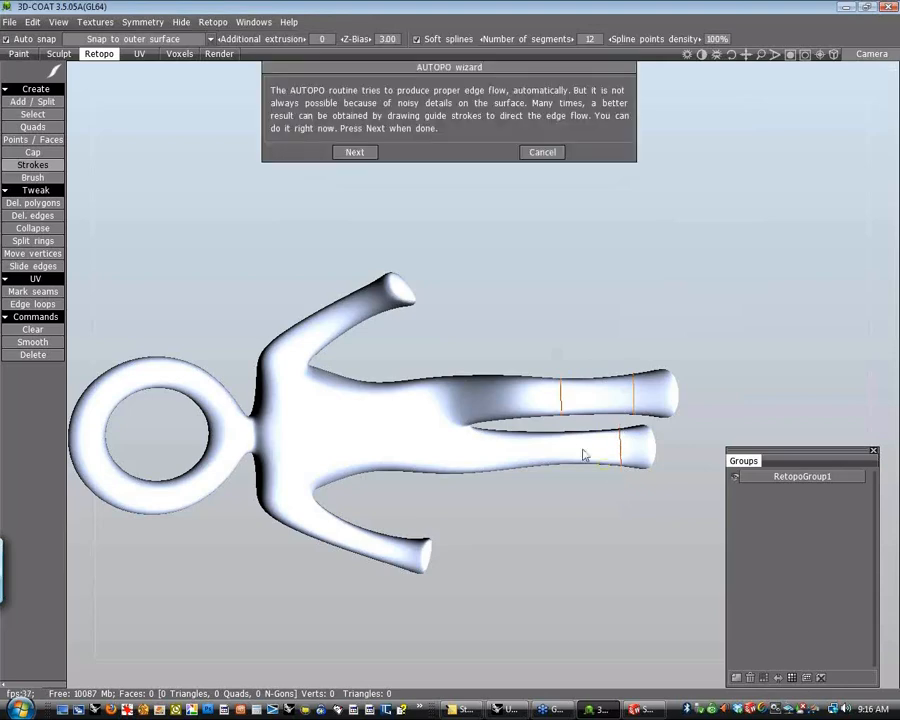
- Zoom out and add guide strokes over the legs, torso, arms and torus head
left_click_drag(460, 450, 584, 450)
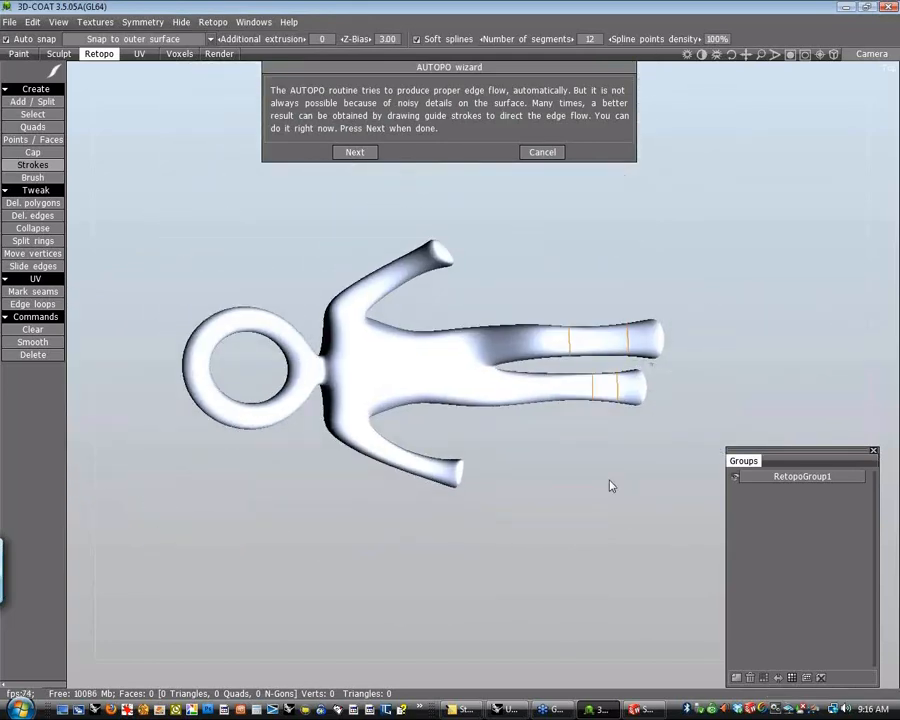
left_click_drag(540, 298, 548, 430)
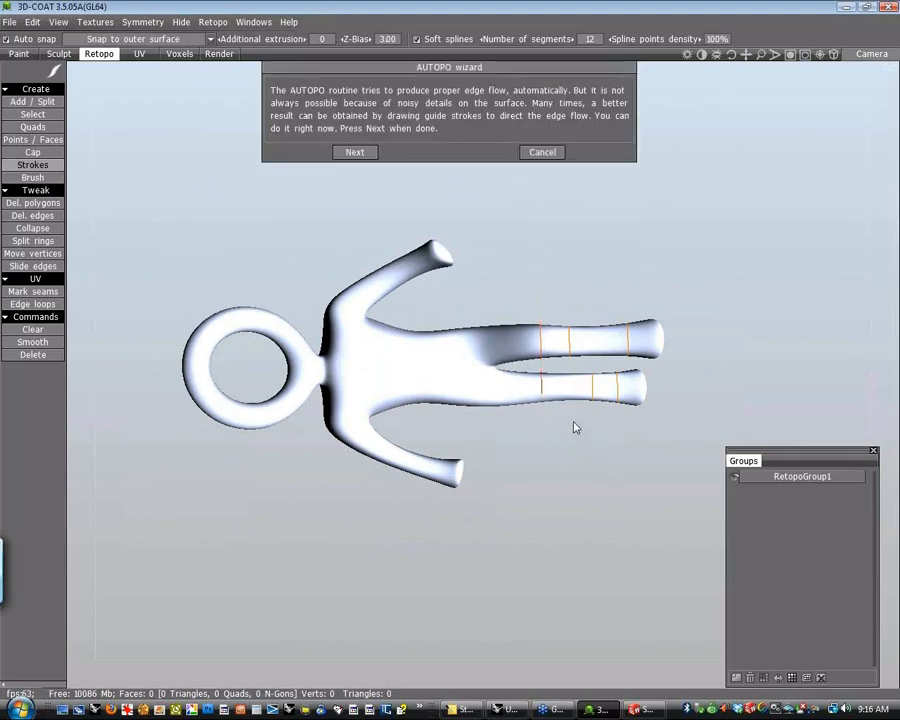
left_click(354, 152)
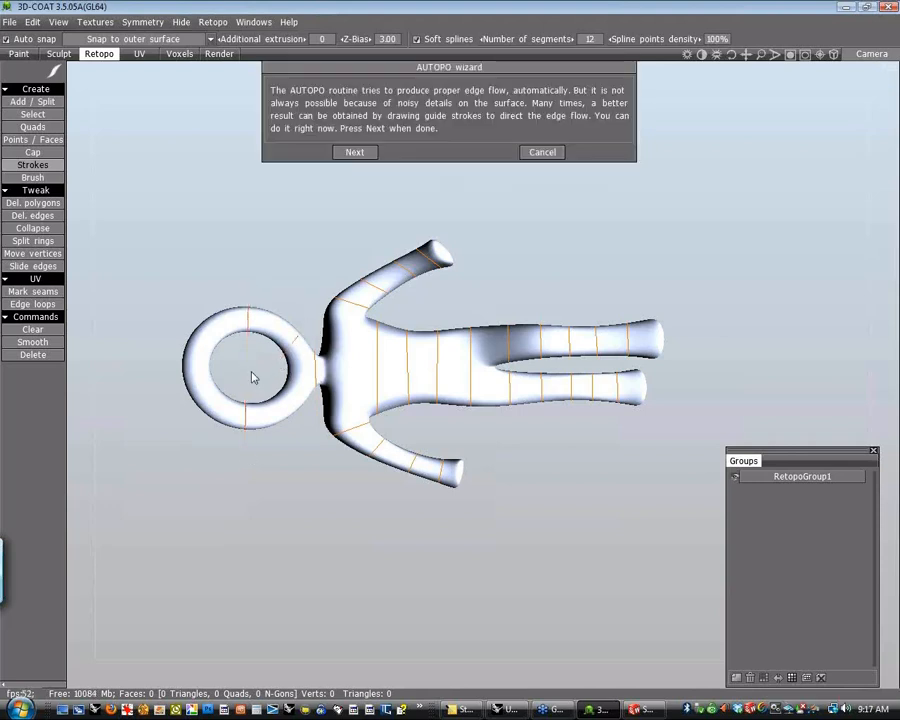
mouse_move(248, 375)
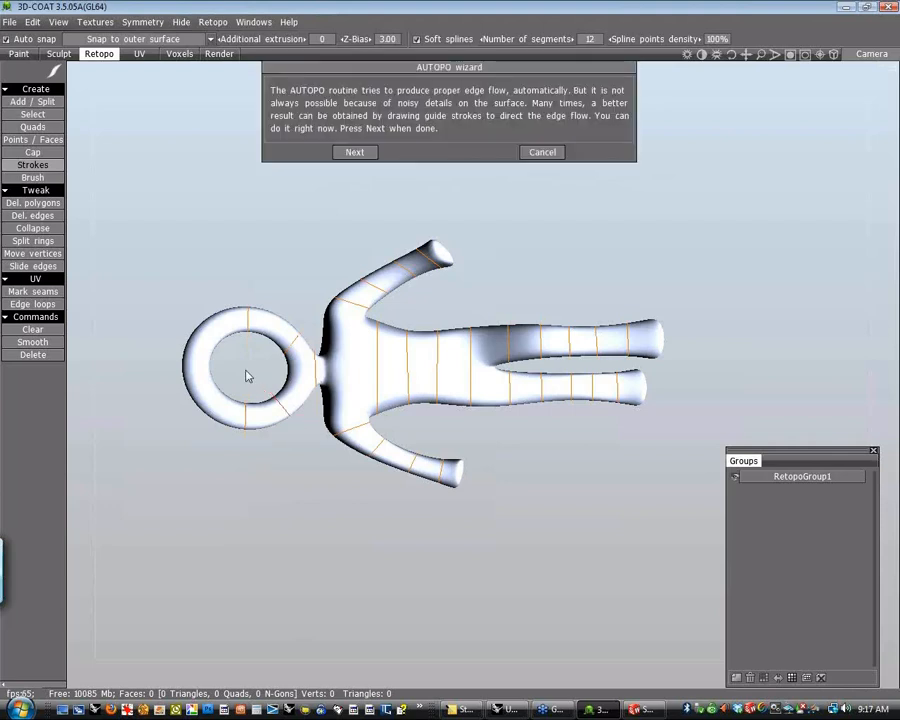
mouse_move(230, 369)
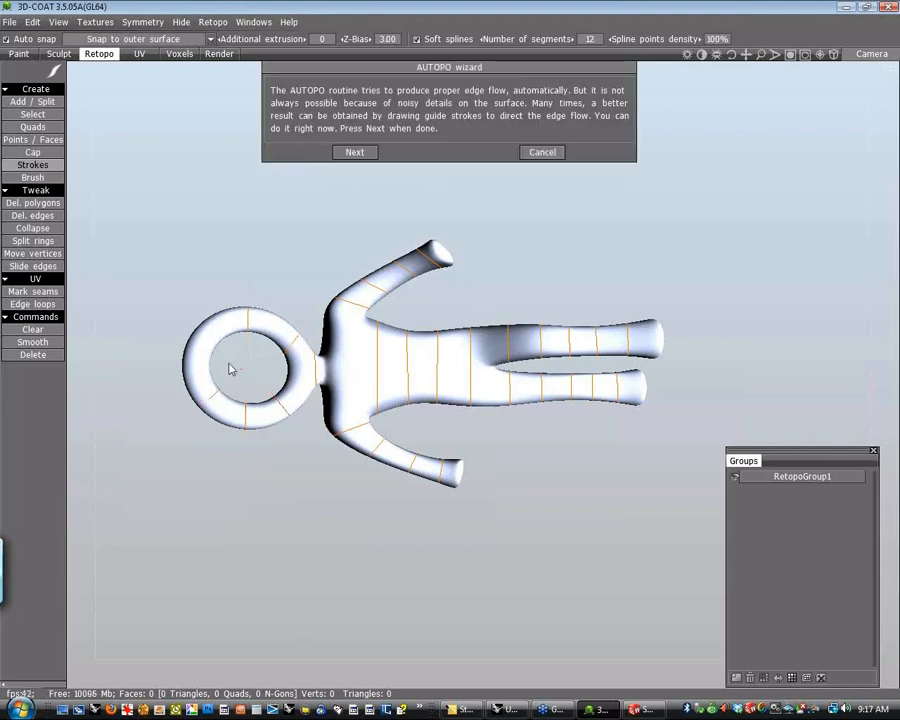
mouse_move(170, 330)
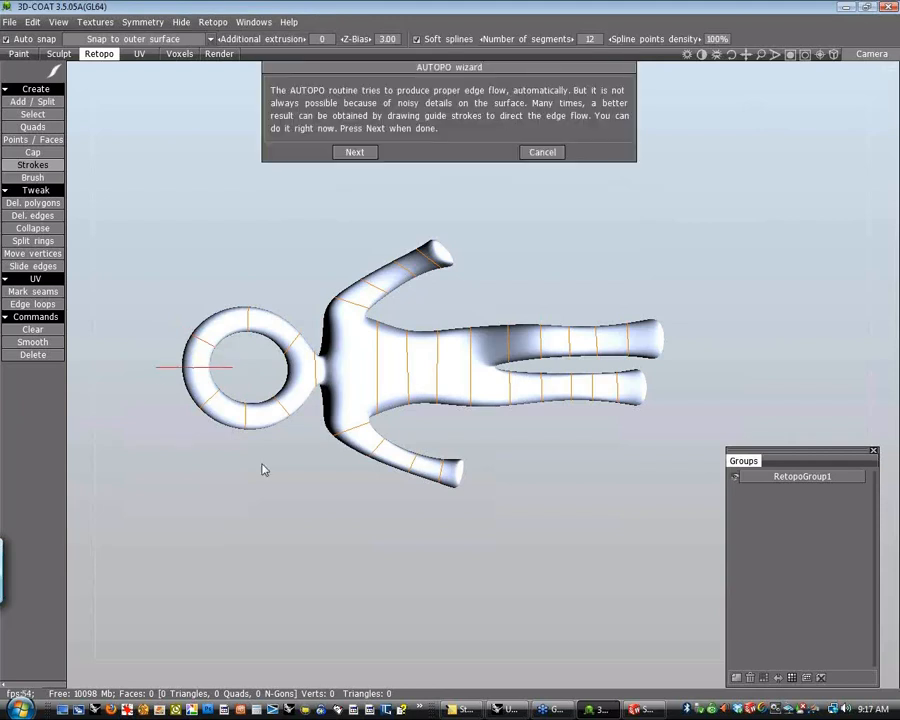
mouse_move(555, 558)
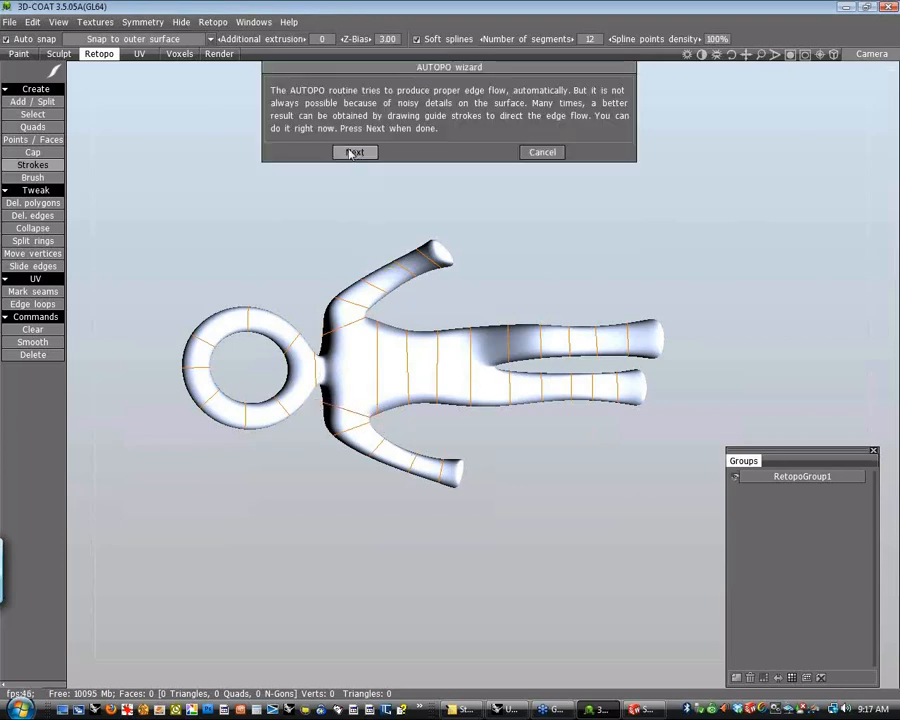
- Advance the AUTOPO wizard to compute a roughly 2,990-quad mesh from the strokes
left_click(355, 152)
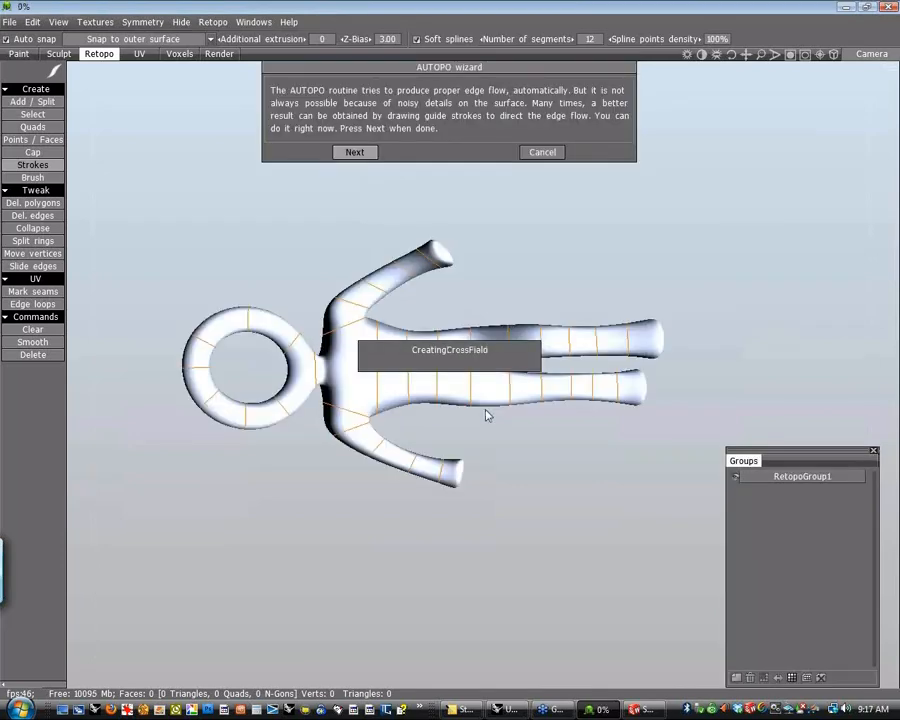
mouse_move(655, 407)
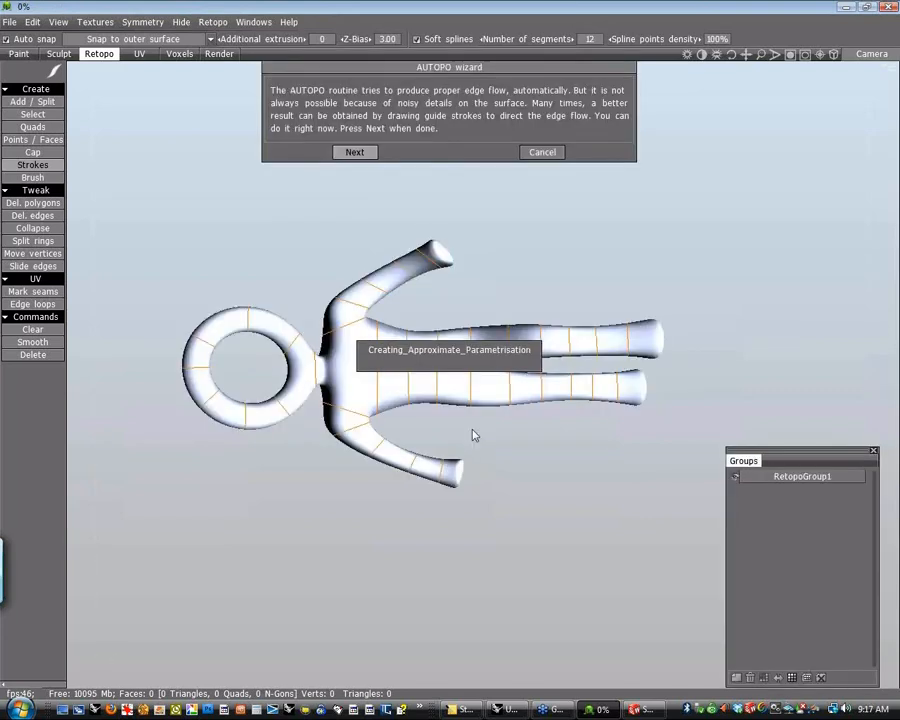
mouse_move(471, 441)
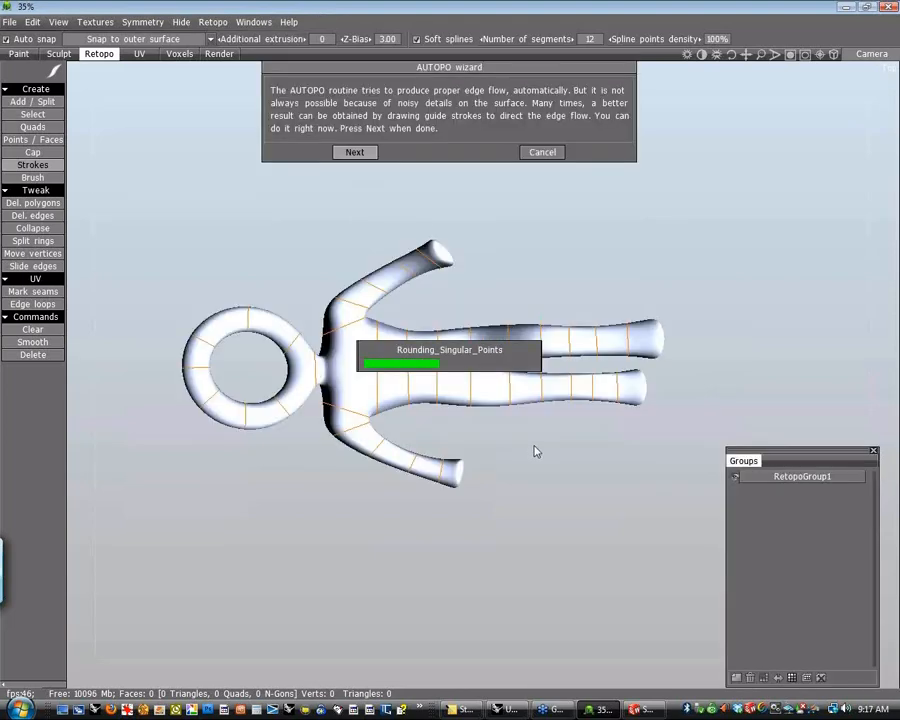
left_click(355, 152)
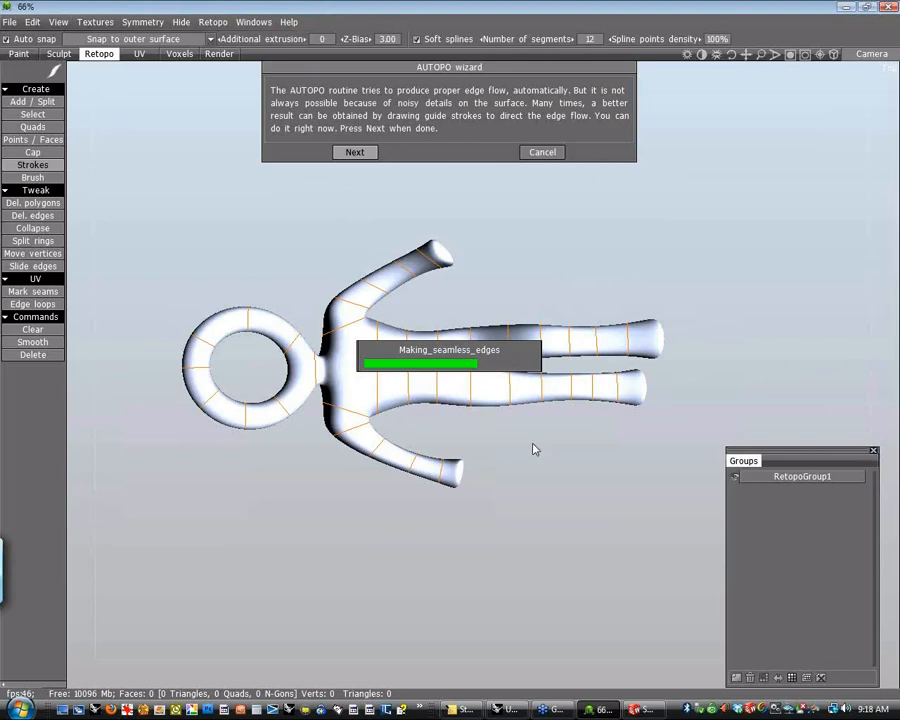
left_click(355, 152)
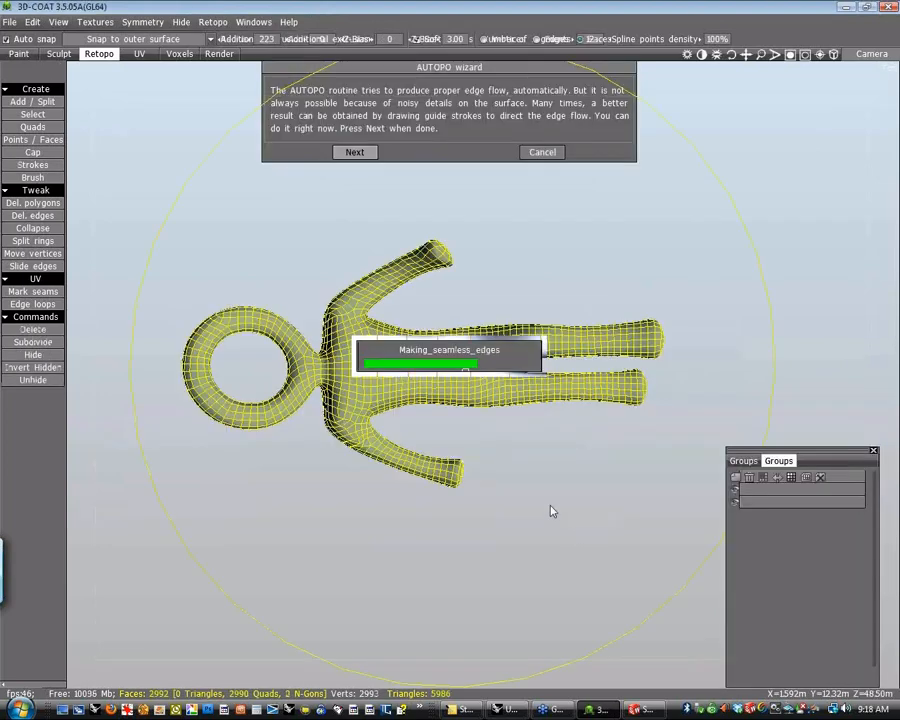
- Accept the finished 2,992-face retopology mesh into the Retopo groups
left_click(354, 151)
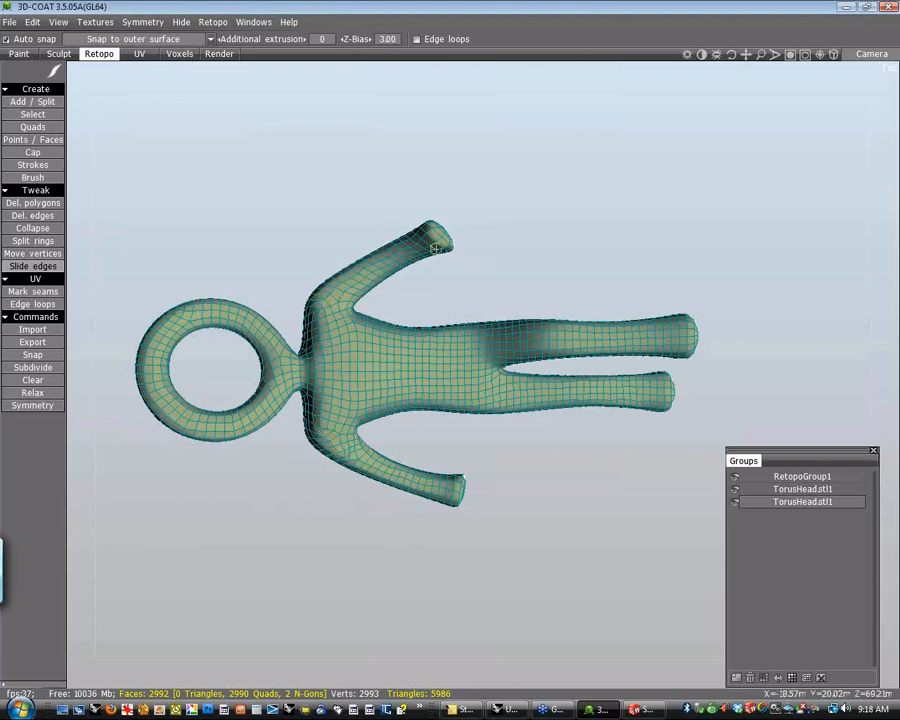
mouse_move(147, 449)
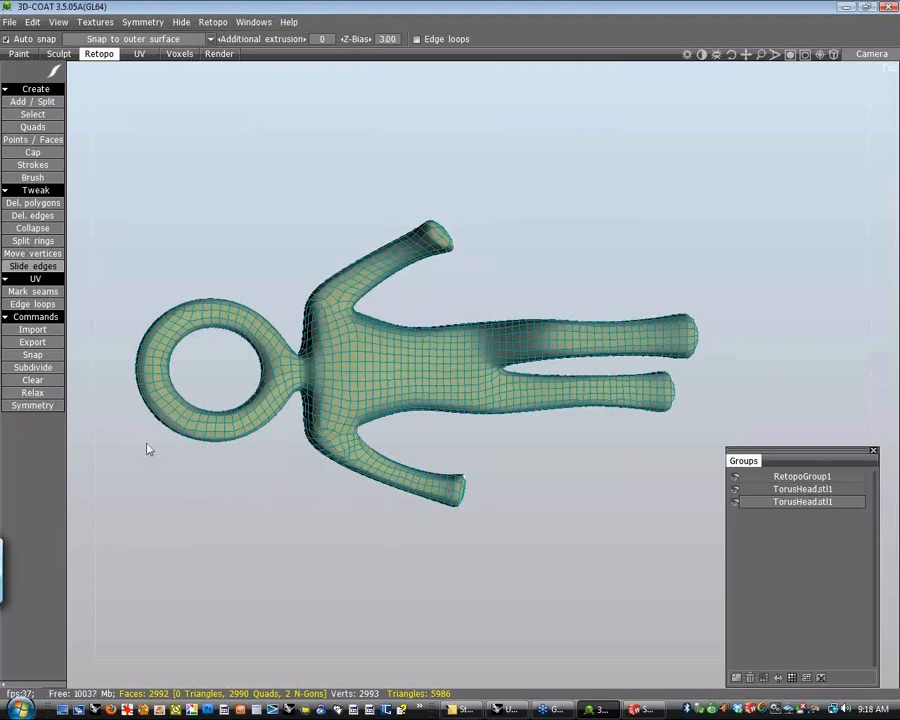
- Export the retopo mesh as TorusHead2.obj, overwriting the existing file
left_click(213, 21)
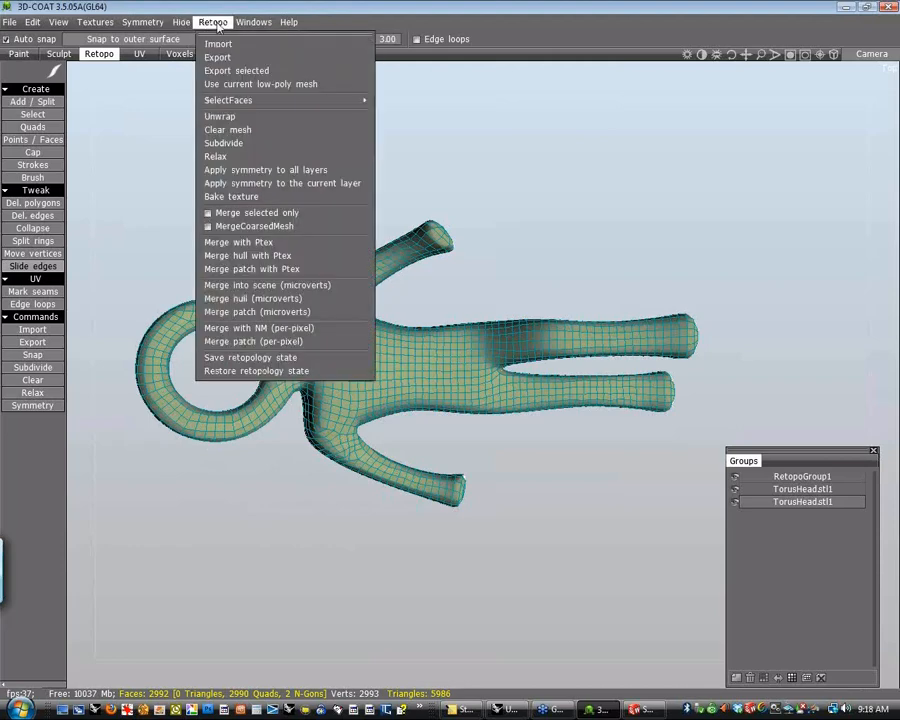
left_click(217, 57)
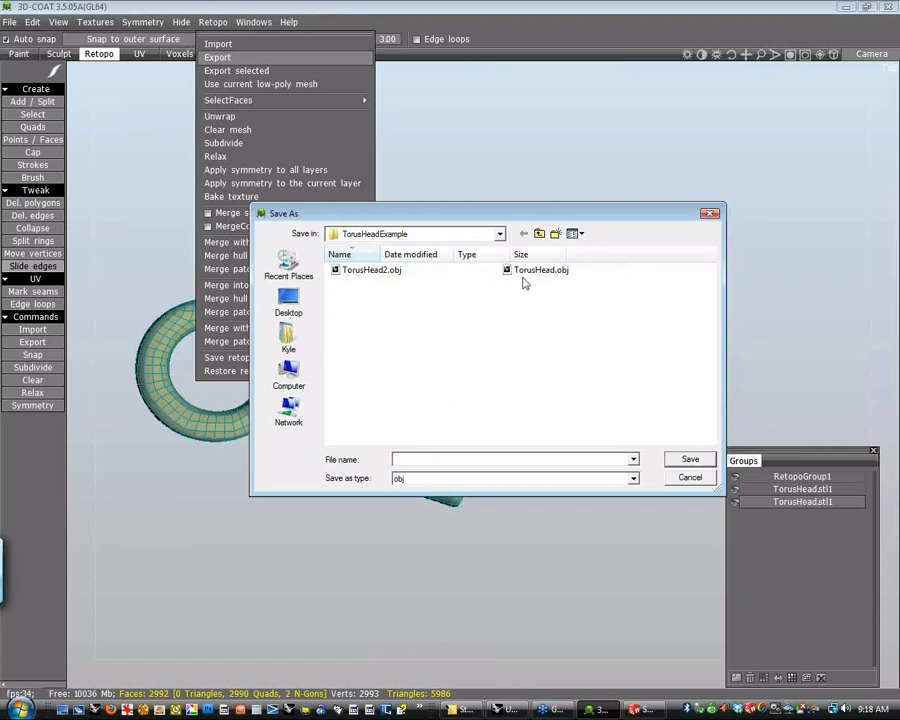
left_click(540, 270)
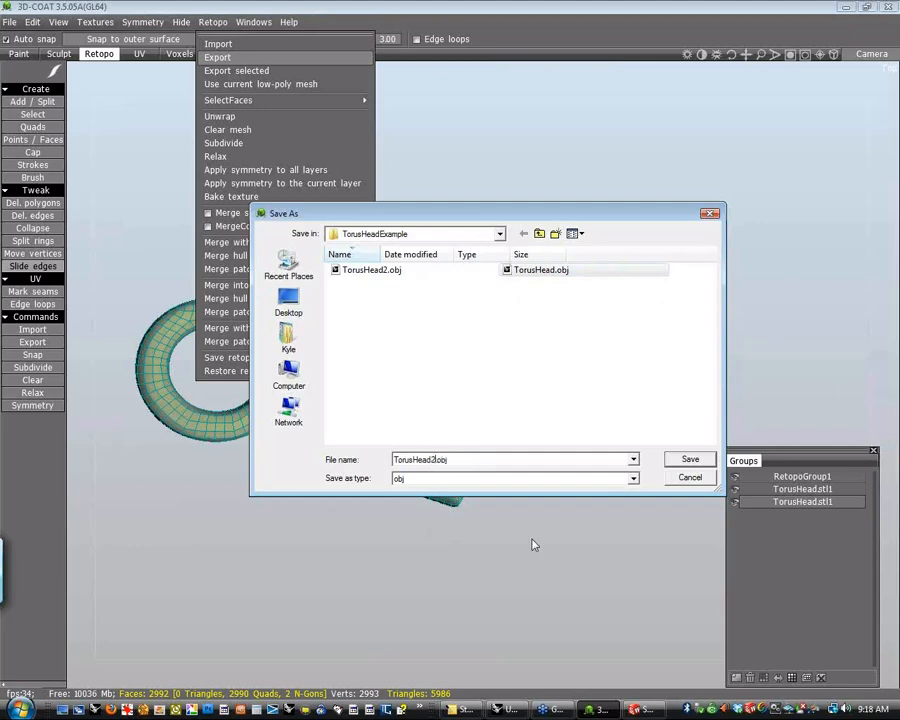
left_click(690, 459)
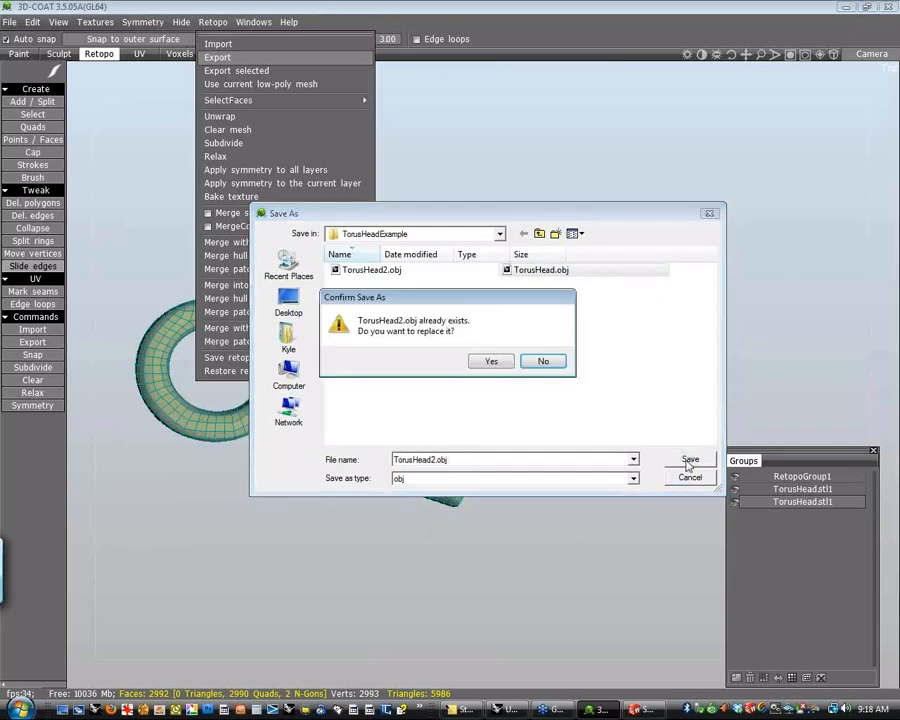
left_click(490, 361)
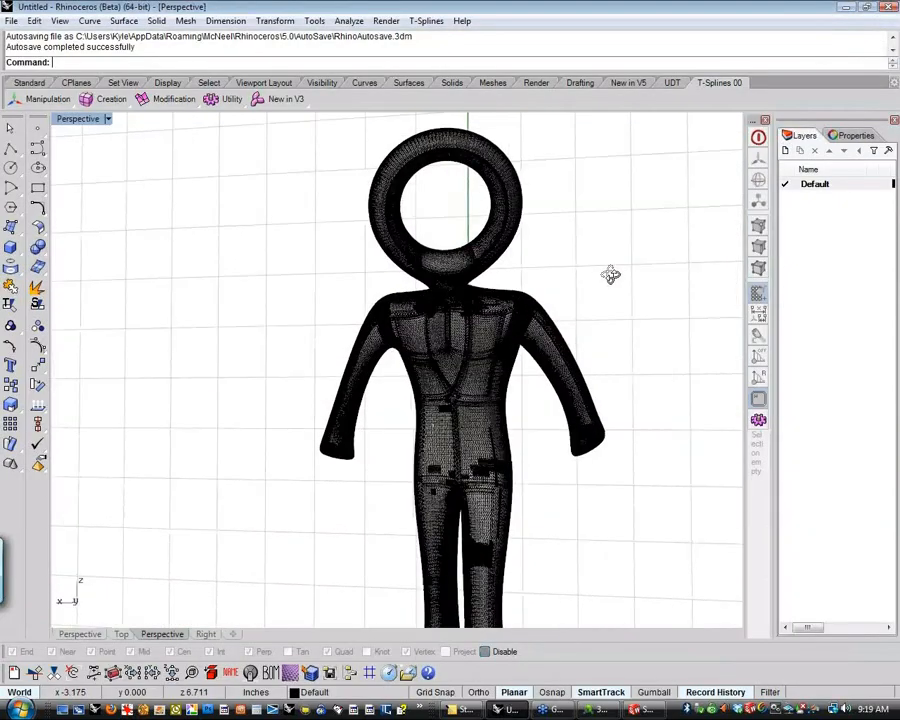
- Delete the dense figure mesh and import TorusHead2.obj with default OBJ options
key("Delete")
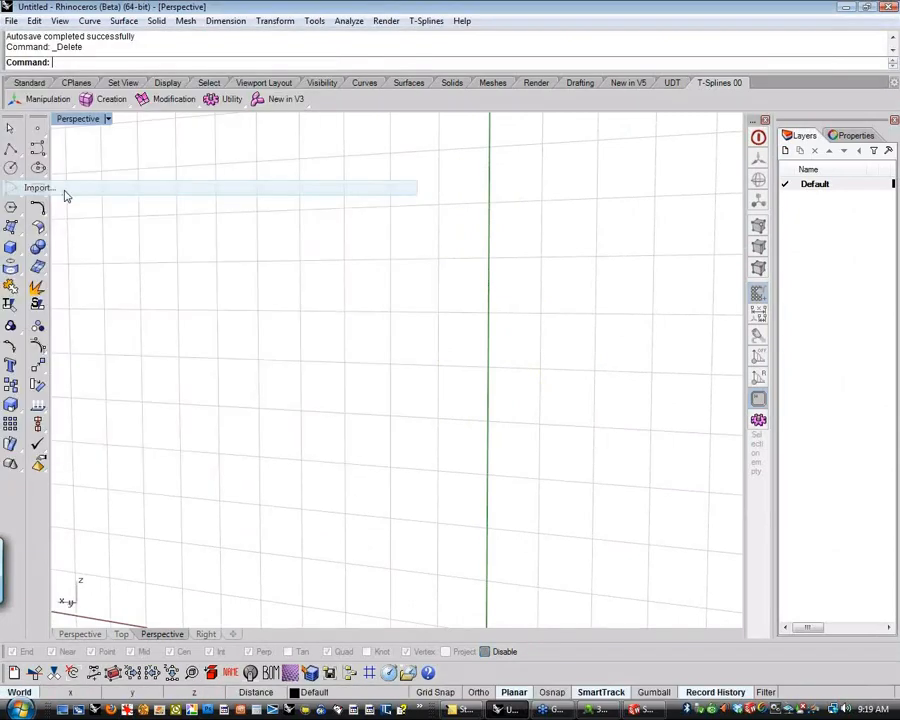
left_click(38, 188)
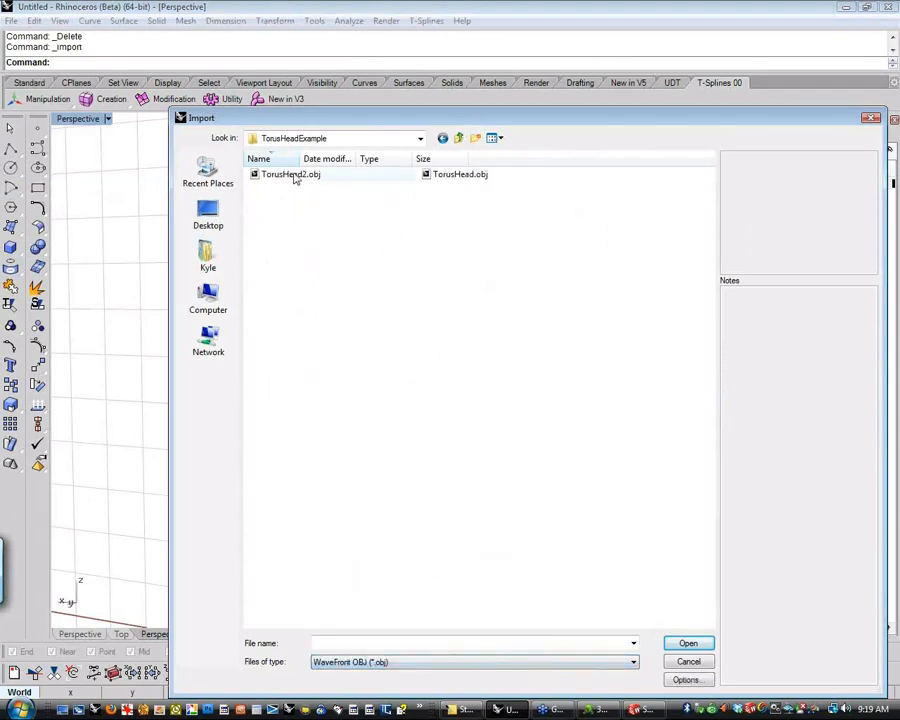
left_click(688, 643)
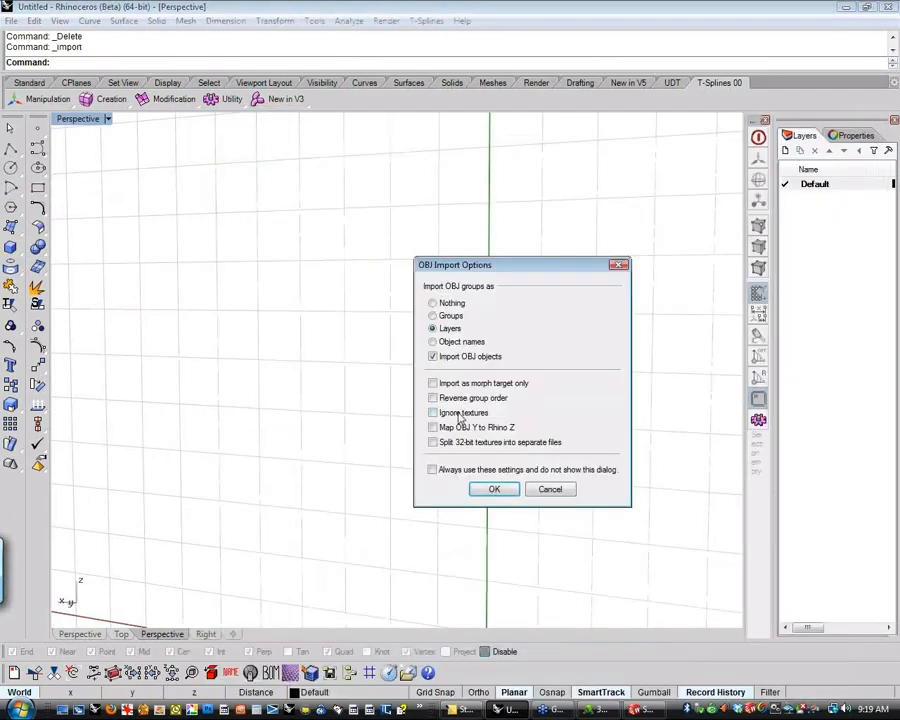
left_click(493, 488)
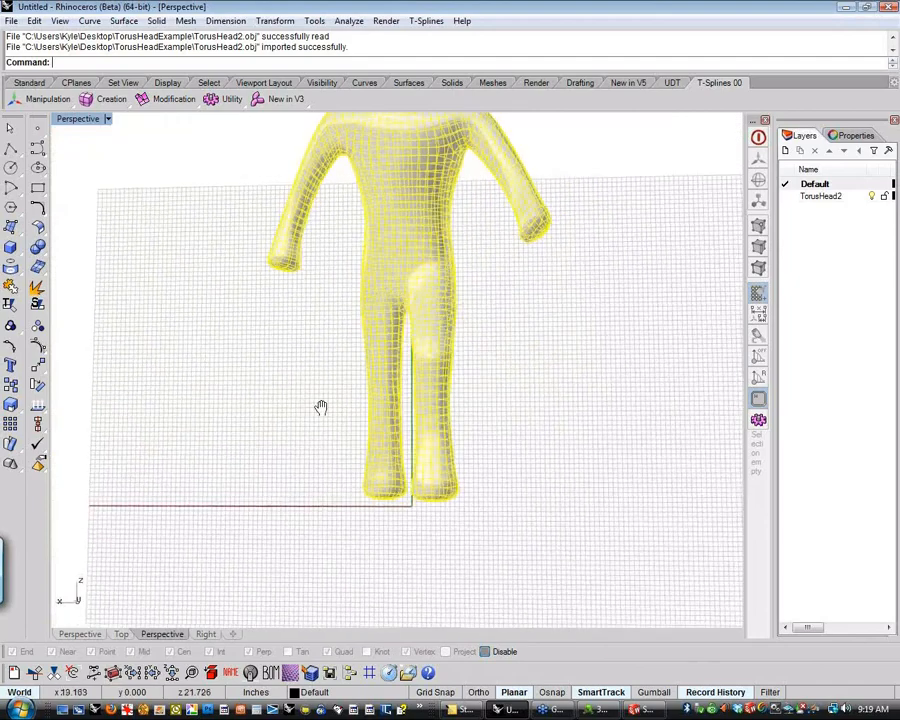
- Zoom extents and run tsConvert on the imported mesh, viewed in rendered shading
left_click(150, 633)
type("zoom")
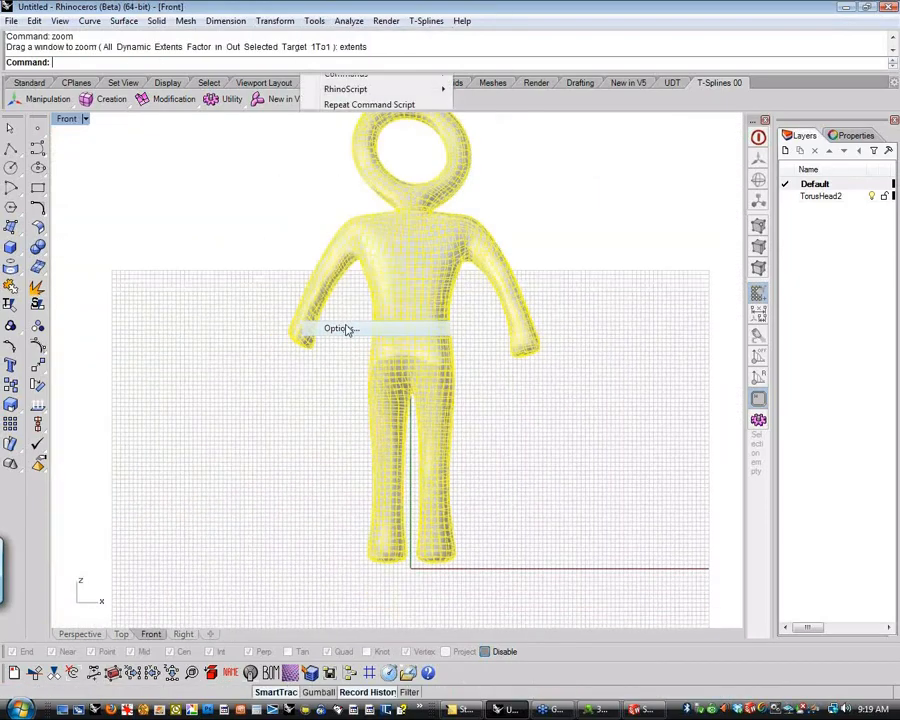
left_click(341, 328)
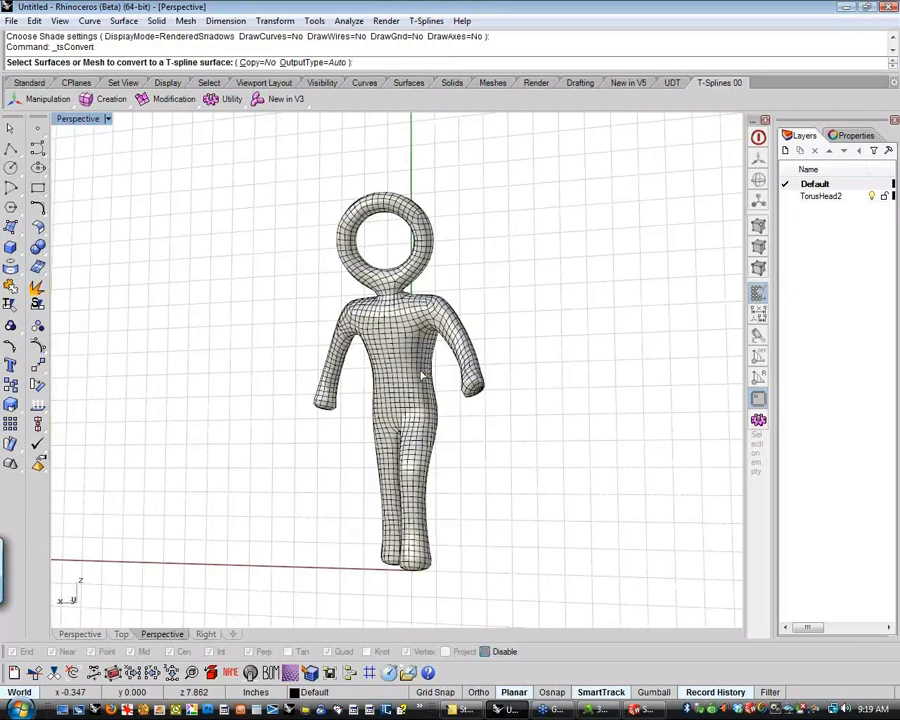
left_click(111, 98)
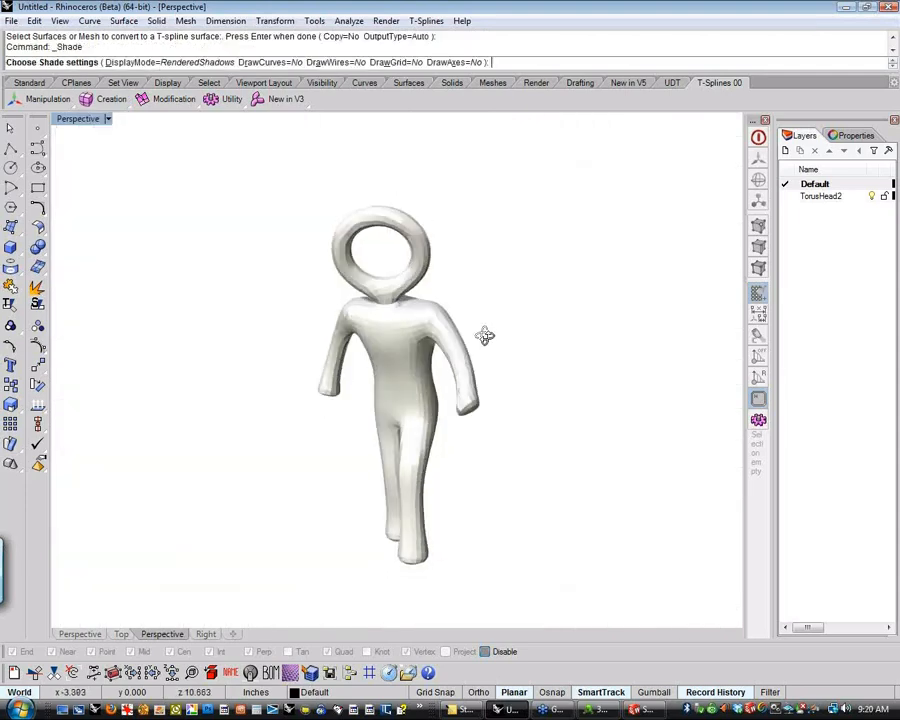
scroll("up", 3)
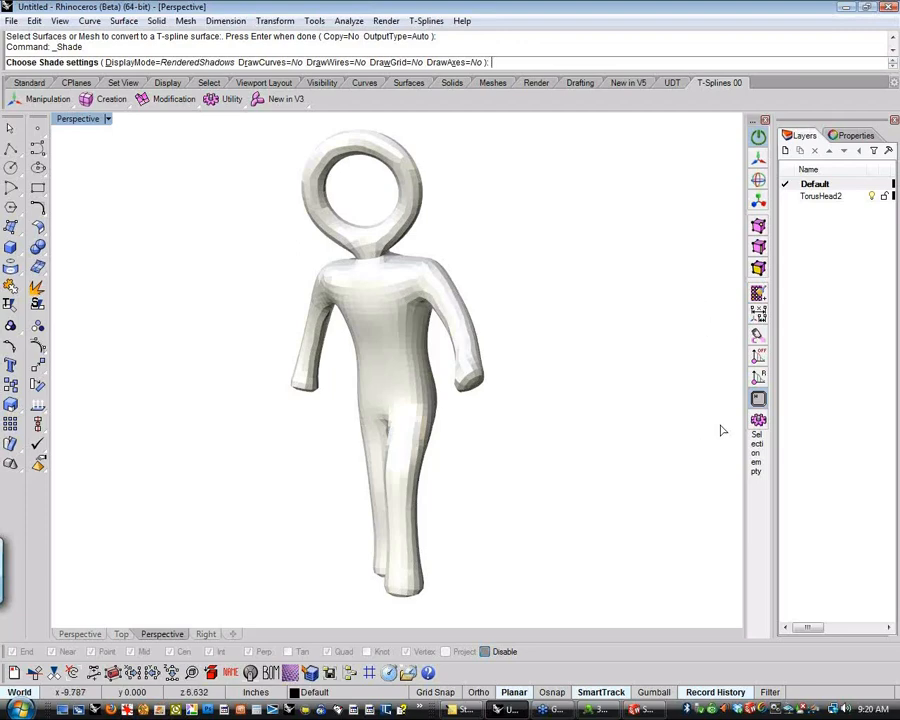
mouse_move(646, 357)
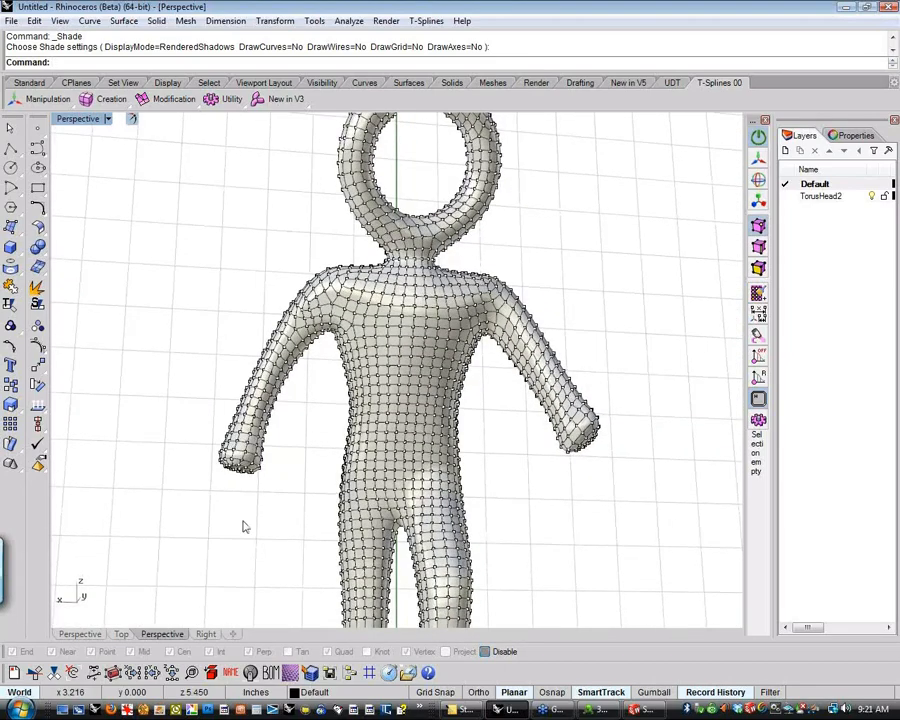
- Bend the torso control points, then window-select one leg's control points
left_click_drag(303, 362, 172, 563)
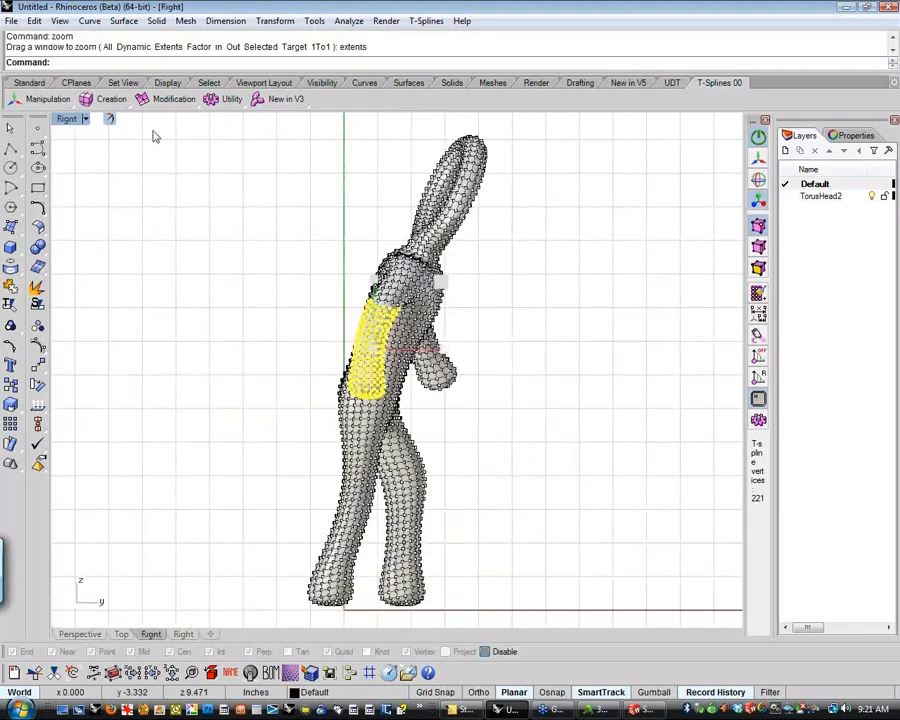
type("Ben")
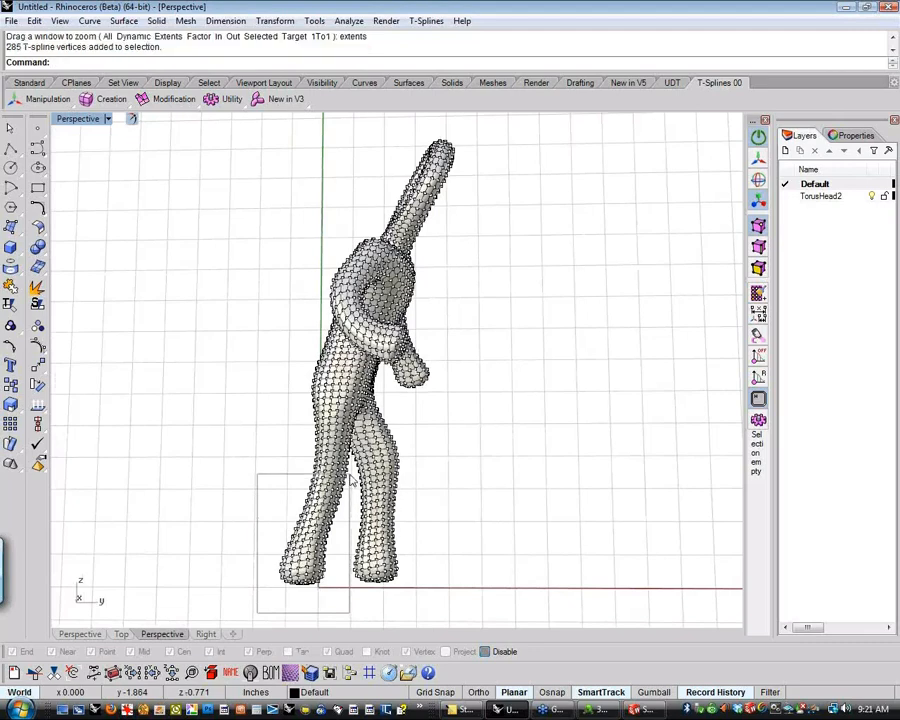
left_click_drag(258, 470, 350, 617)
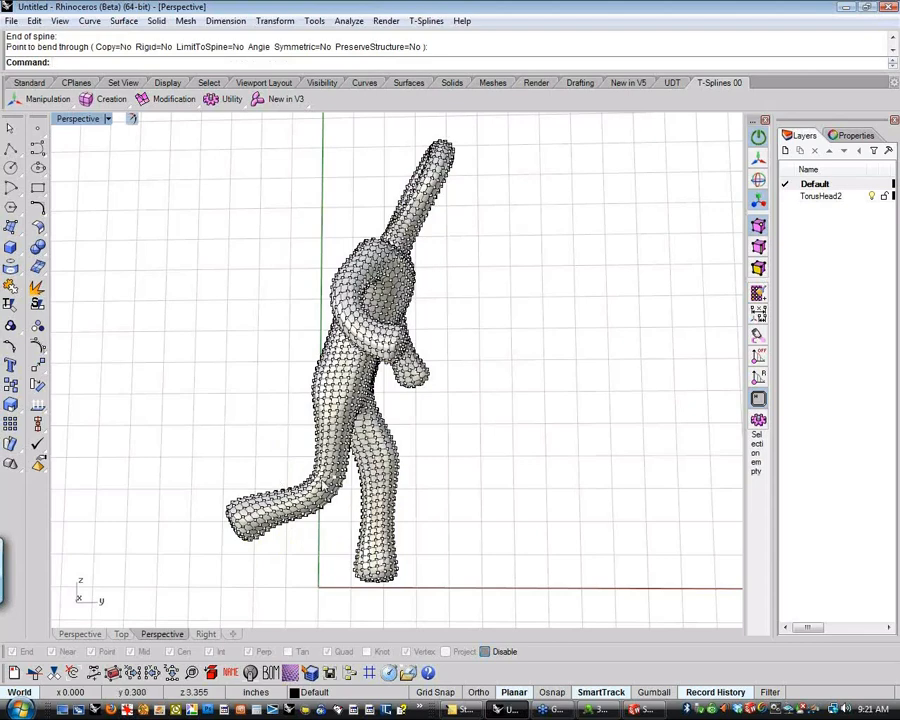
mouse_move(555, 459)
type("zoom")
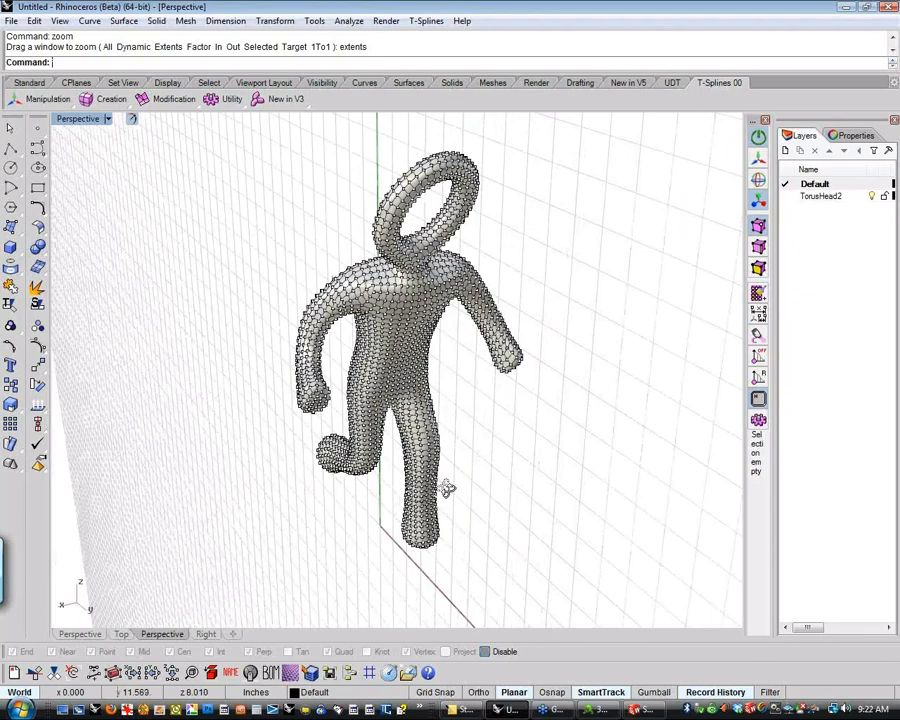
- Export the T-Splines figure as torushead_2.tsm, overwriting the existing file
left_click_drag(447, 488, 190, 483)
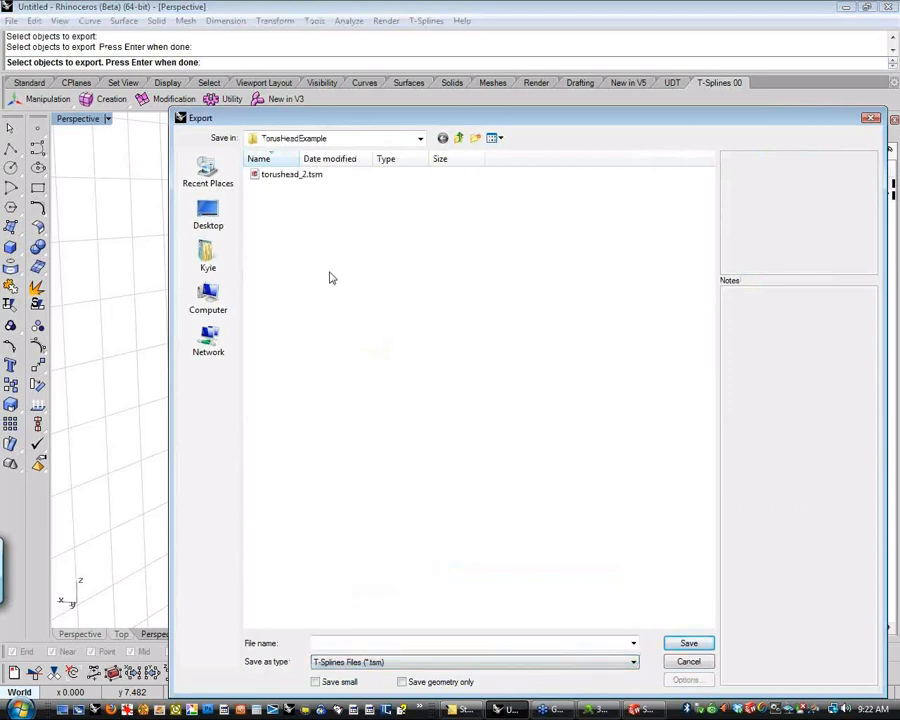
left_click(291, 174)
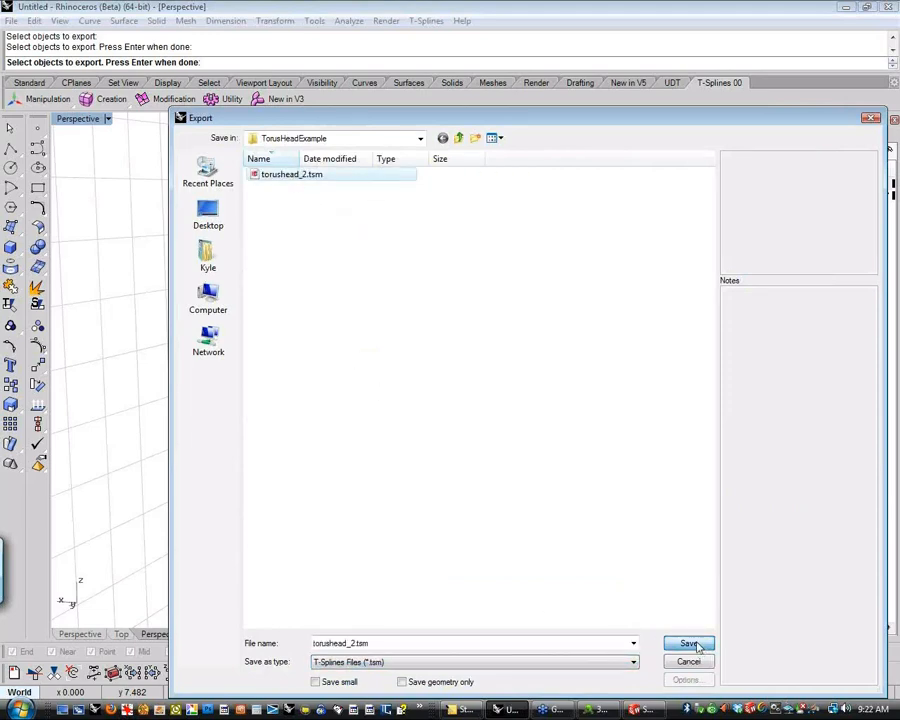
left_click(689, 643)
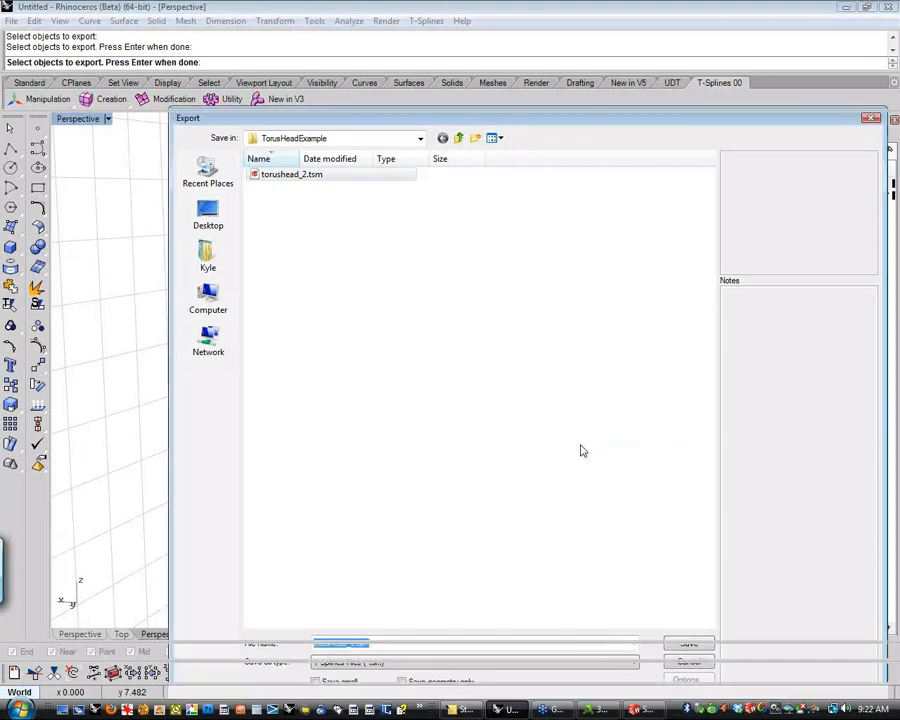
left_click(688, 643)
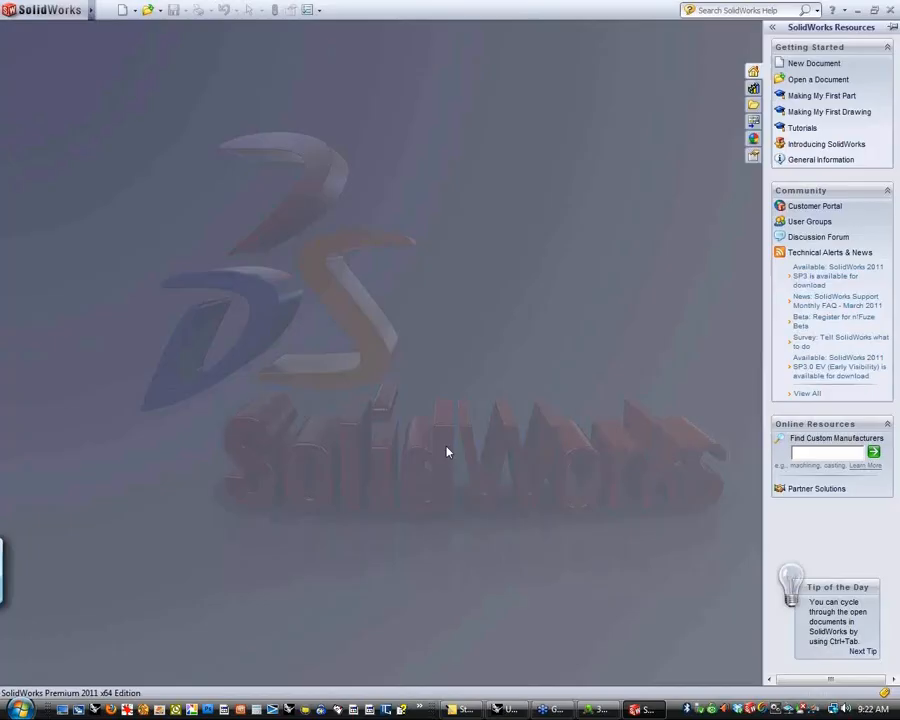
- Open torushead_2.tsm in SolidWorks as an imported T-Spline body
left_click(771, 27)
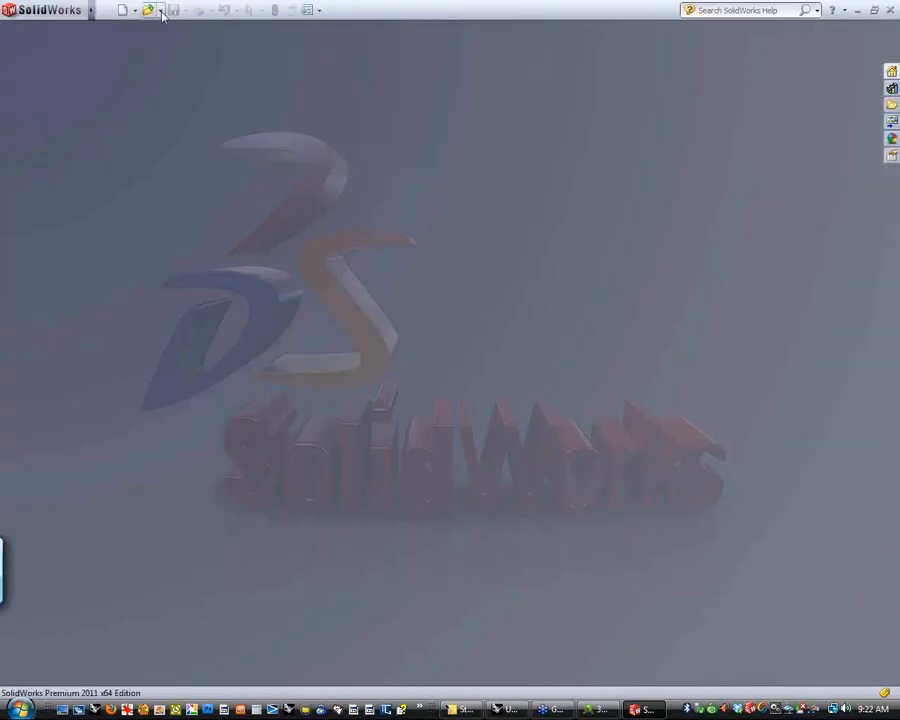
left_click(147, 10)
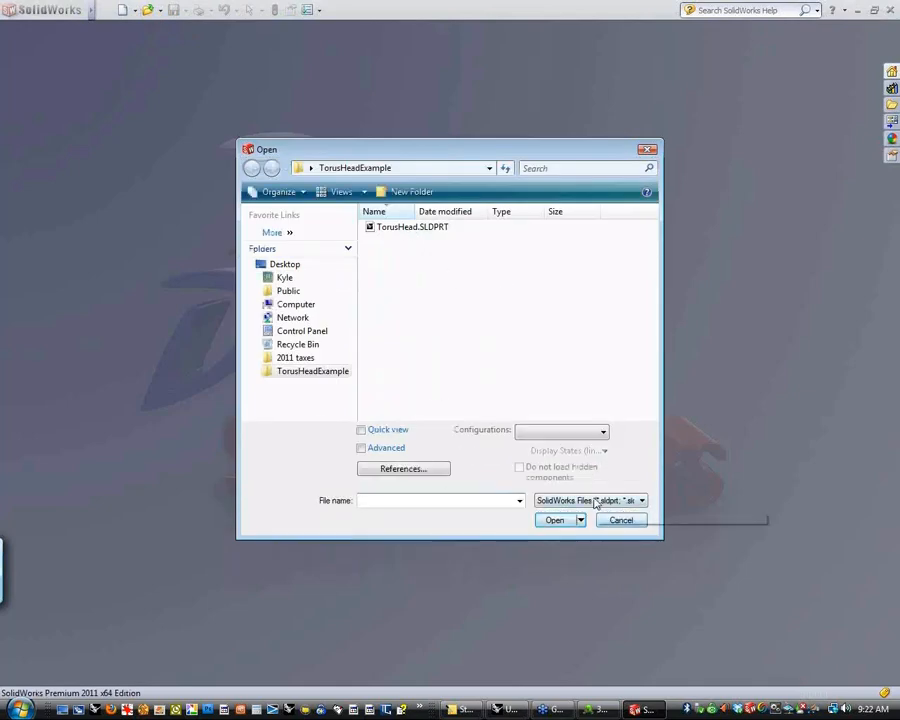
left_click(640, 500)
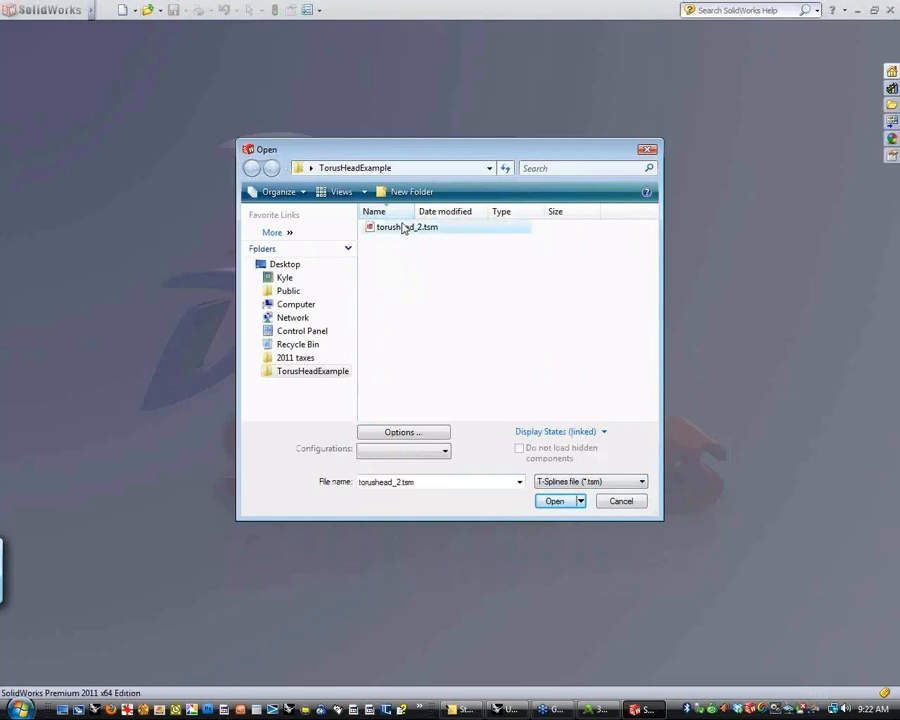
left_click(554, 501)
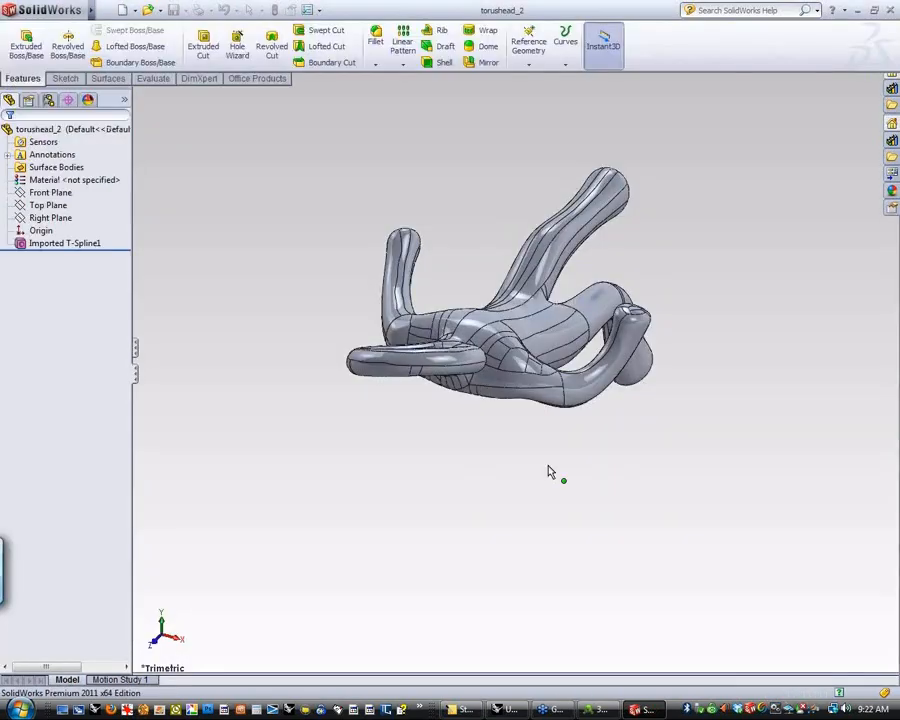
- Orbit the figure upright and edit Imported T-Spline1 to view its mesh
left_click_drag(547, 470, 528, 468)
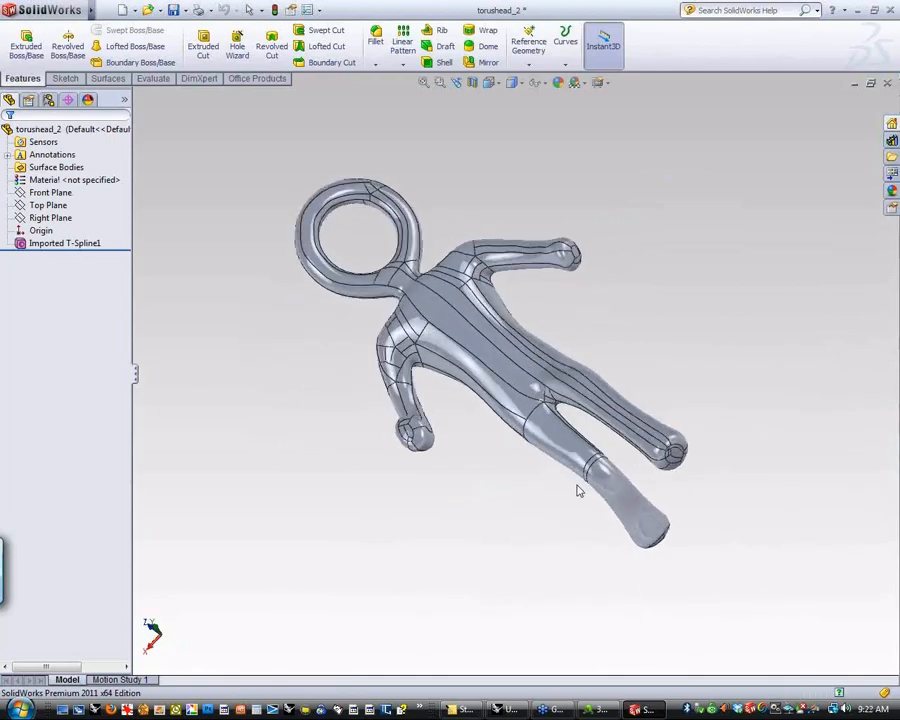
right_click(64, 243)
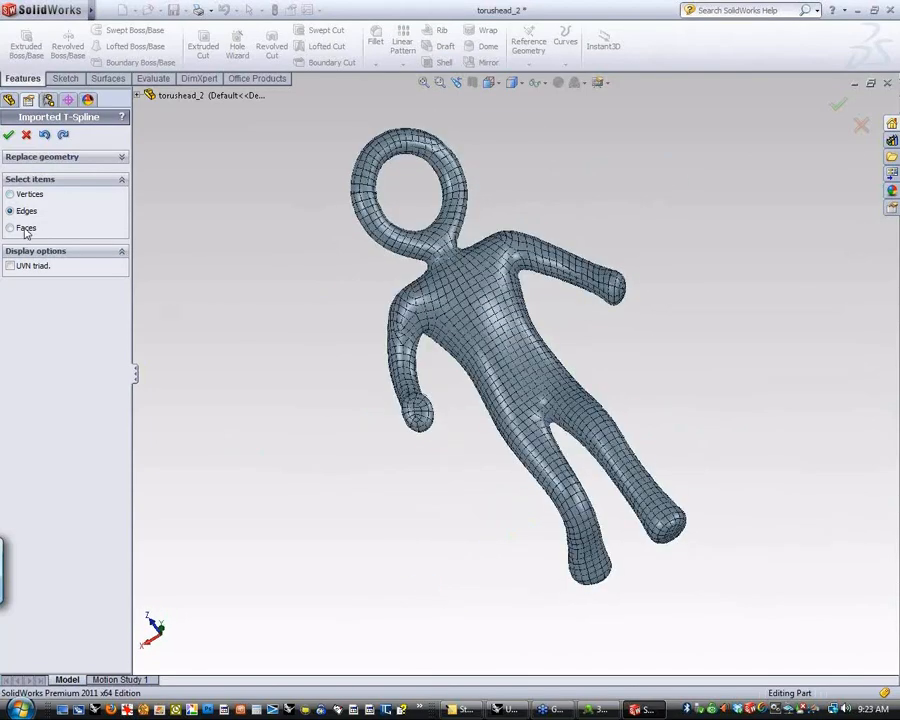
left_click(11, 228)
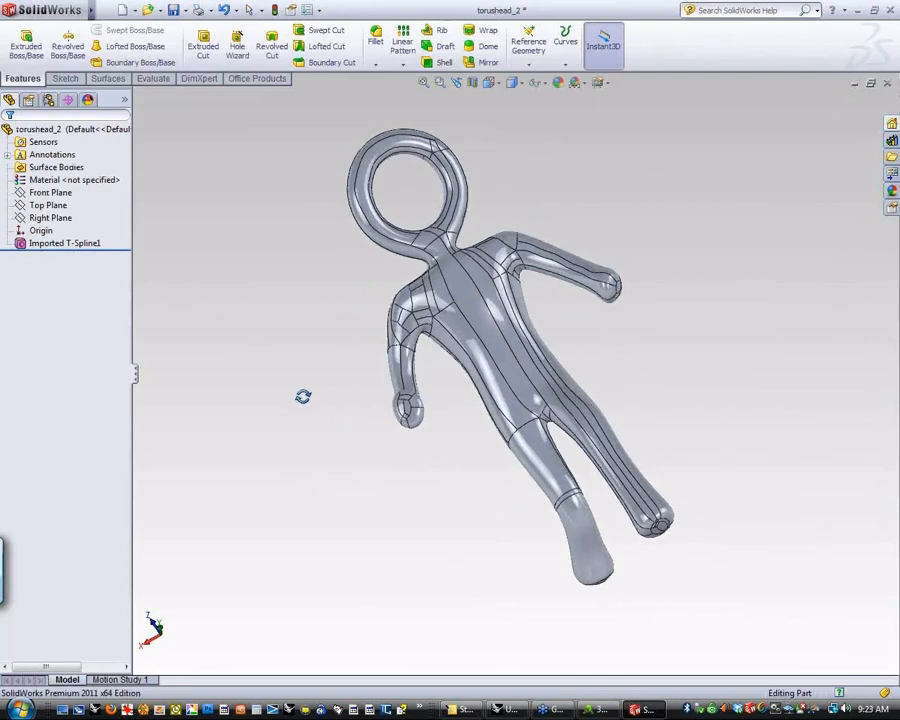
- Sketch a circle on the Top Plane over the chest and extrude-cut it through the torso
left_click(48, 205)
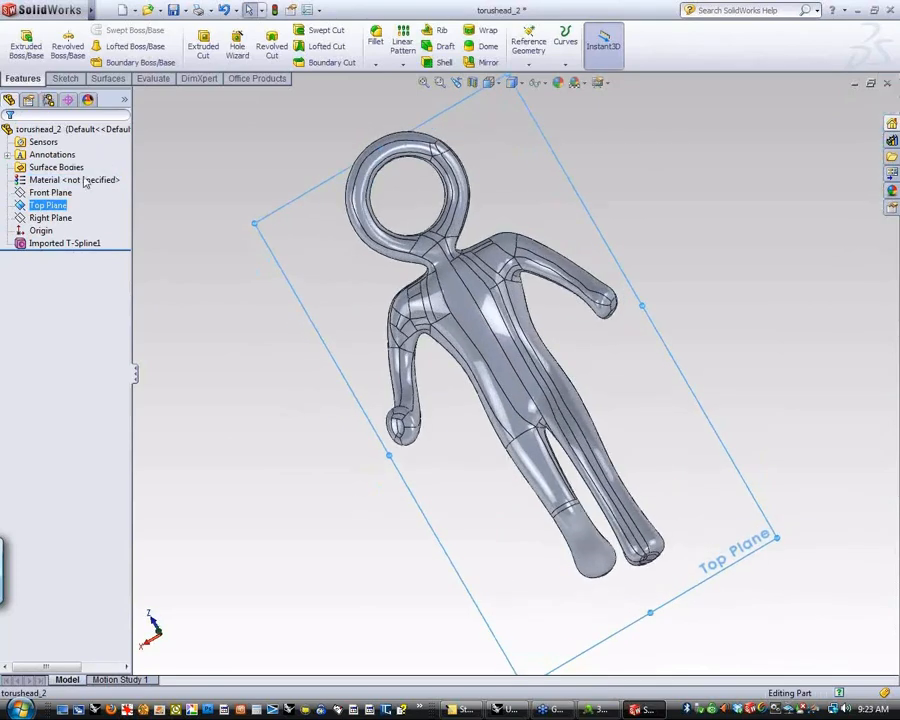
right_click(48, 205)
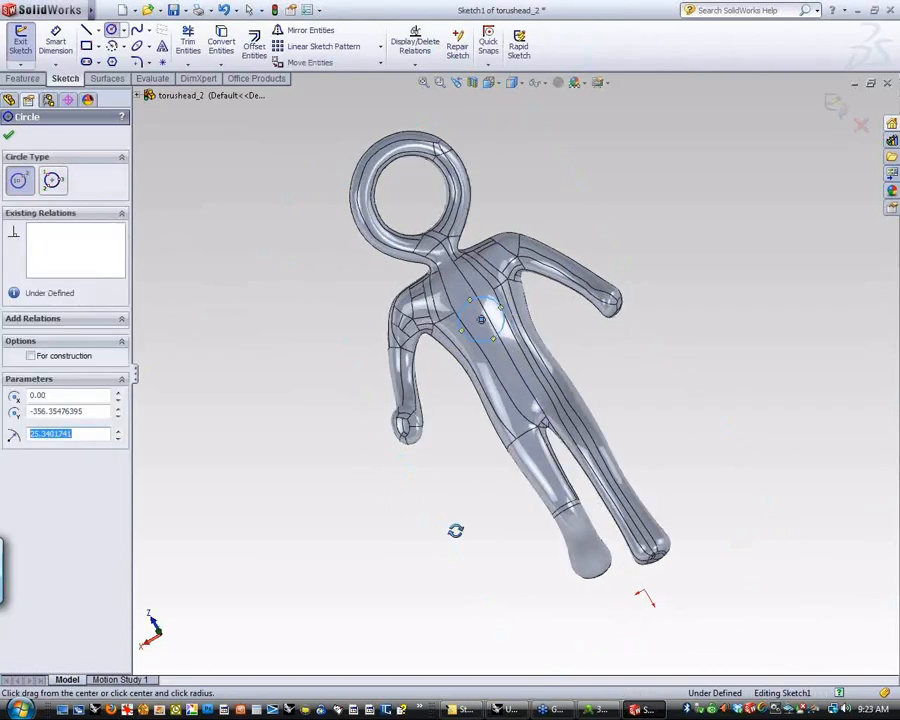
left_click_drag(480, 320, 560, 485)
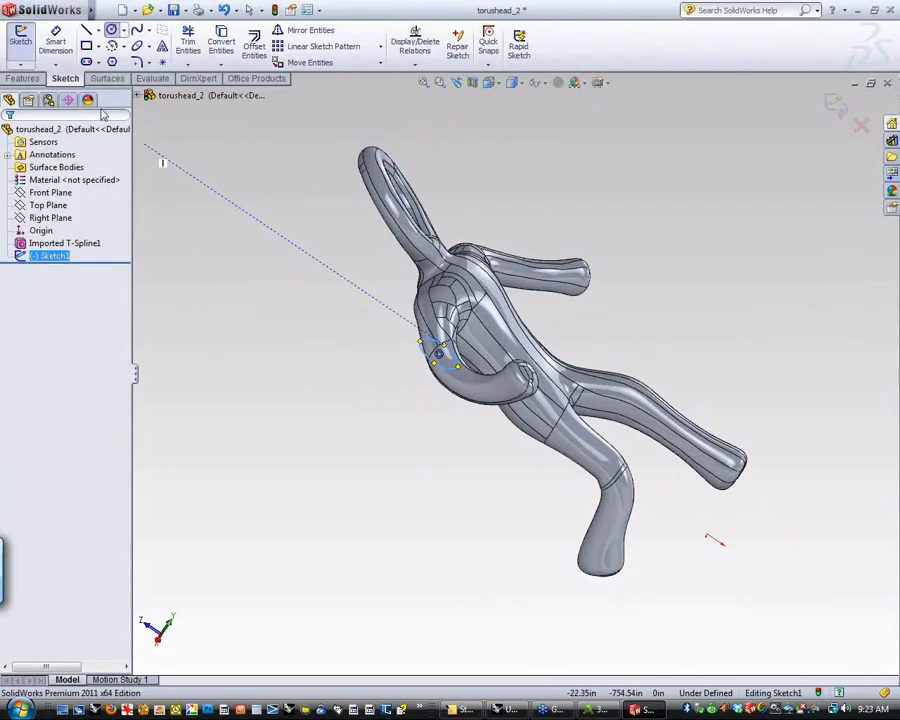
left_click(22, 78)
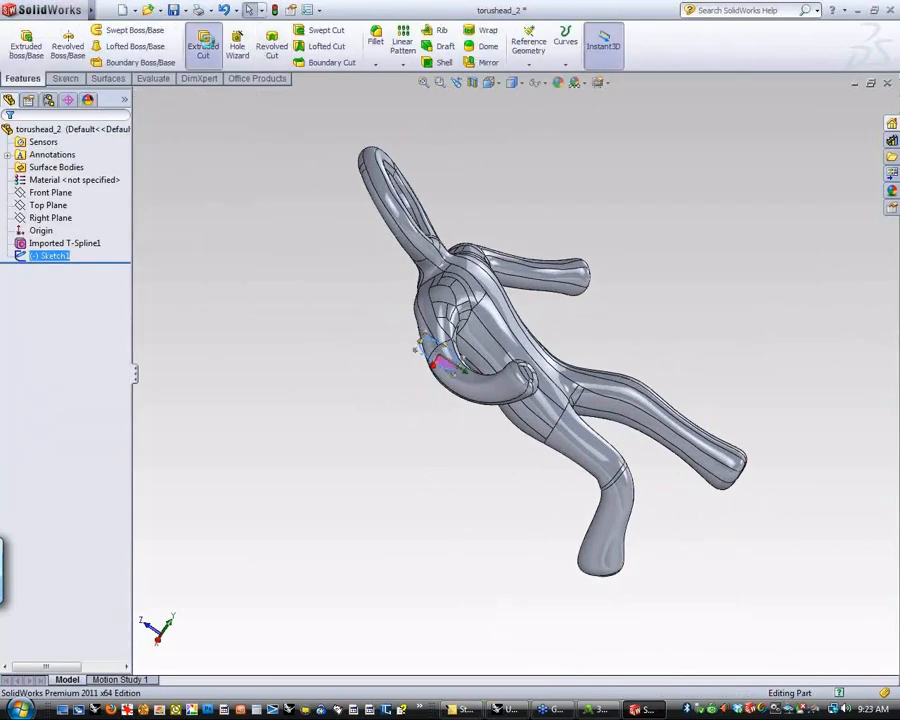
left_click(202, 44)
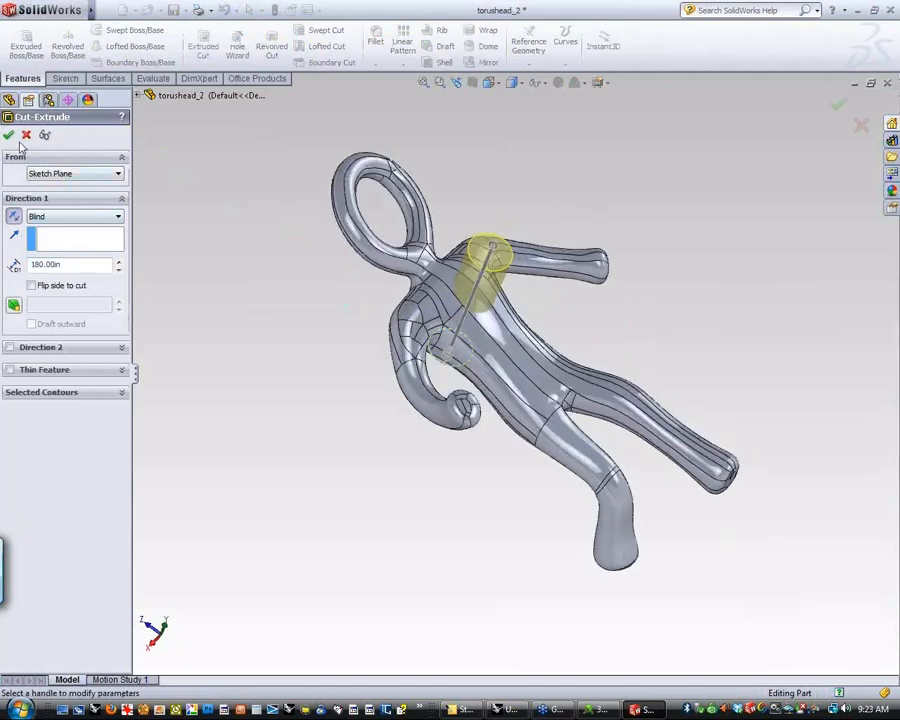
left_click(8, 135)
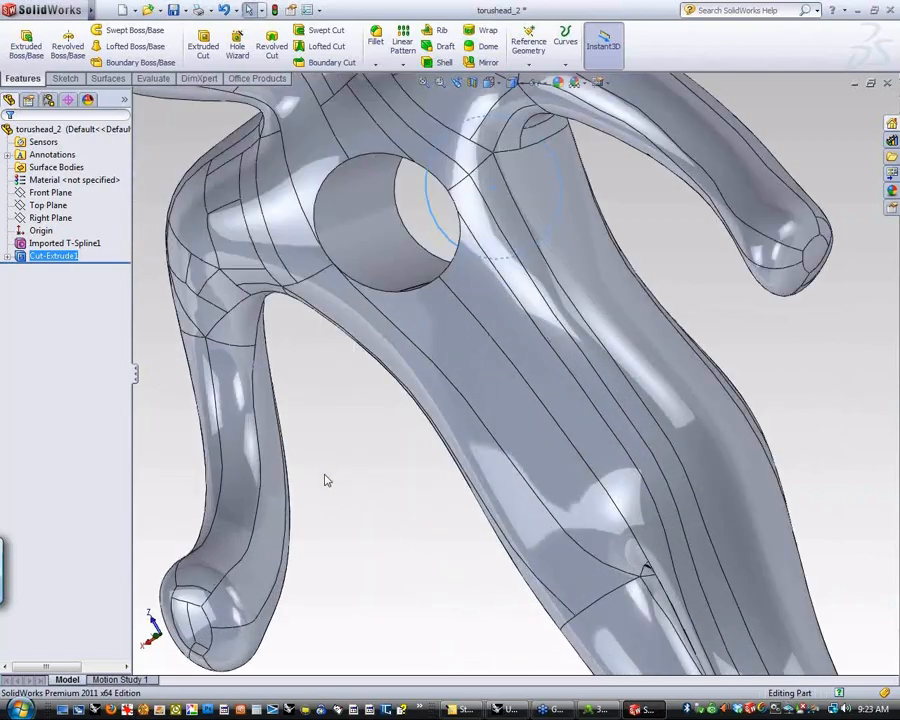
left_click(64, 243)
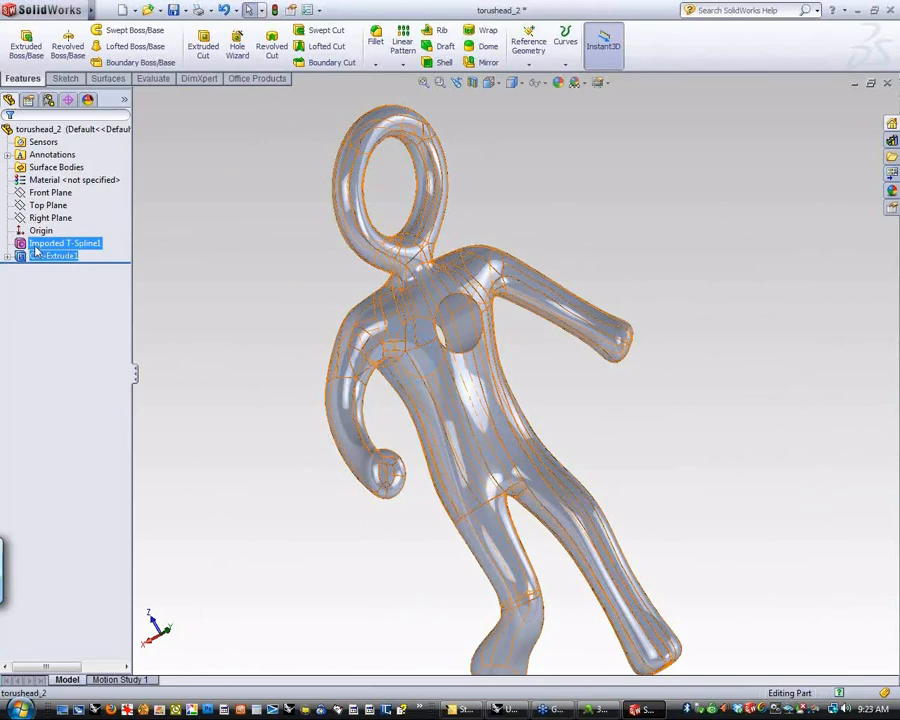
right_click(64, 243)
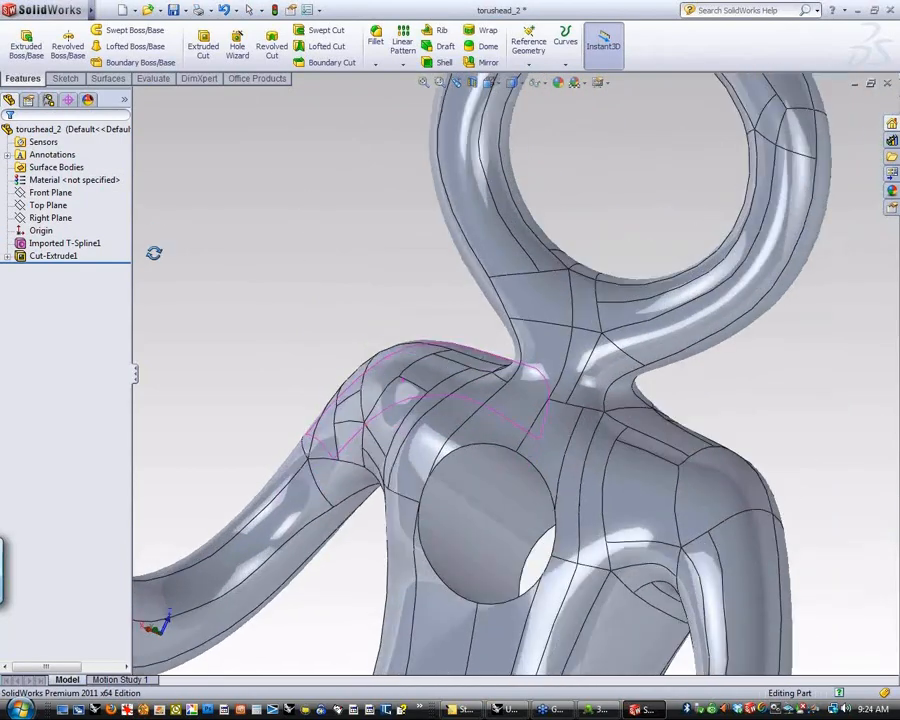
- Fillet the chest hole's edge with a 0.5 in radius
left_click(374, 40)
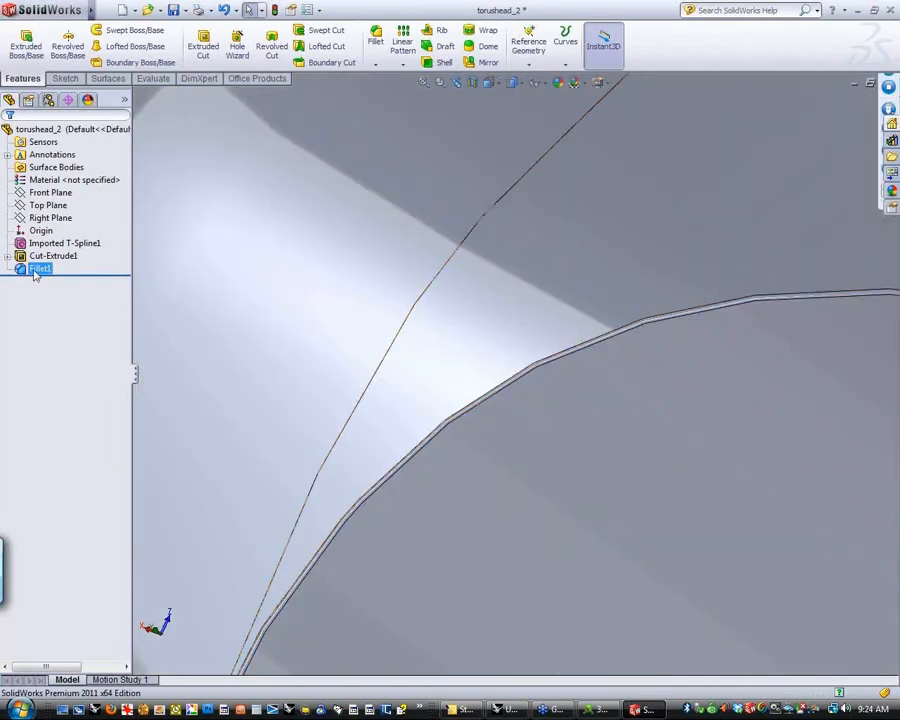
right_click(40, 268)
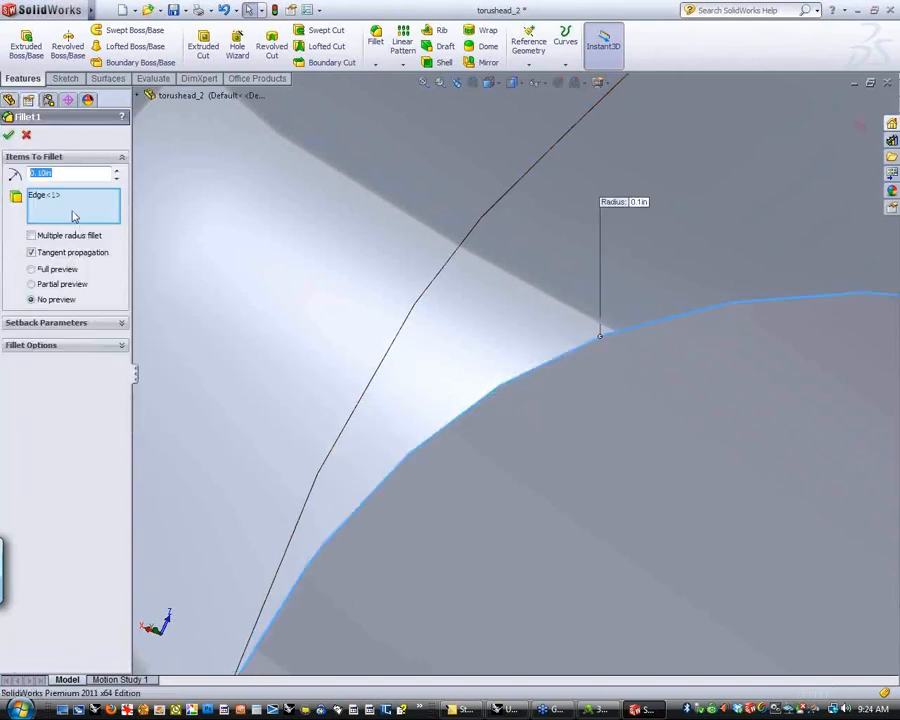
type("5")
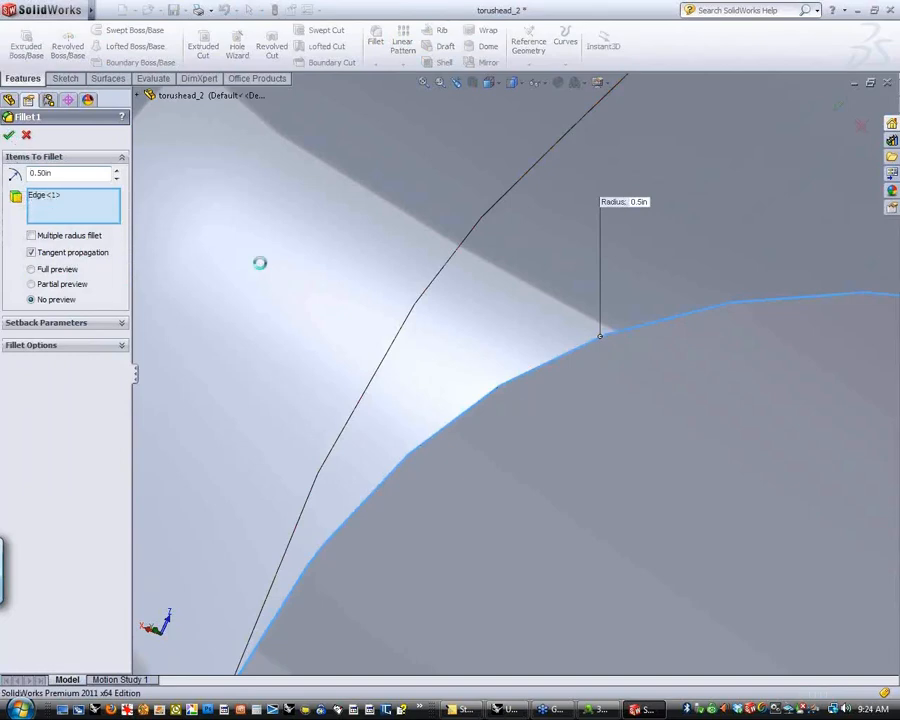
left_click(8, 135)
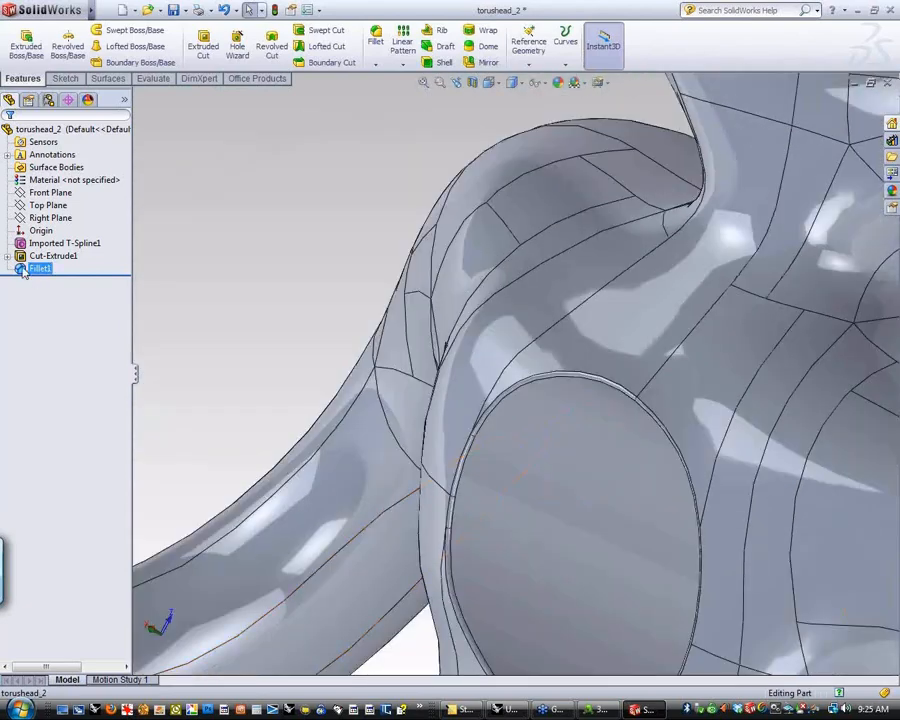
- Edit Fillet1 to change its radius to 1.50 in
double_click(40, 268)
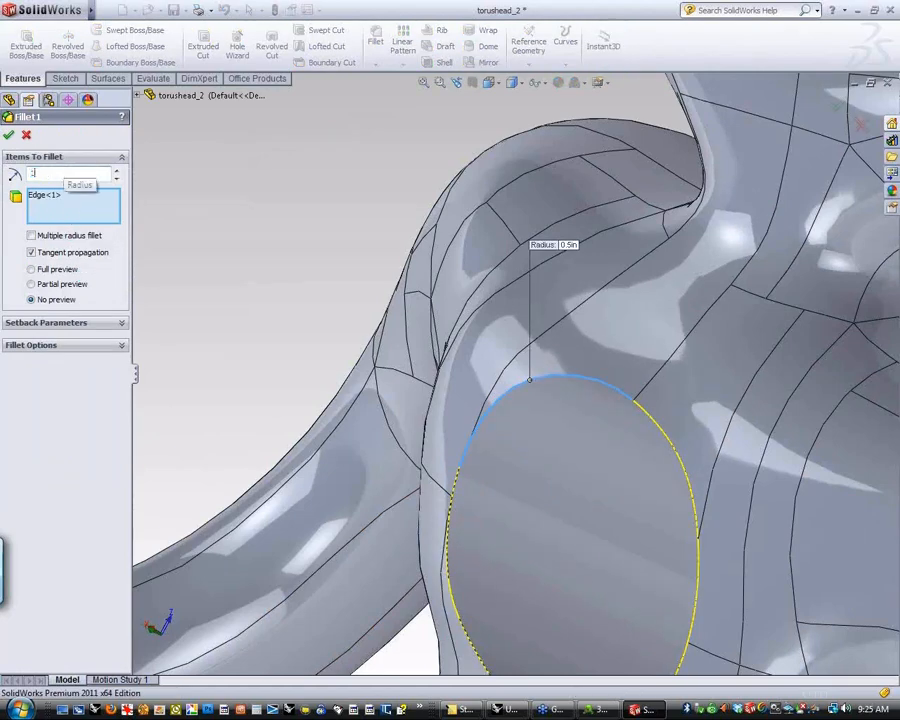
type("1.50in")
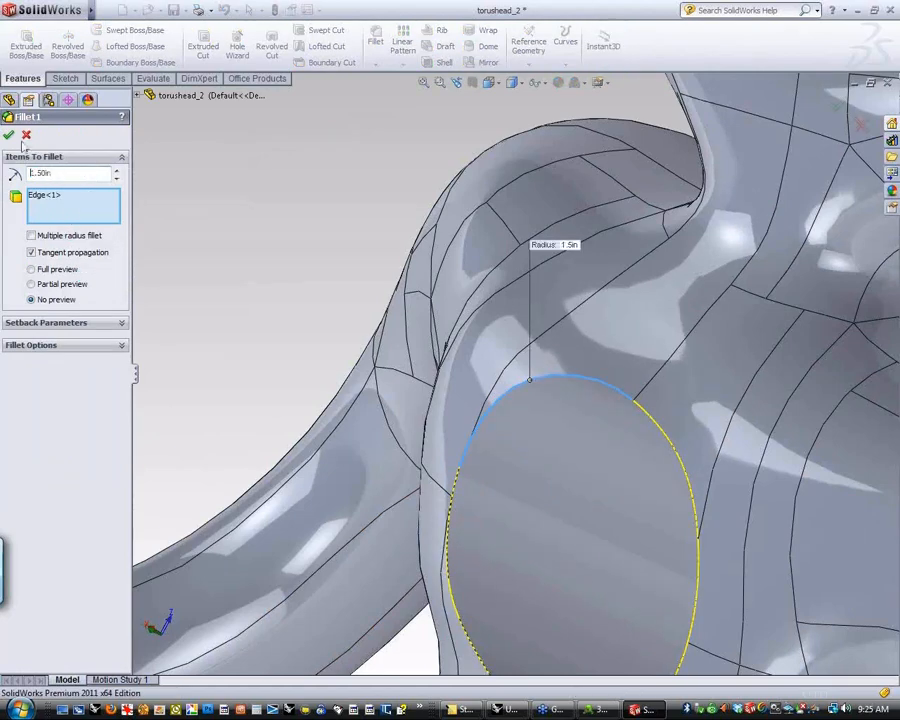
left_click(8, 135)
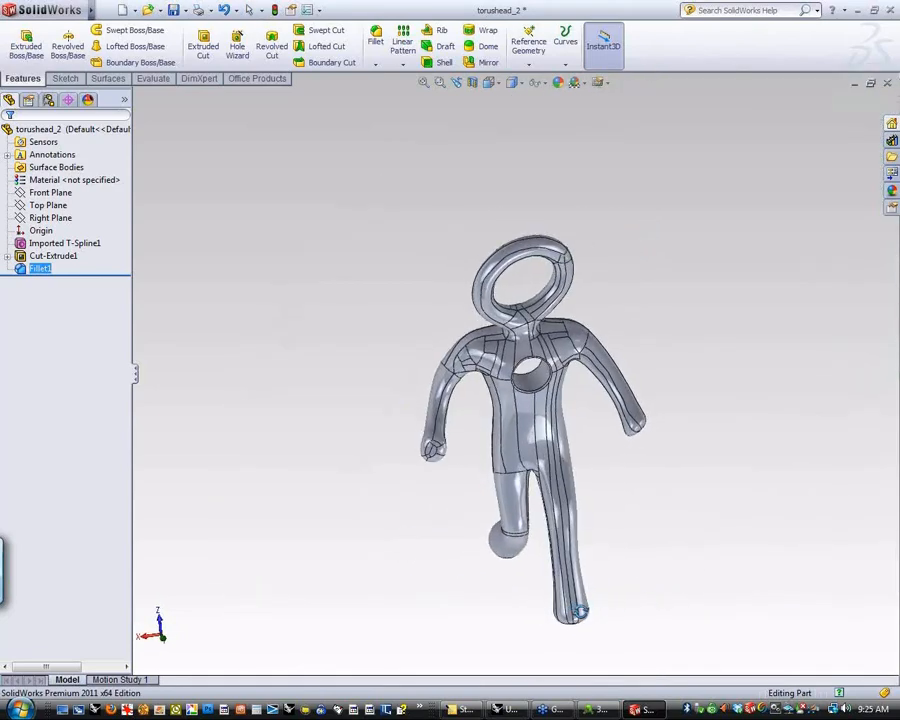
left_click_drag(530, 400, 480, 390)
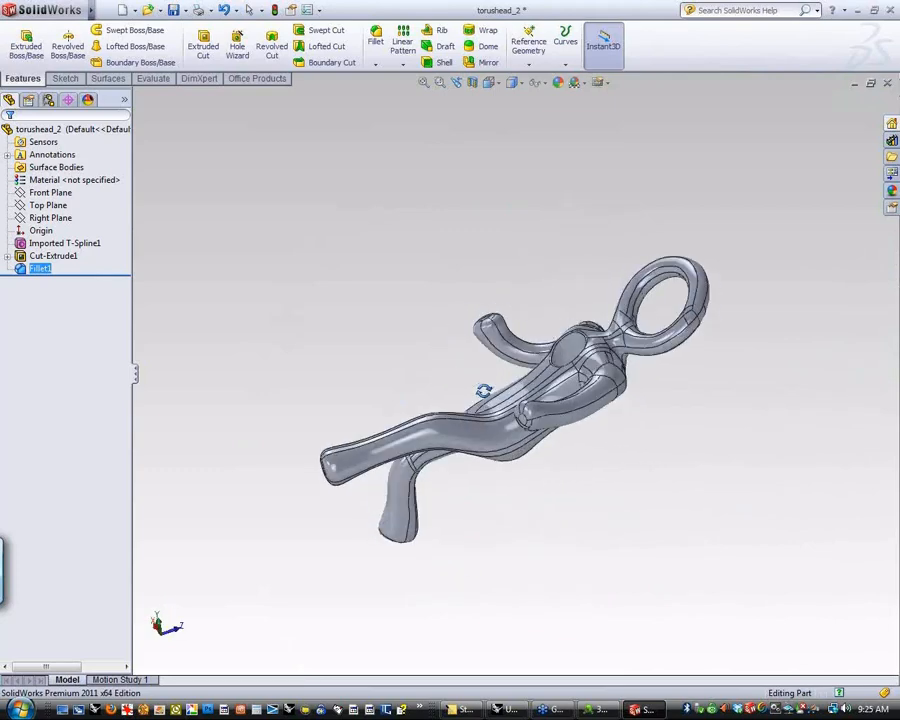
left_click_drag(483, 390, 539, 554)
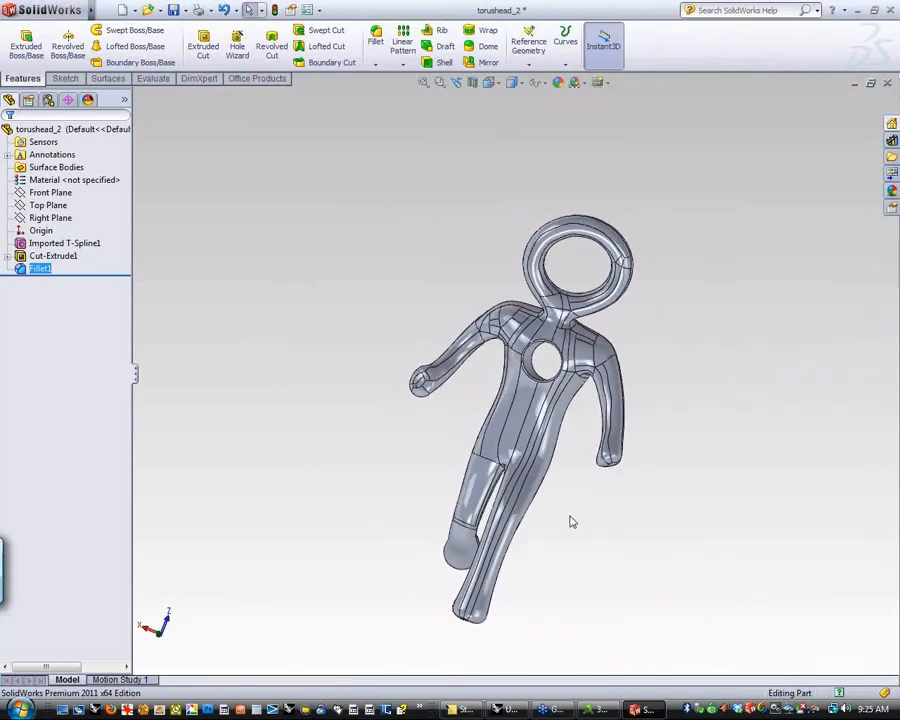
scroll("up", 3)
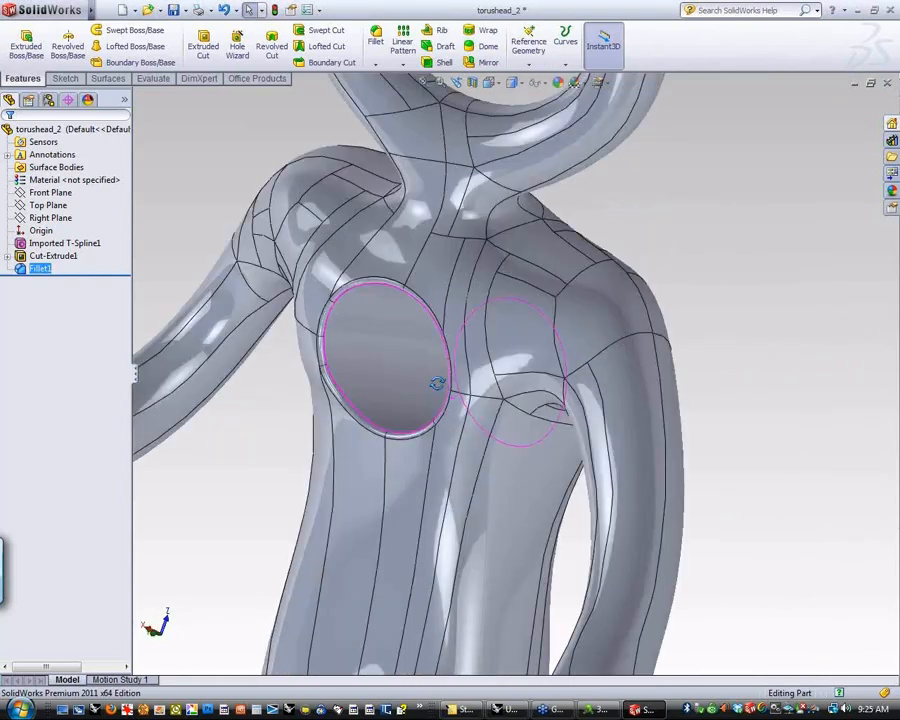
left_click_drag(435, 385, 550, 400)
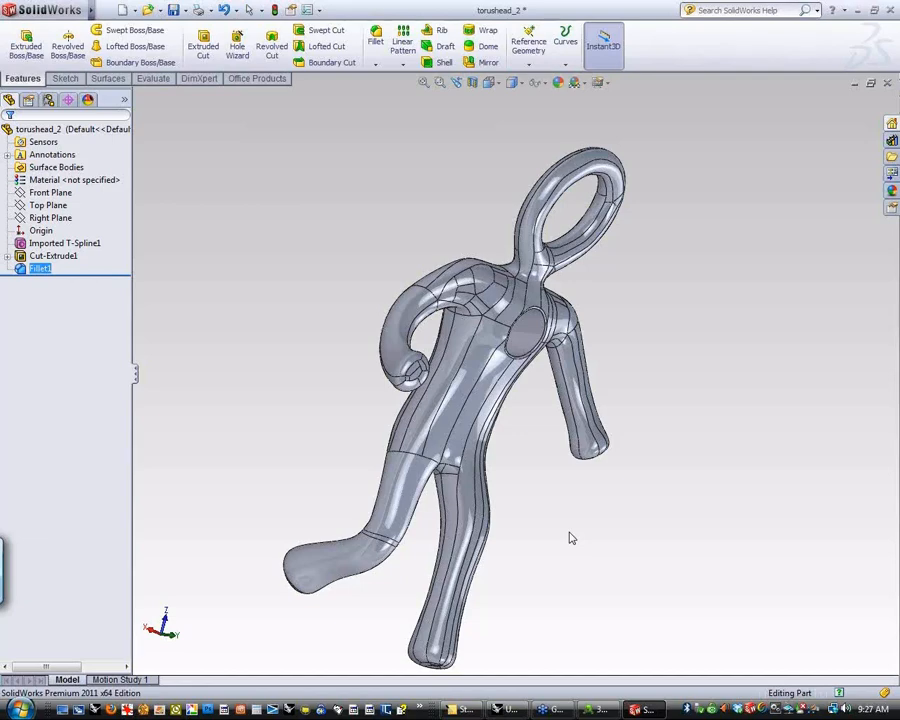
left_click_drag(572, 538, 461, 525)
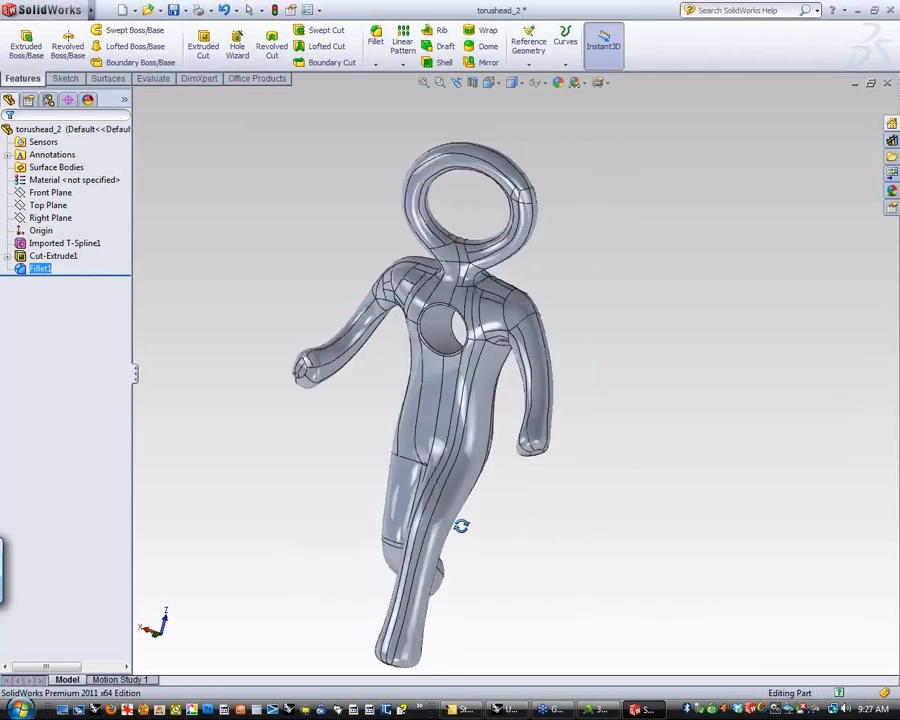
left_click_drag(461, 525, 683, 515)
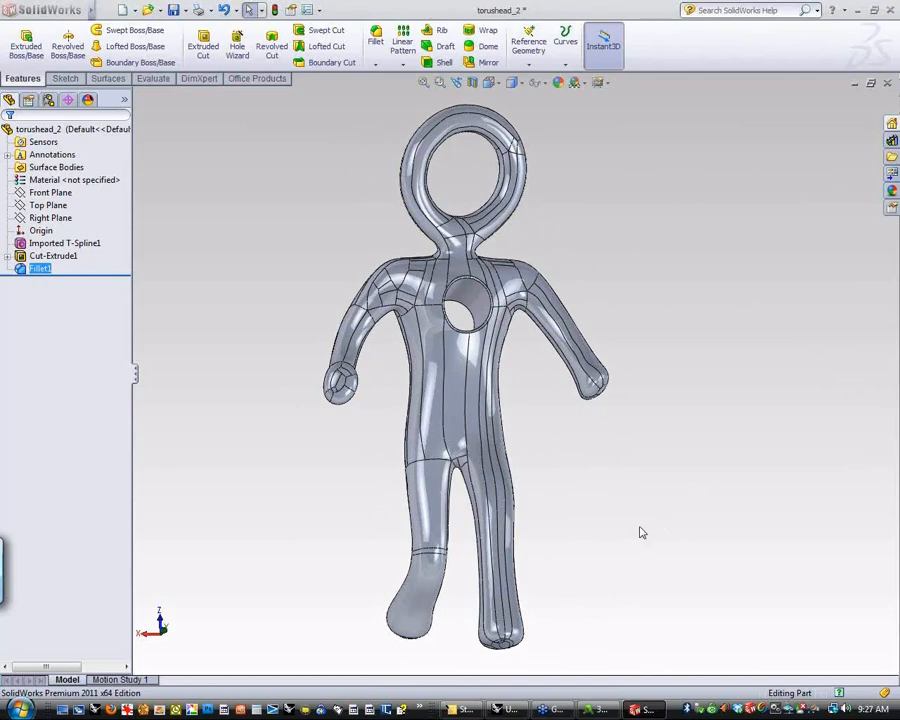
mouse_move(641, 524)
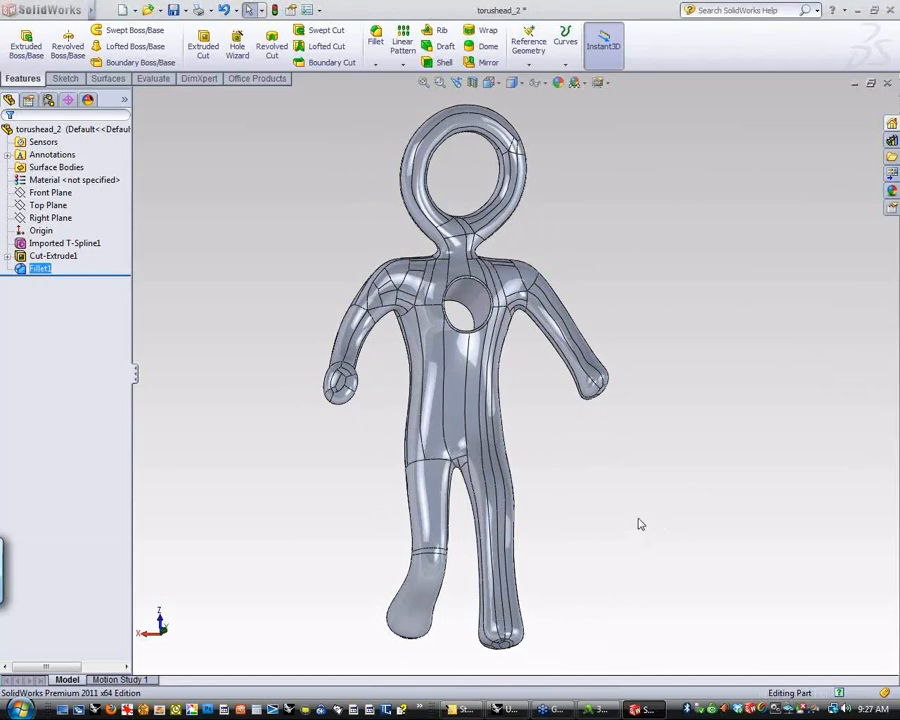
mouse_move(623, 485)
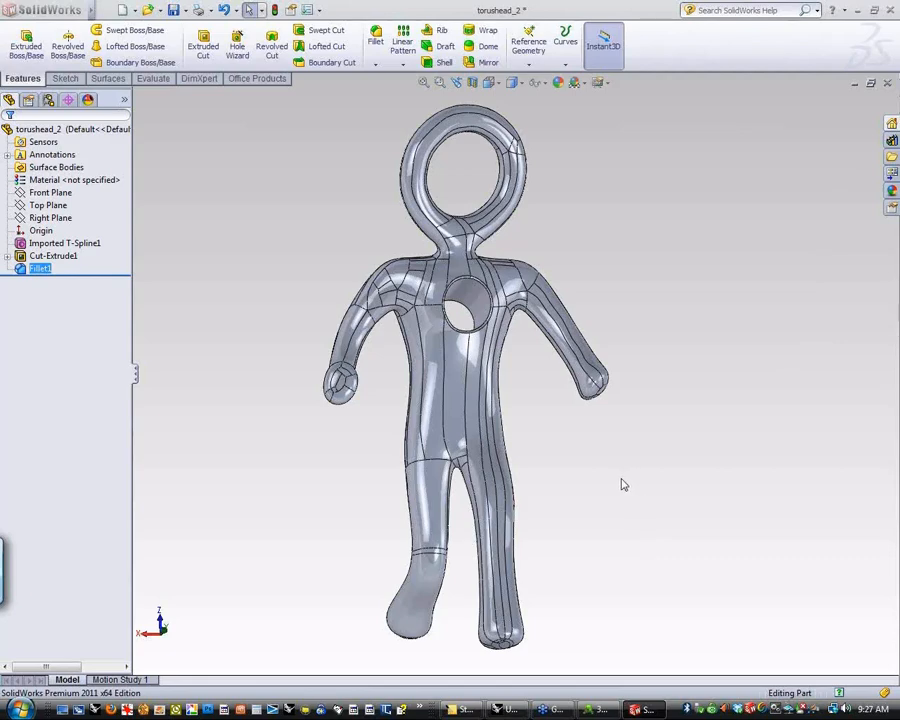
mouse_move(723, 428)
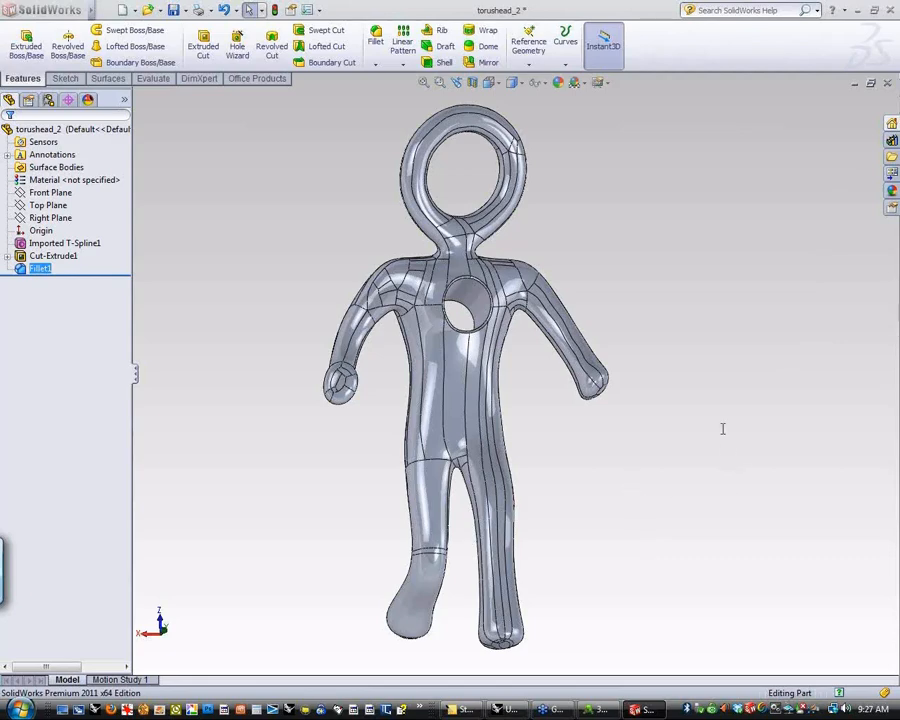
mouse_move(794, 311)
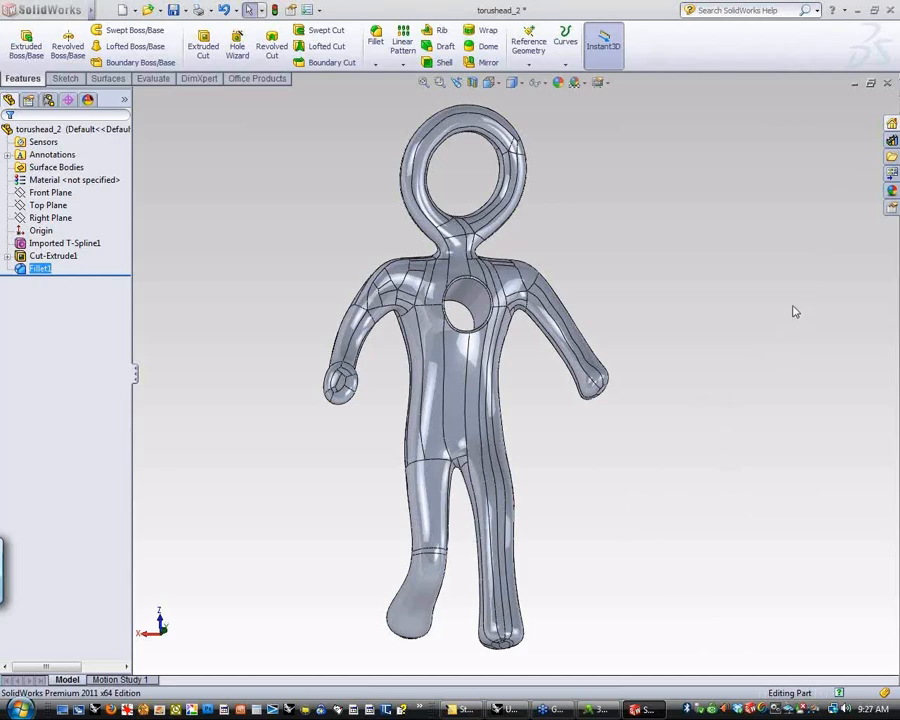
mouse_move(427, 402)
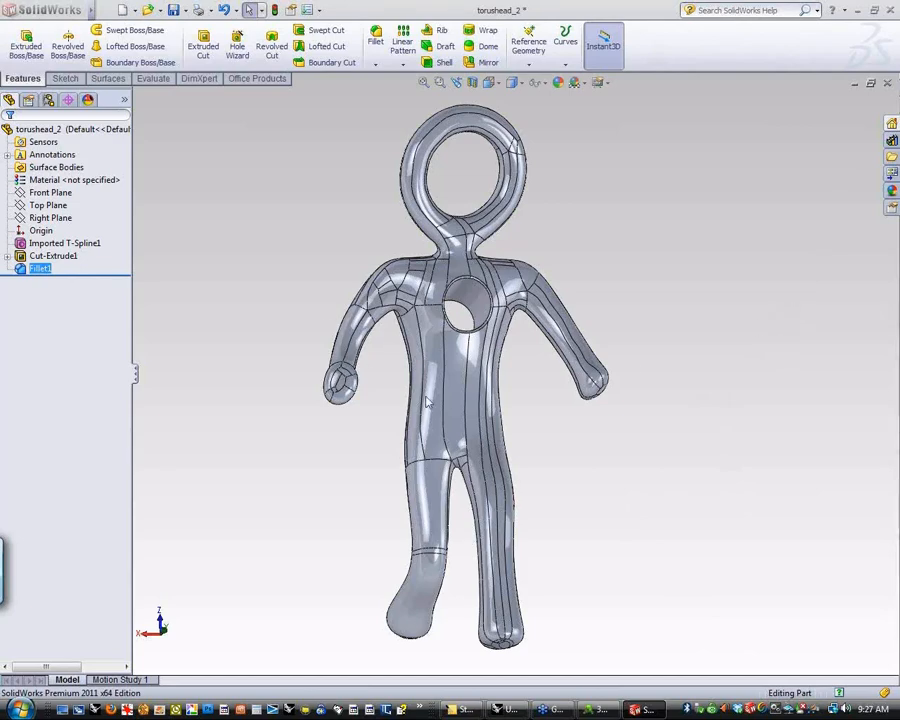
mouse_move(630, 465)
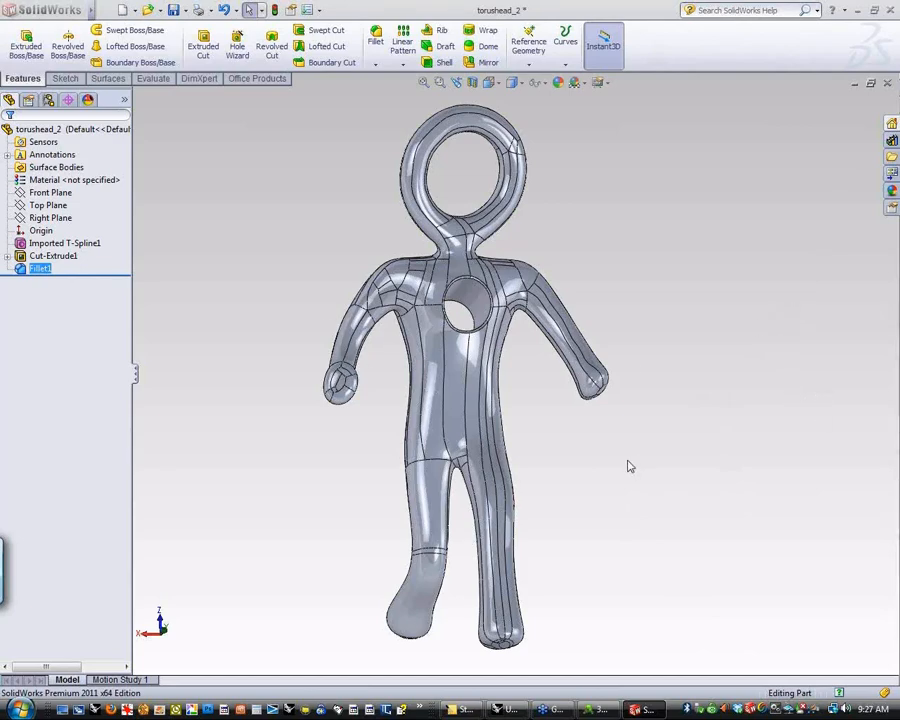
mouse_move(642, 651)
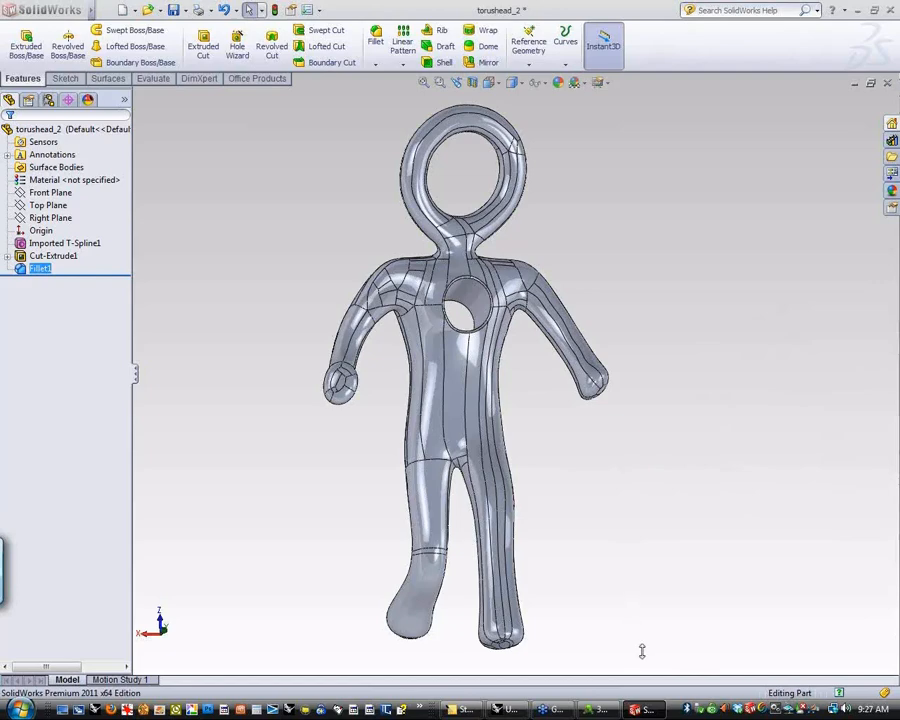
mouse_move(543, 620)
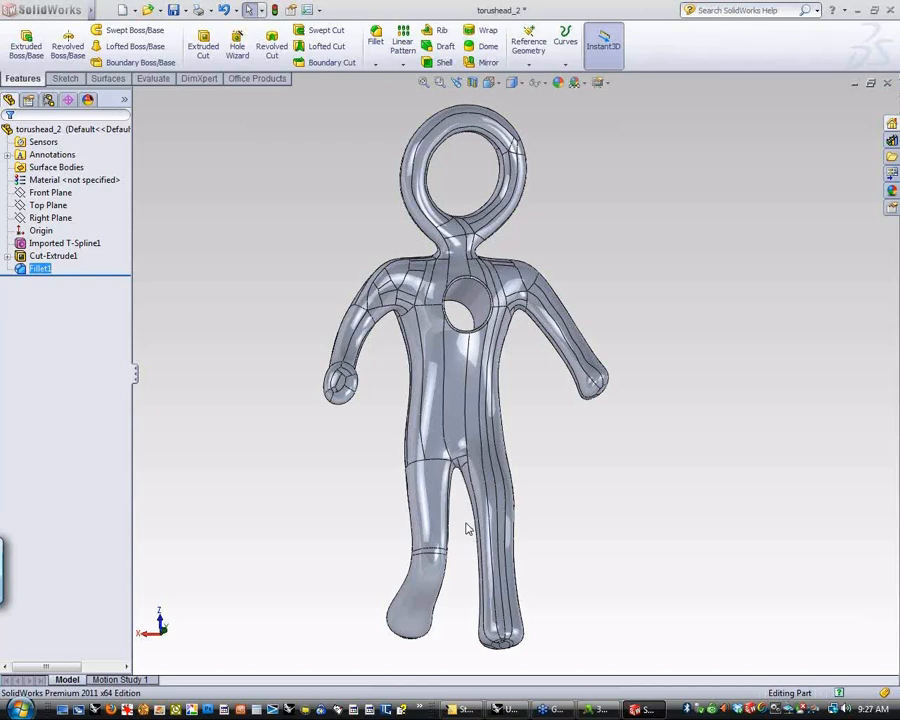
mouse_move(408, 522)
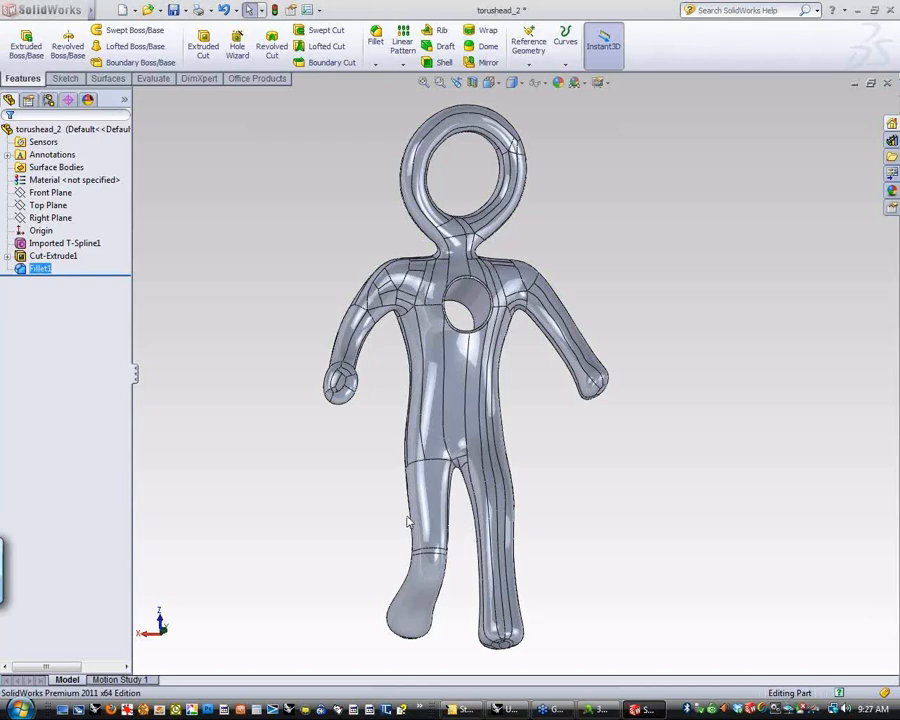
mouse_move(627, 475)
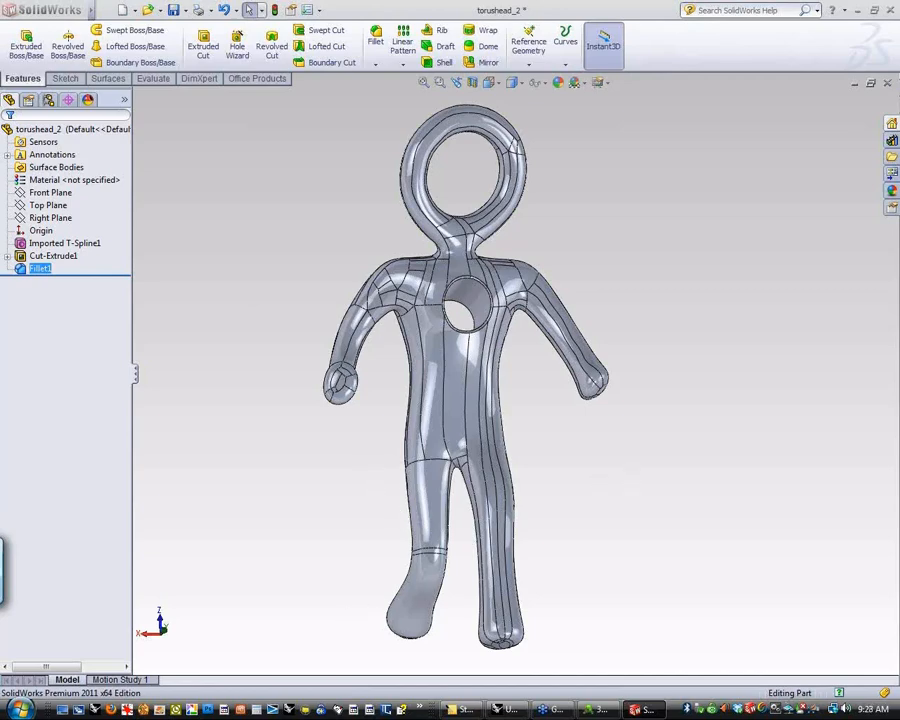
mouse_move(347, 617)
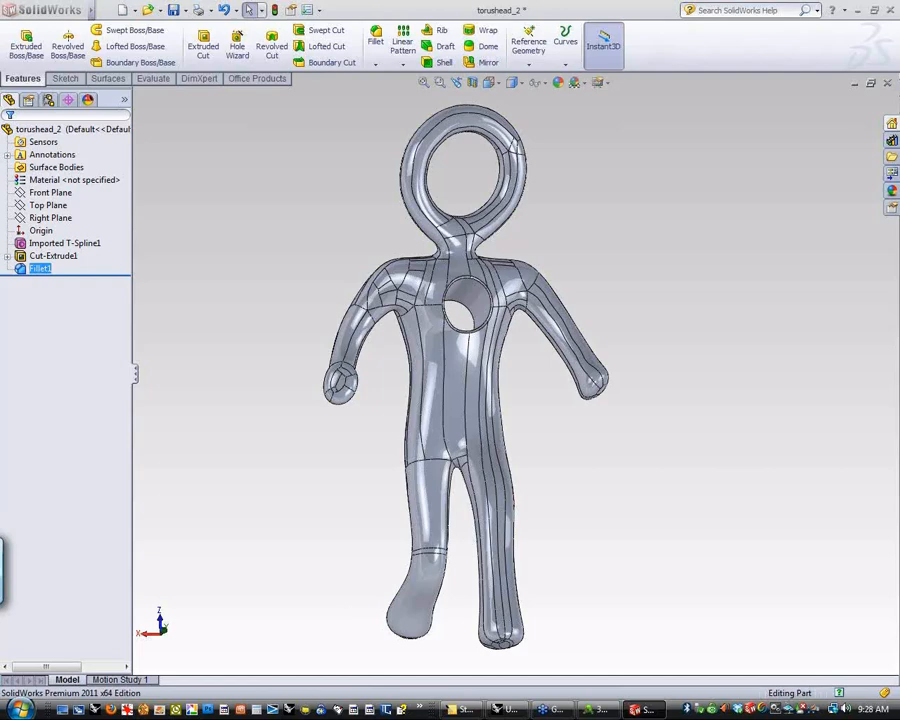
mouse_move(347, 617)
type("the accuracy is marginal as for now...")
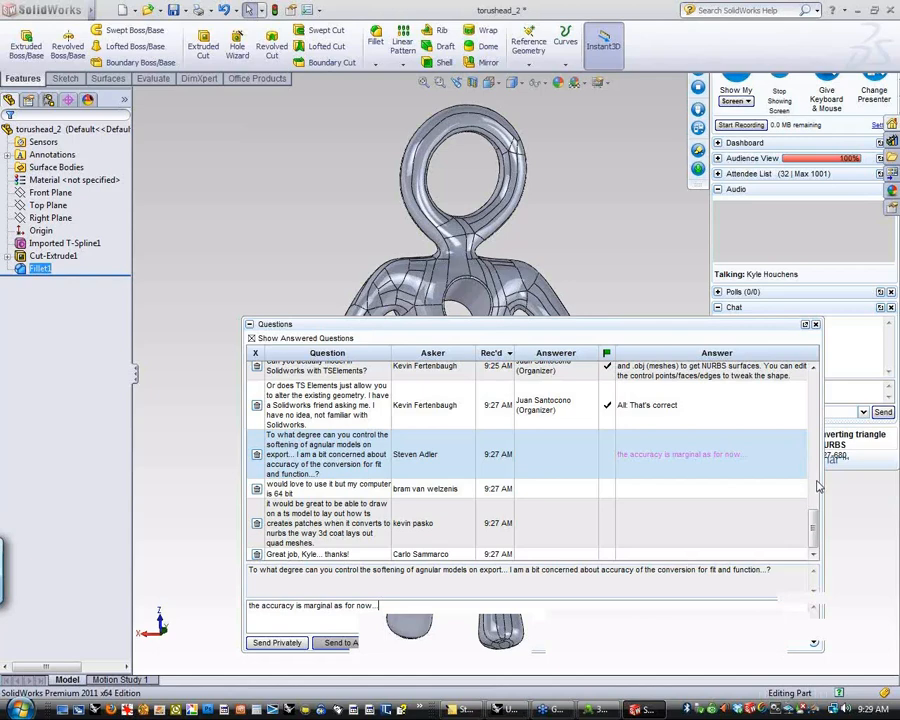
mouse_move(594, 424)
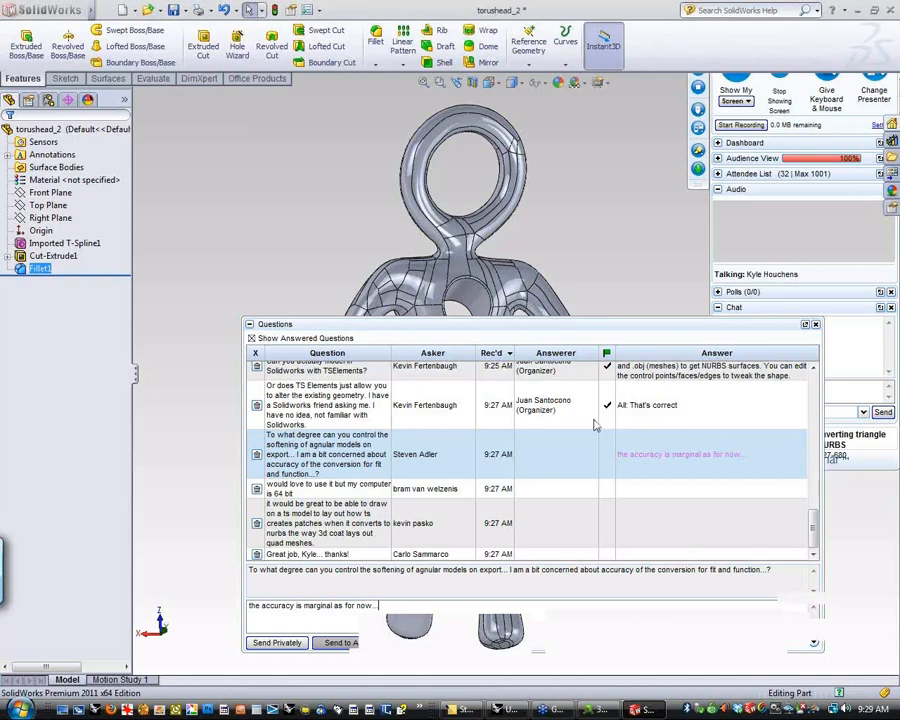
- Send the reply to the attendee's conversion-accuracy question
left_click(815, 323)
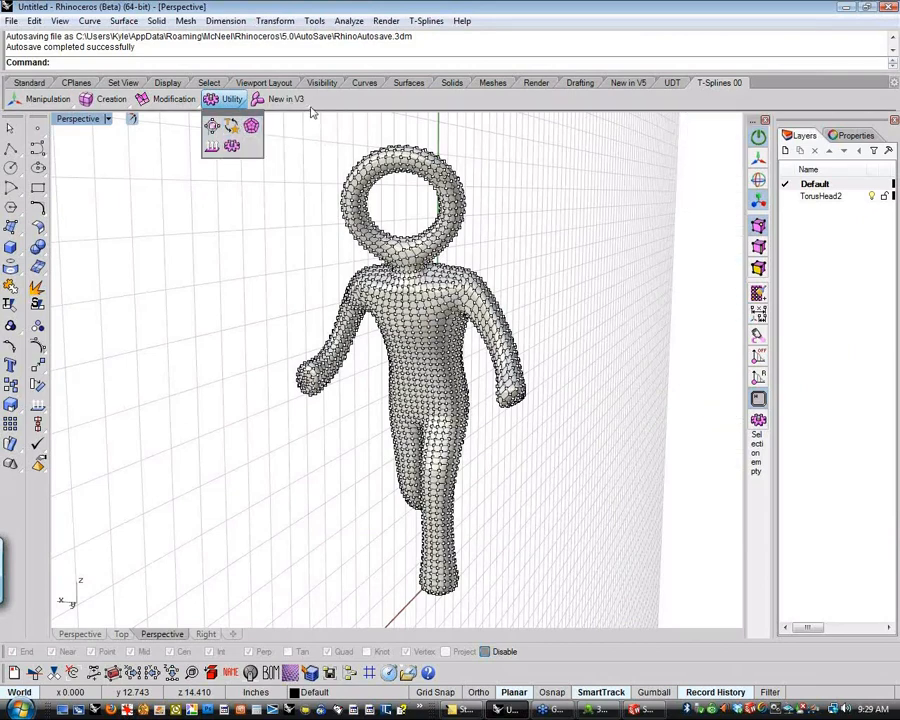
- Select the figure's T-spline edge loops from the T-Splines menu, 205 edges in total
left_click(425, 20)
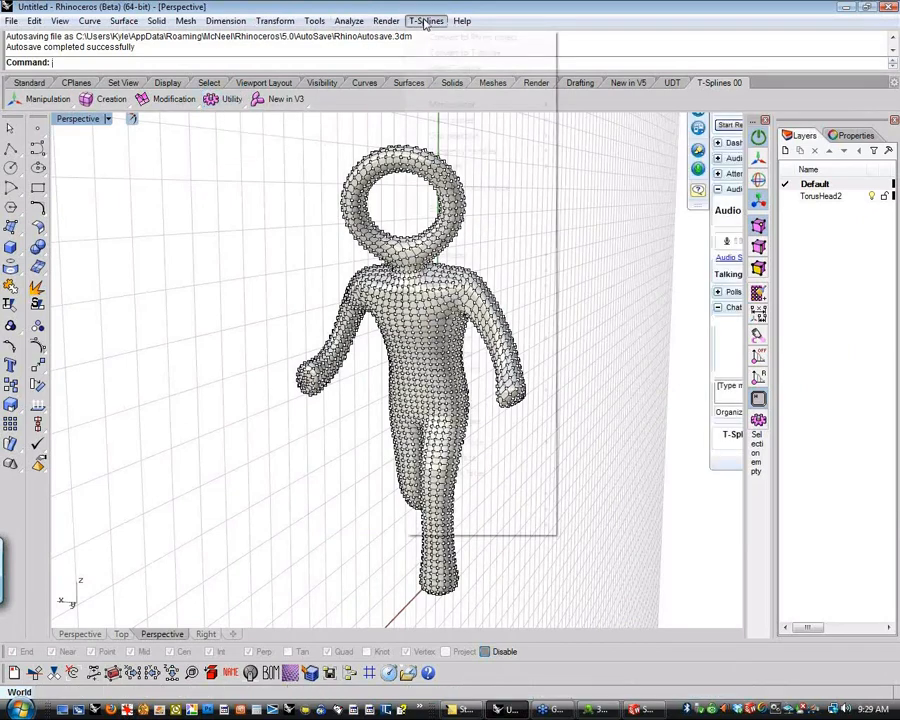
left_click(426, 20)
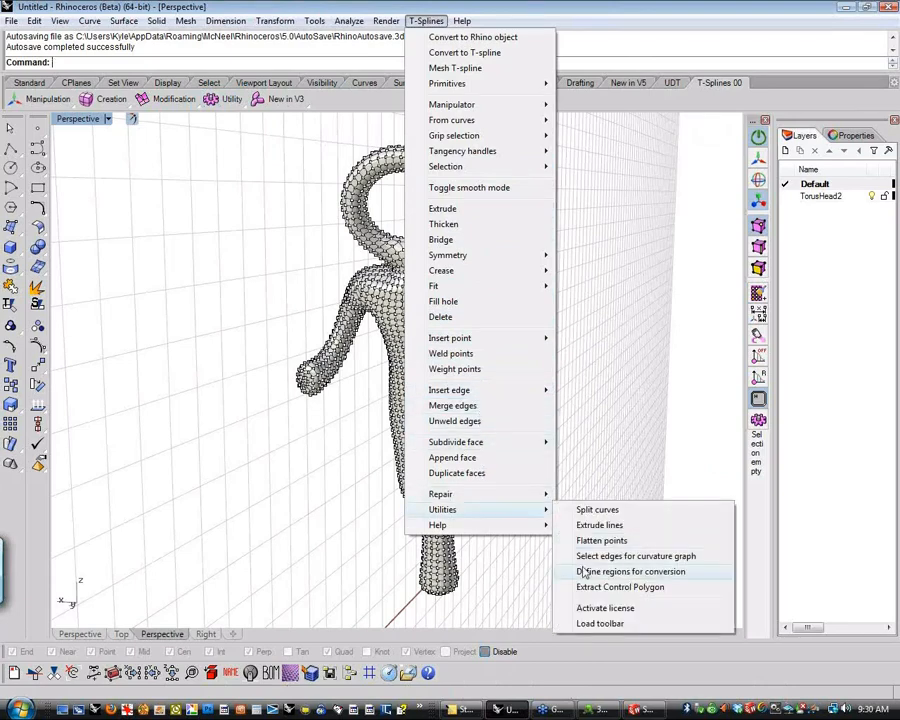
left_click(630, 571)
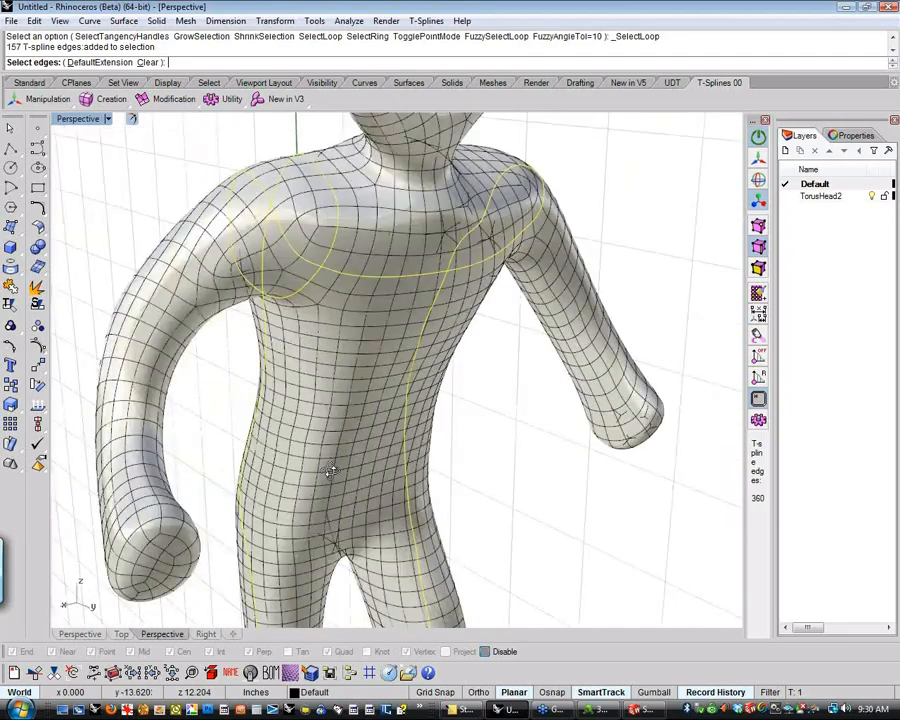
left_click_drag(330, 470, 264, 410)
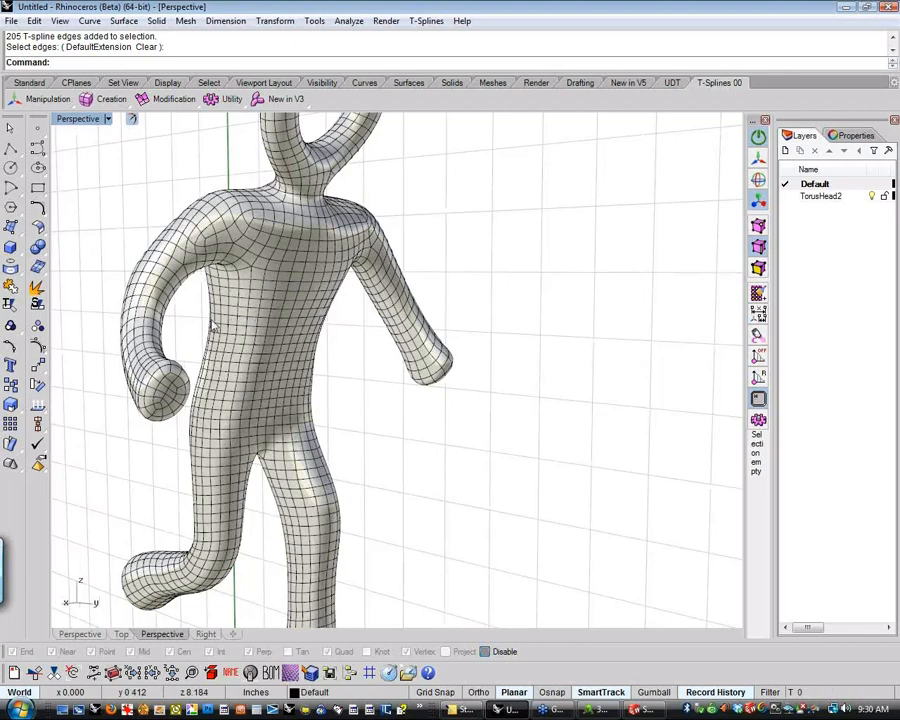
mouse_move(295, 378)
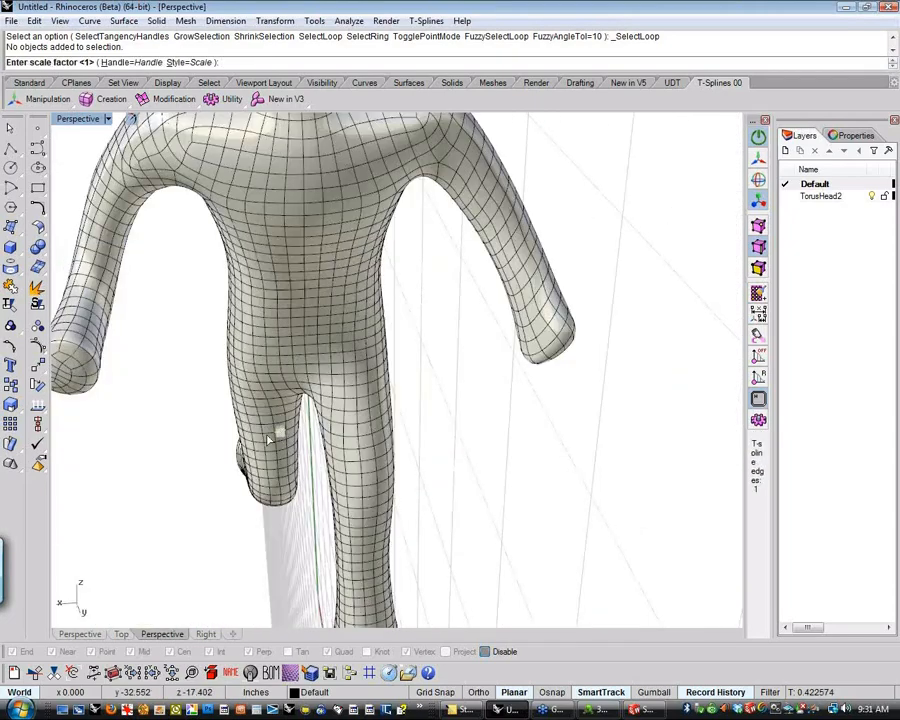
mouse_move(183, 472)
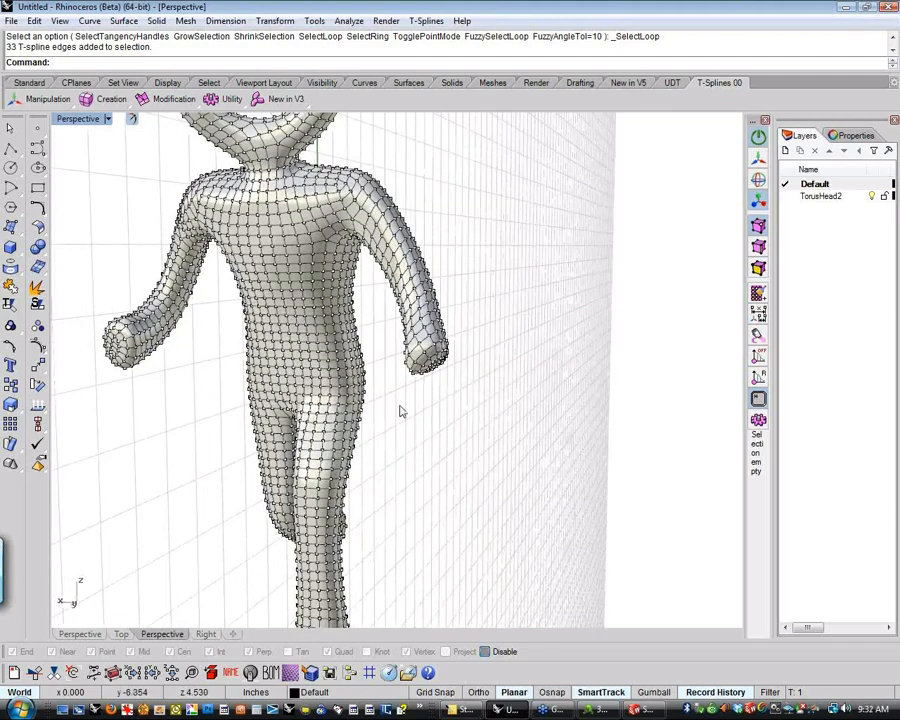
mouse_move(428, 434)
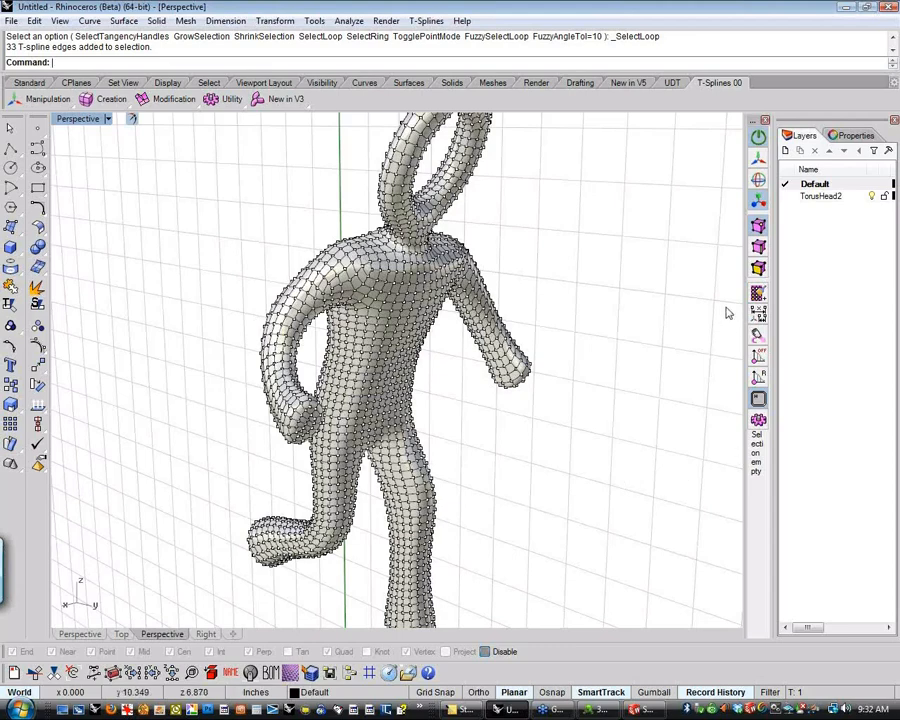
mouse_move(787, 13)
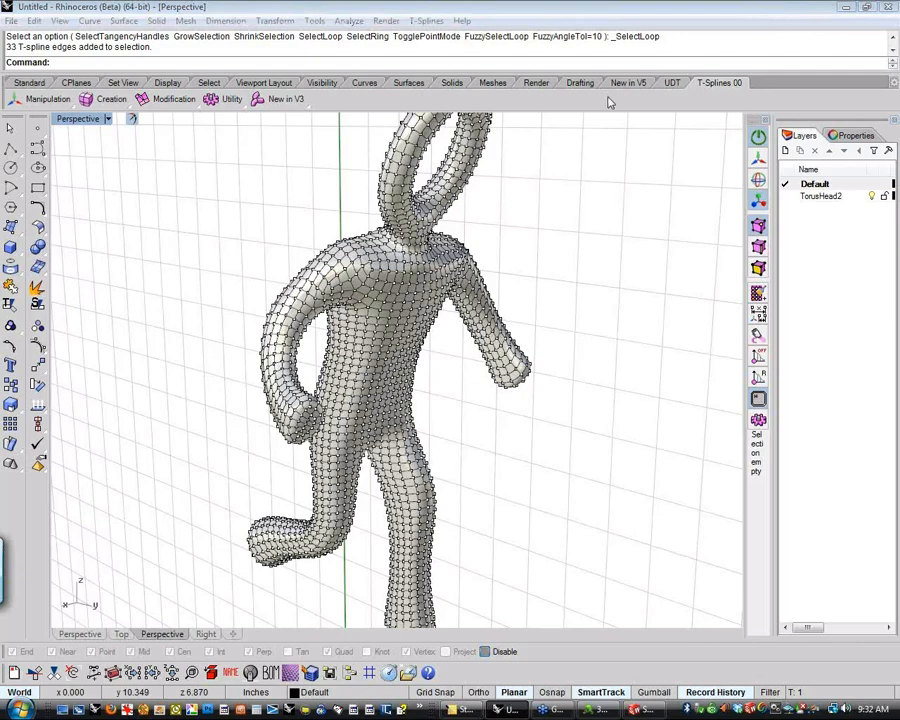
mouse_move(625, 592)
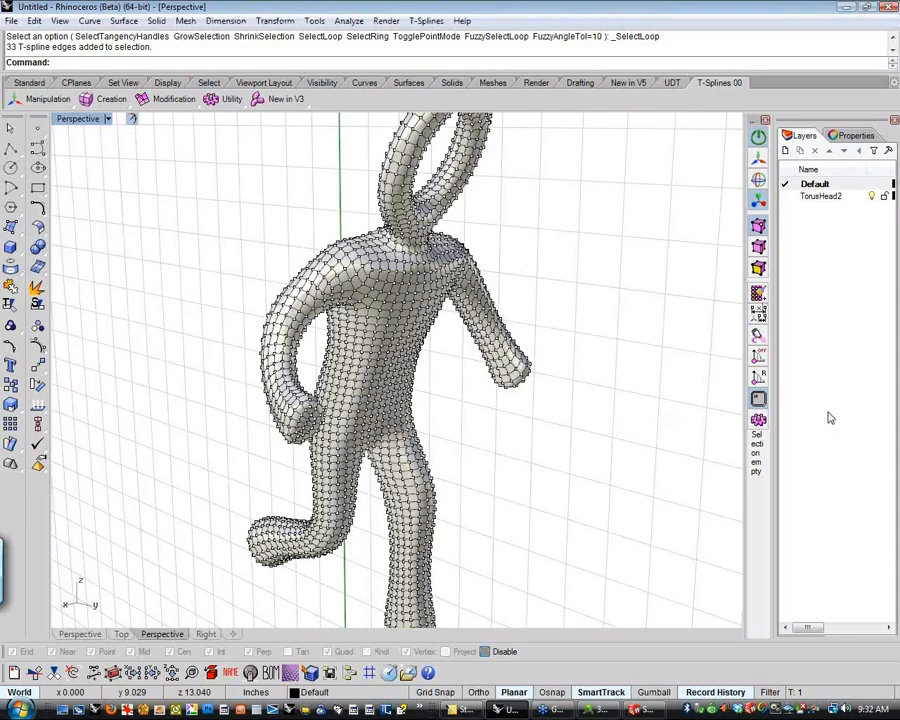
mouse_move(839, 461)
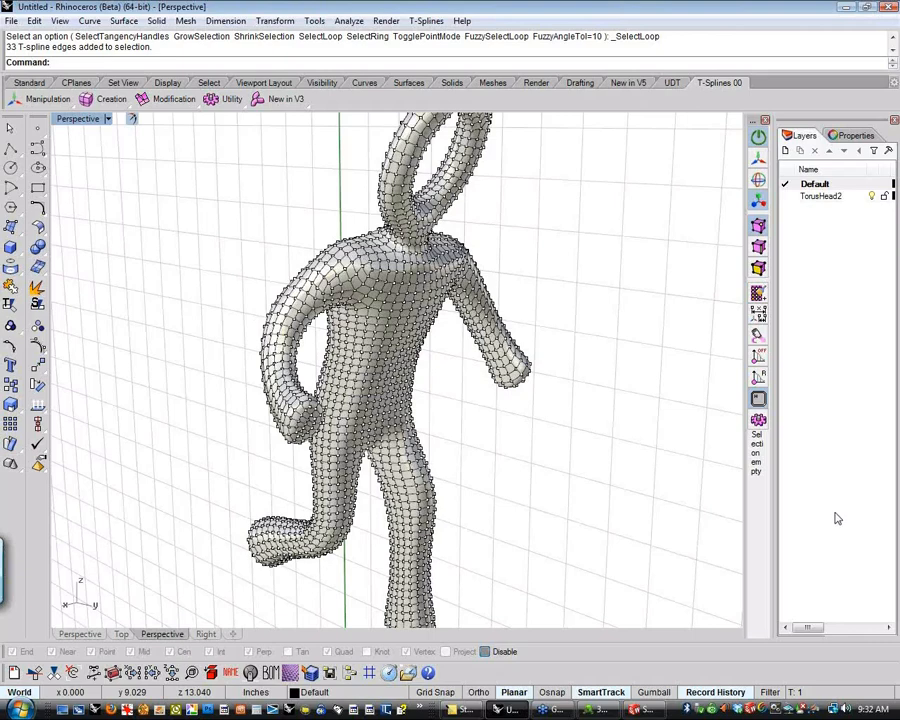
mouse_move(835, 530)
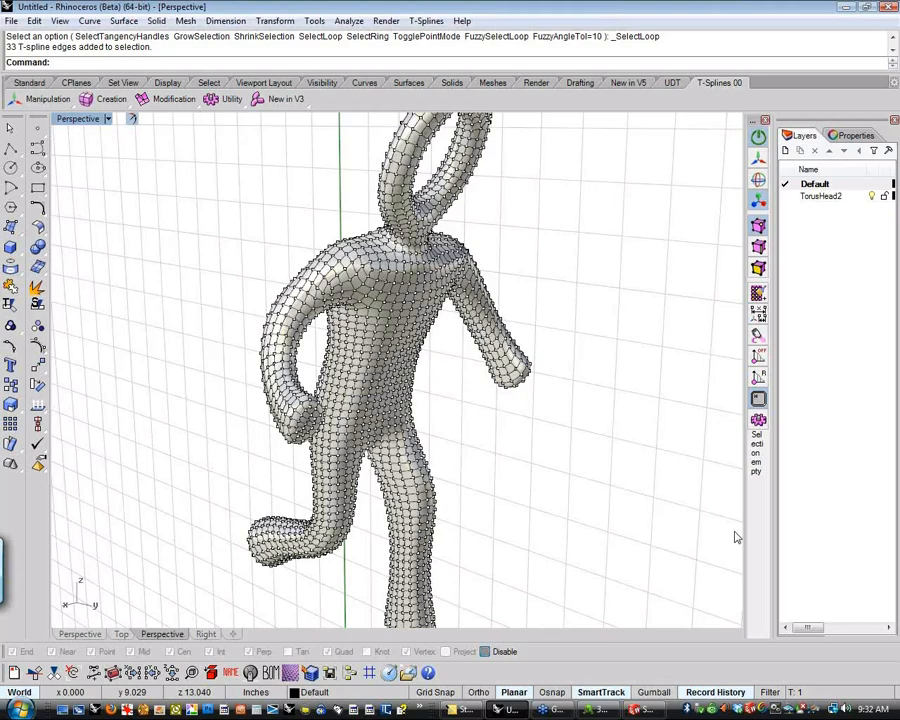
mouse_move(697, 555)
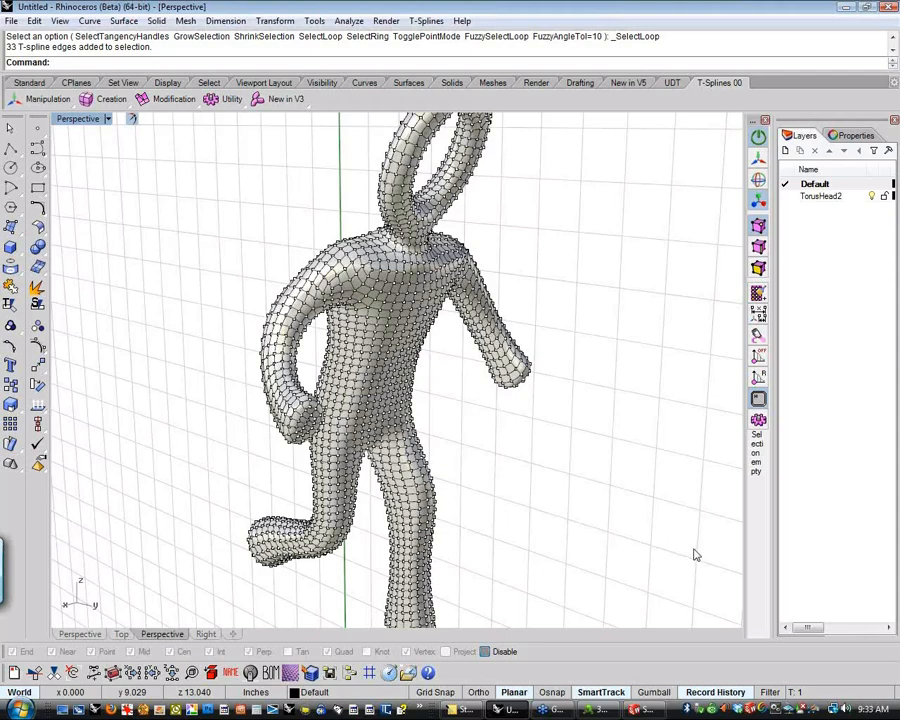
mouse_move(678, 532)
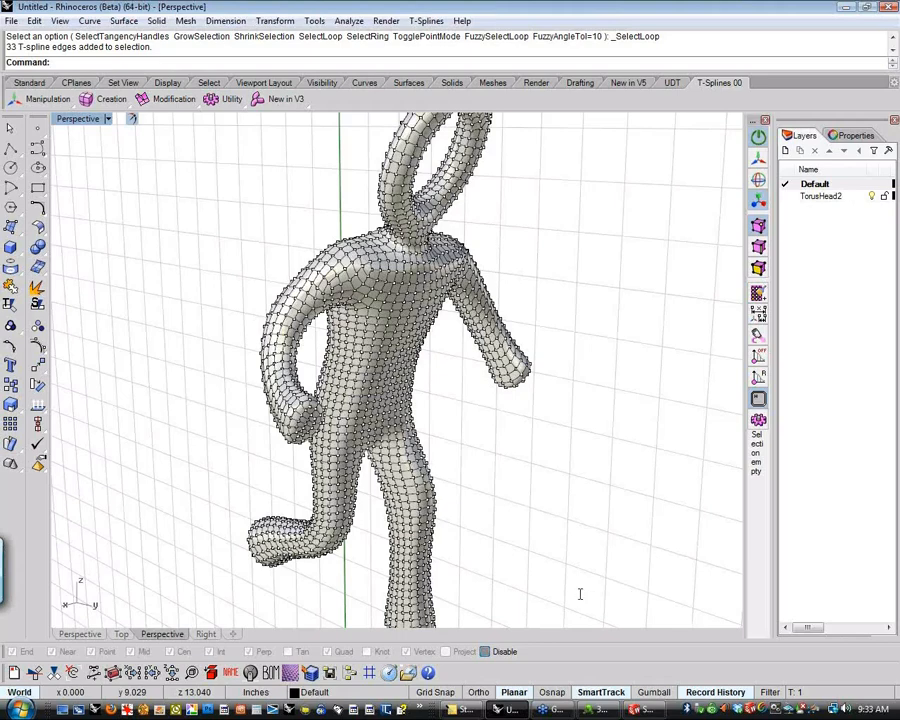
mouse_move(375, 612)
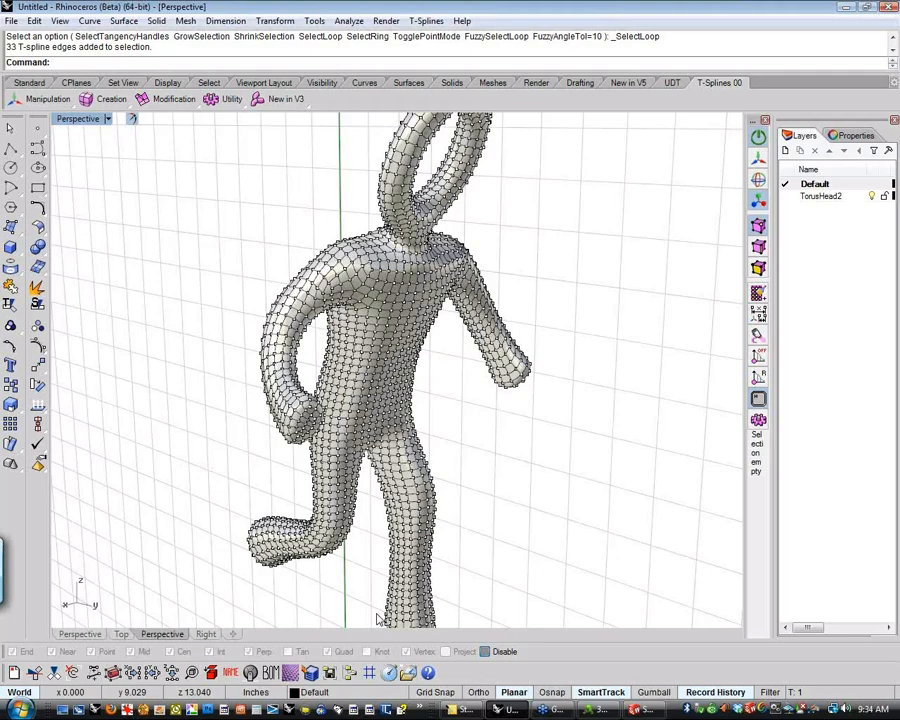
mouse_move(378, 615)
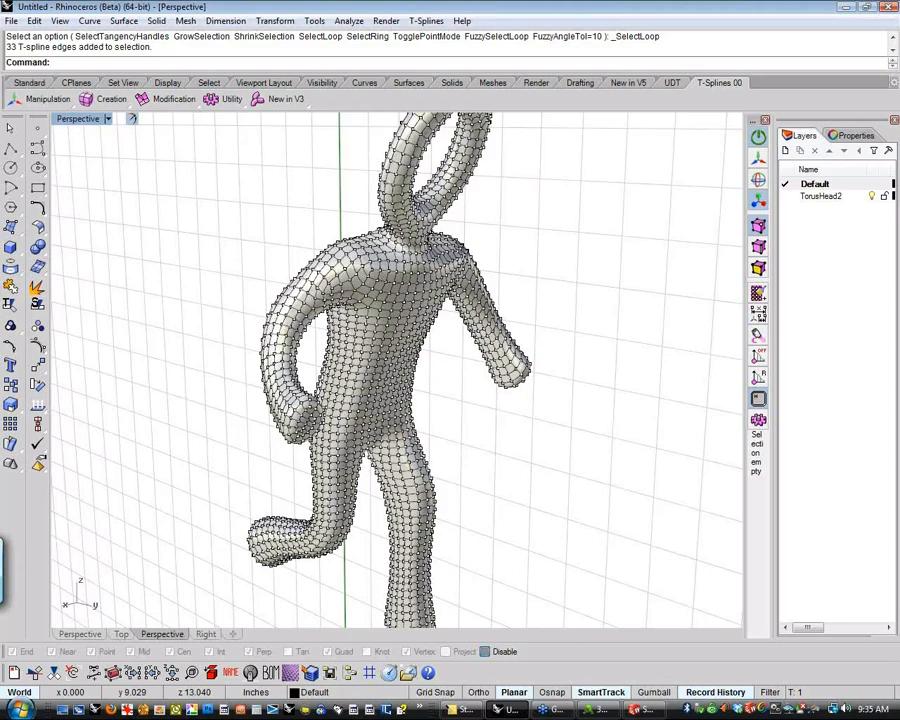
mouse_move(350, 542)
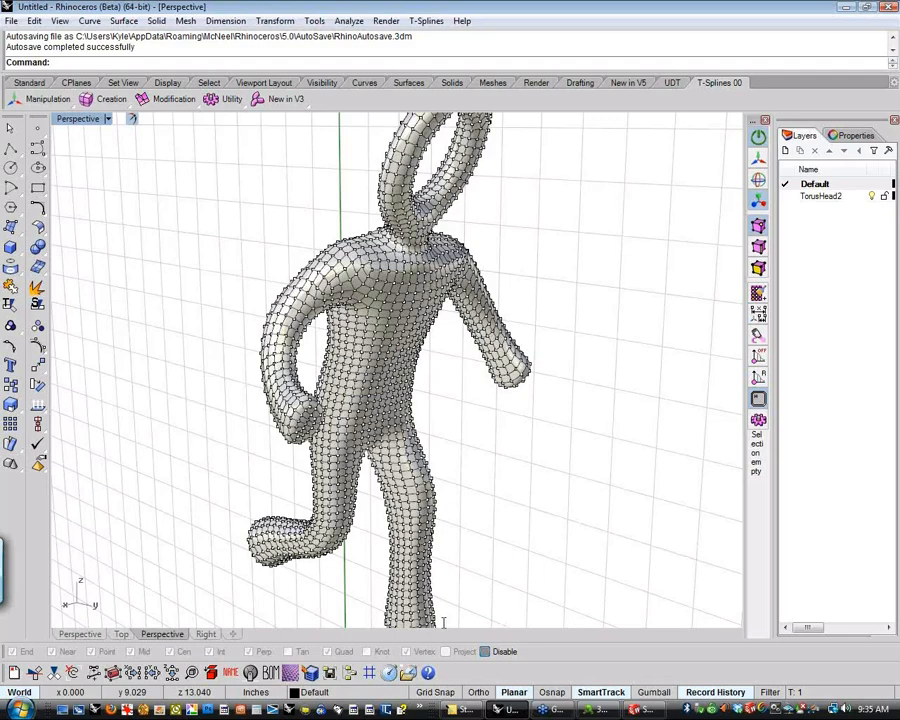
mouse_move(443, 621)
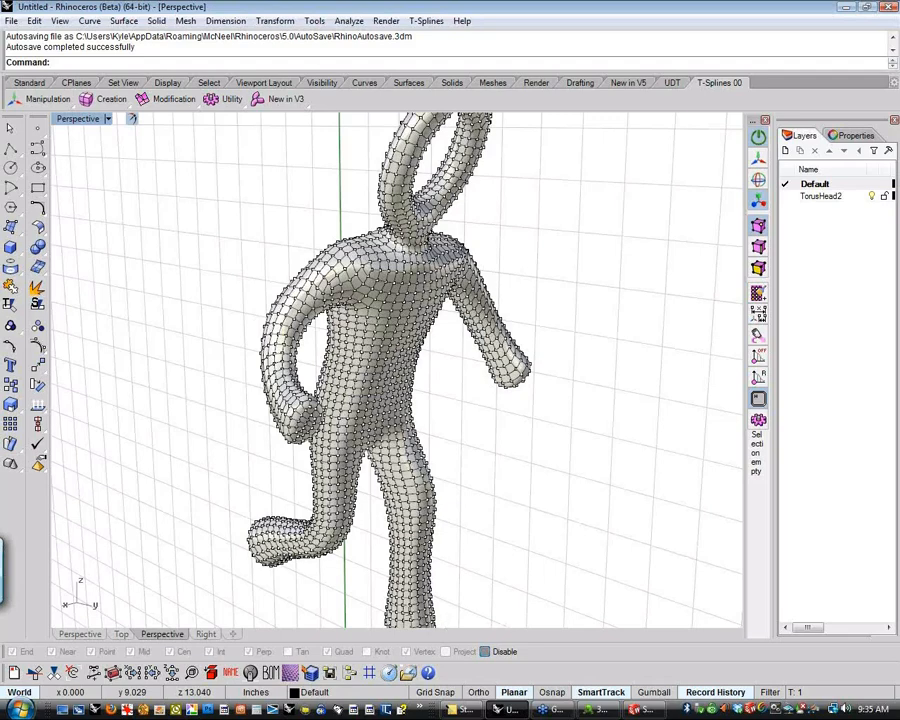
mouse_move(443, 603)
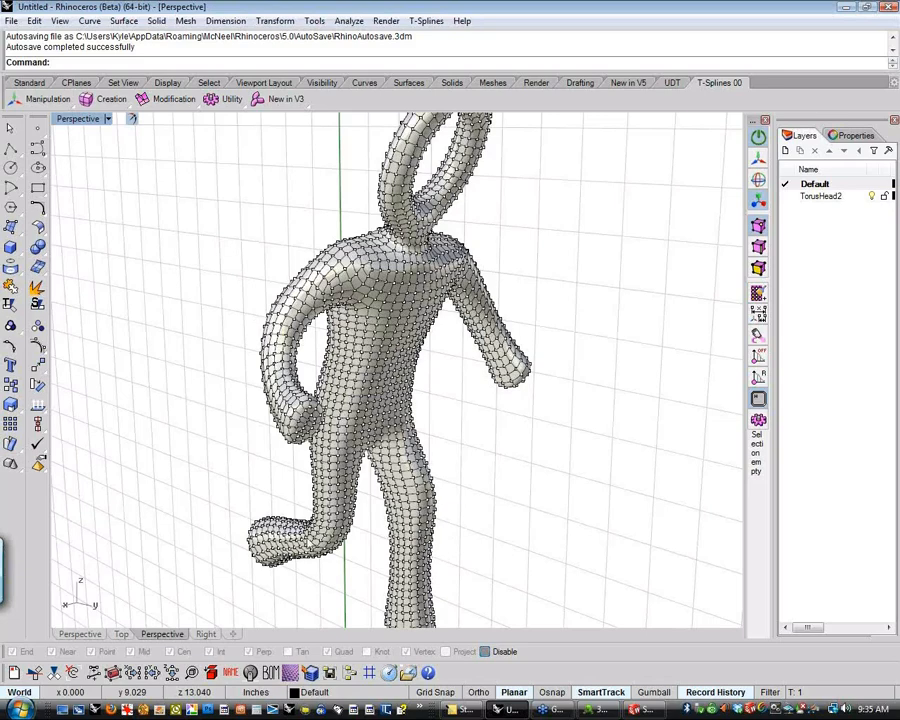
mouse_move(400, 550)
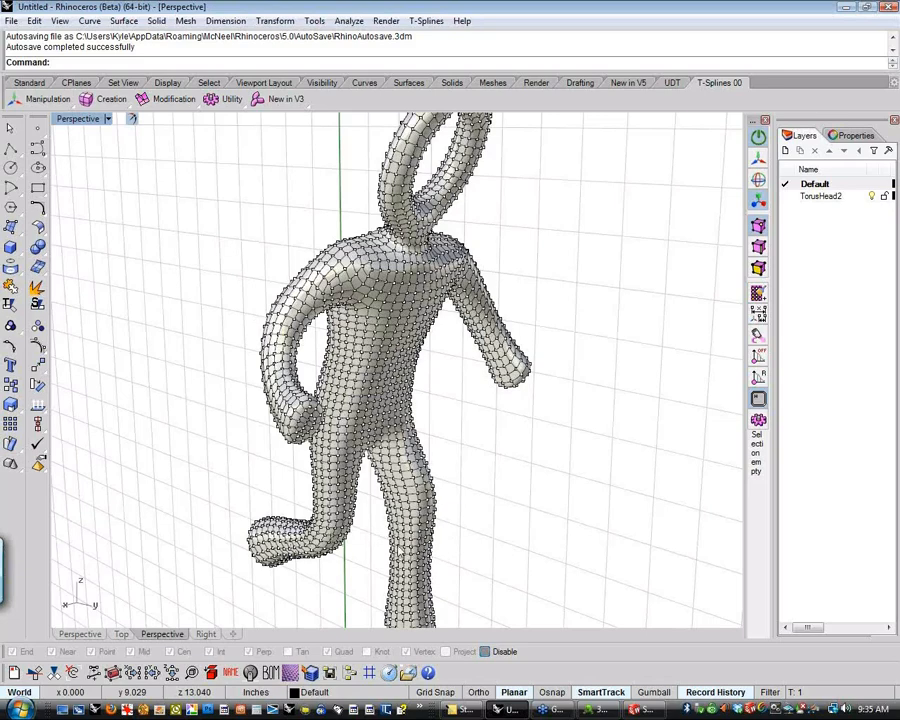
mouse_move(560, 586)
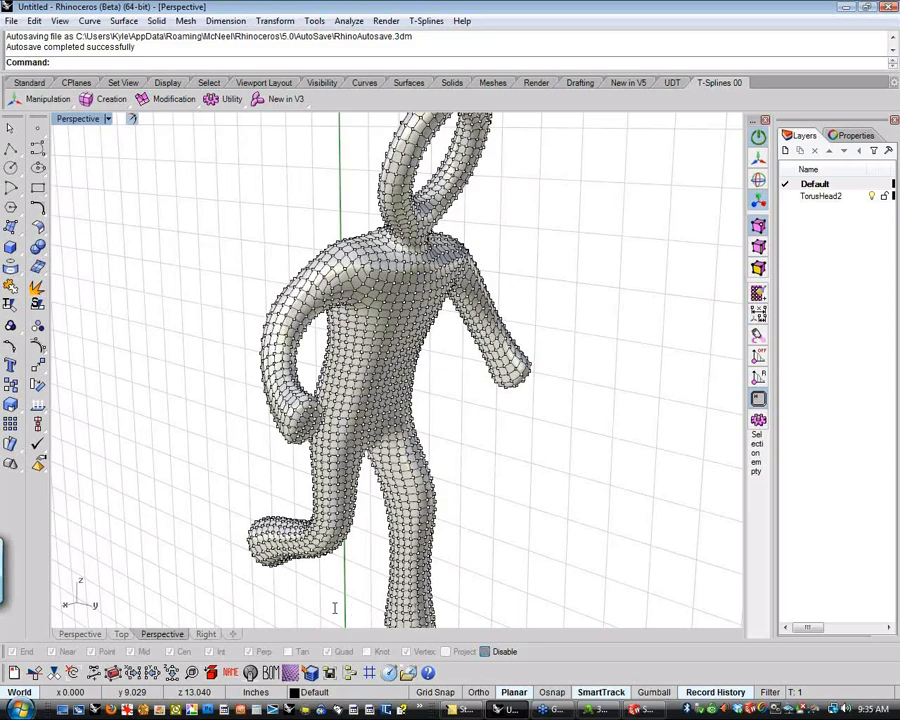
mouse_move(335, 615)
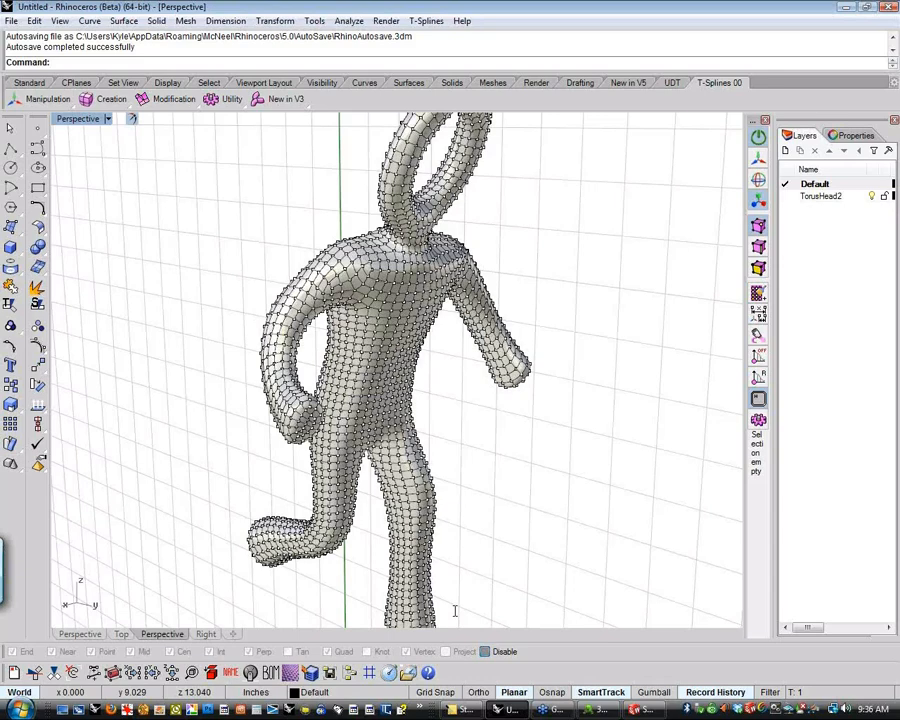
mouse_move(588, 335)
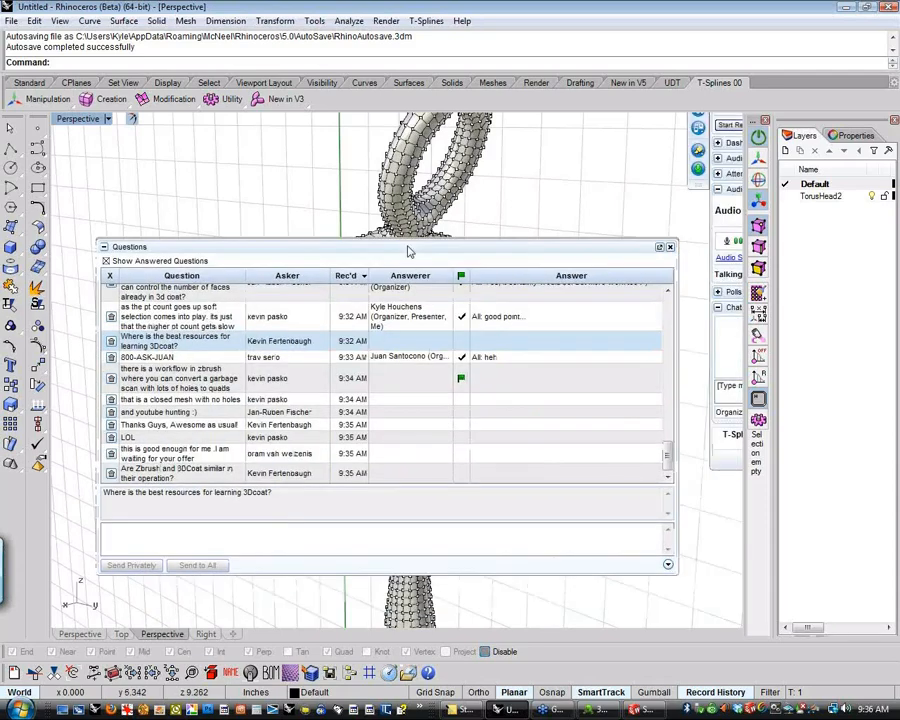
left_click(669, 247)
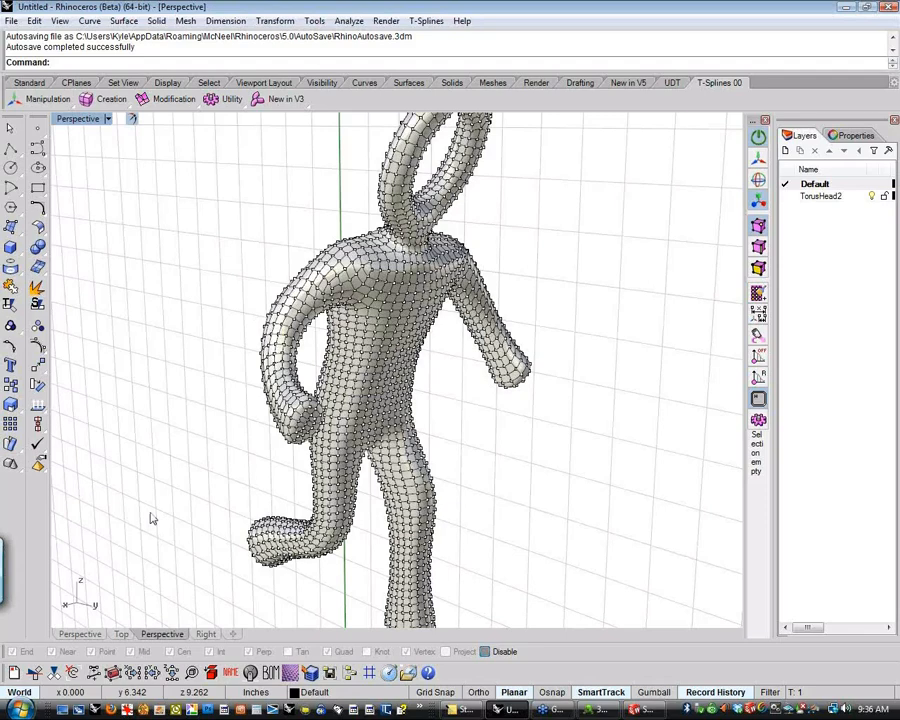
mouse_move(150, 512)
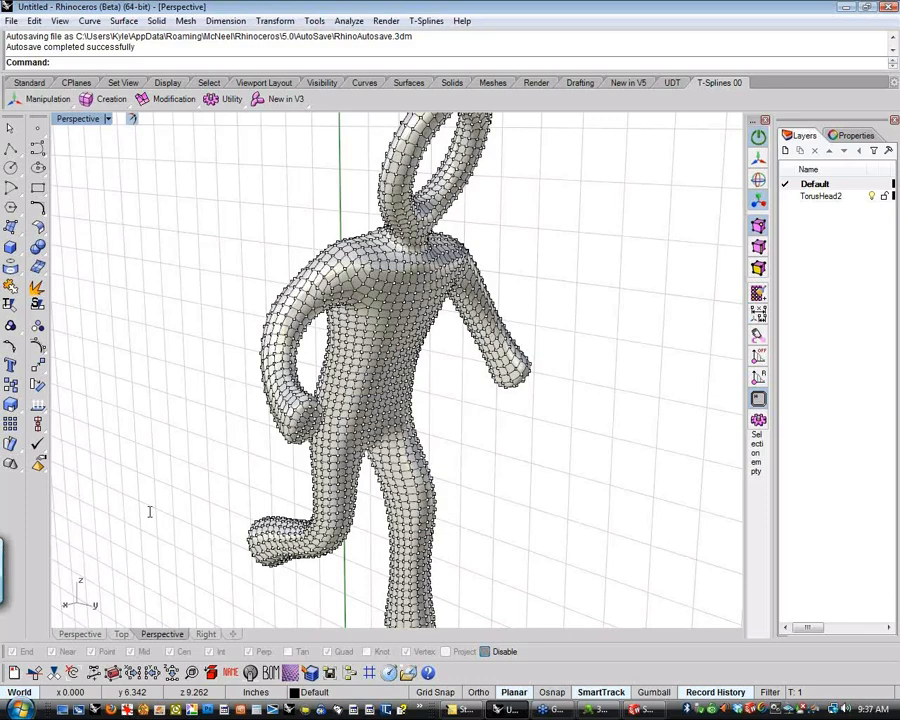
mouse_move(681, 397)
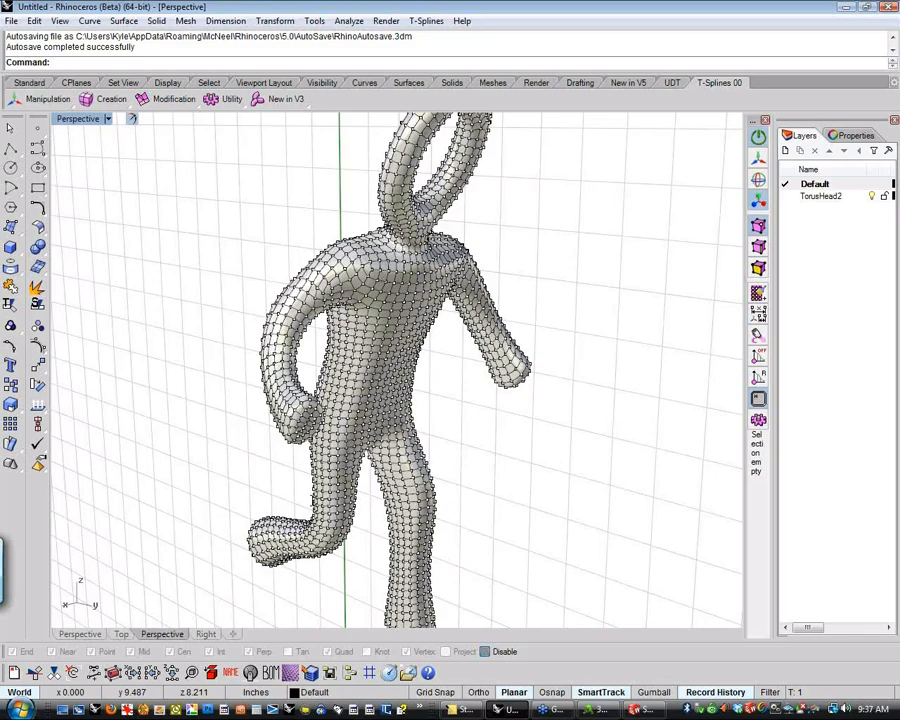
mouse_move(350, 530)
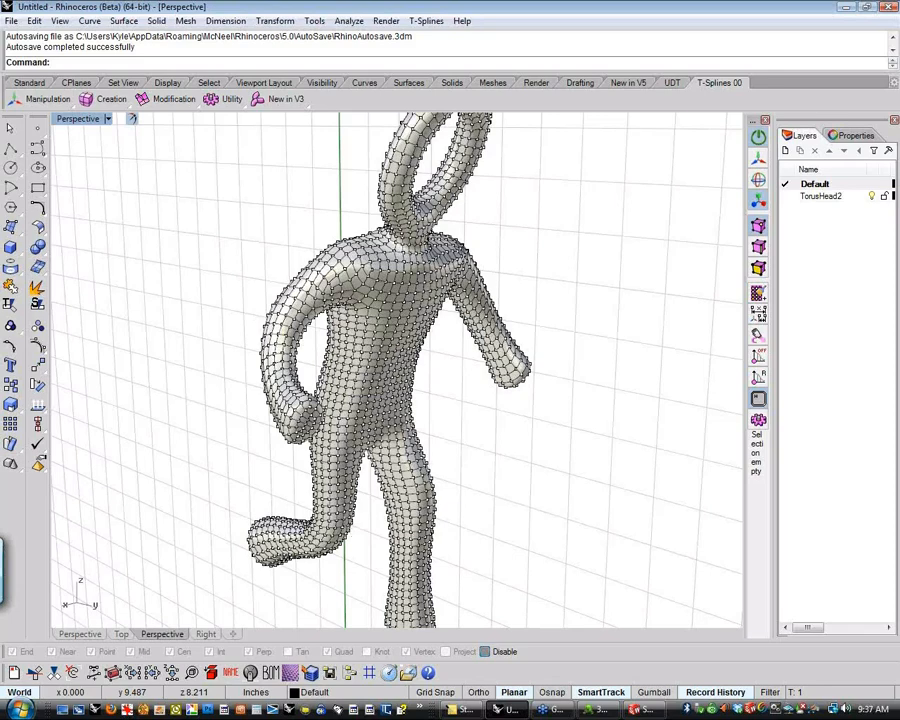
mouse_move(215, 497)
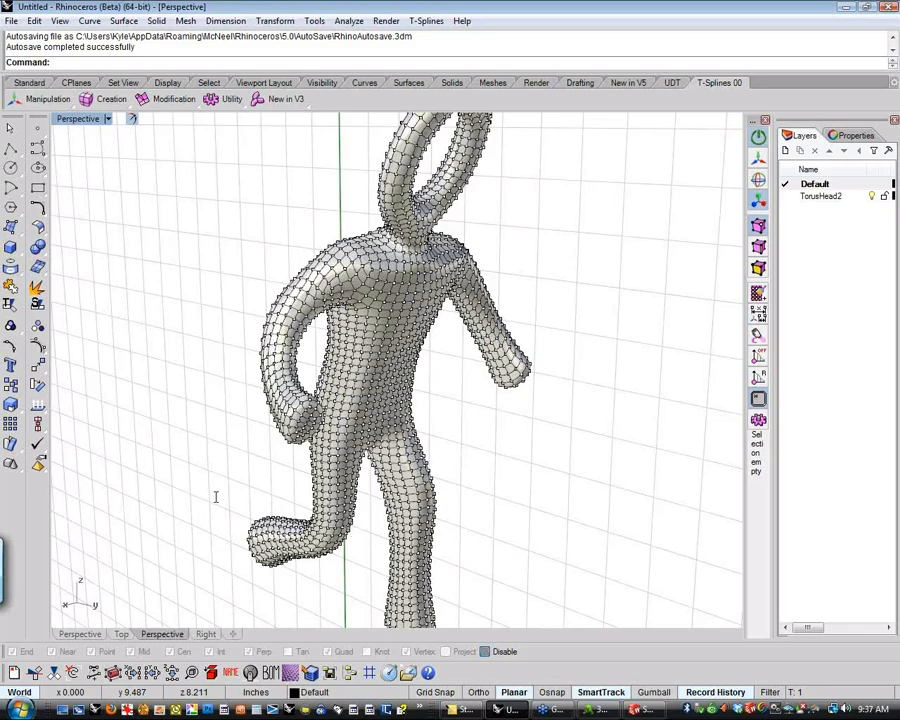
mouse_move(260, 512)
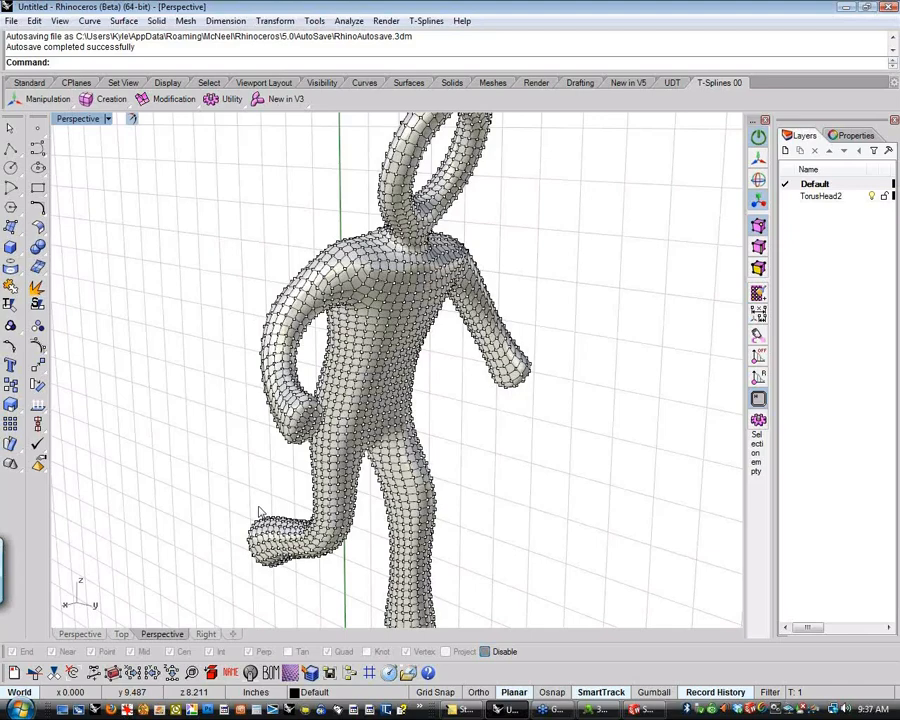